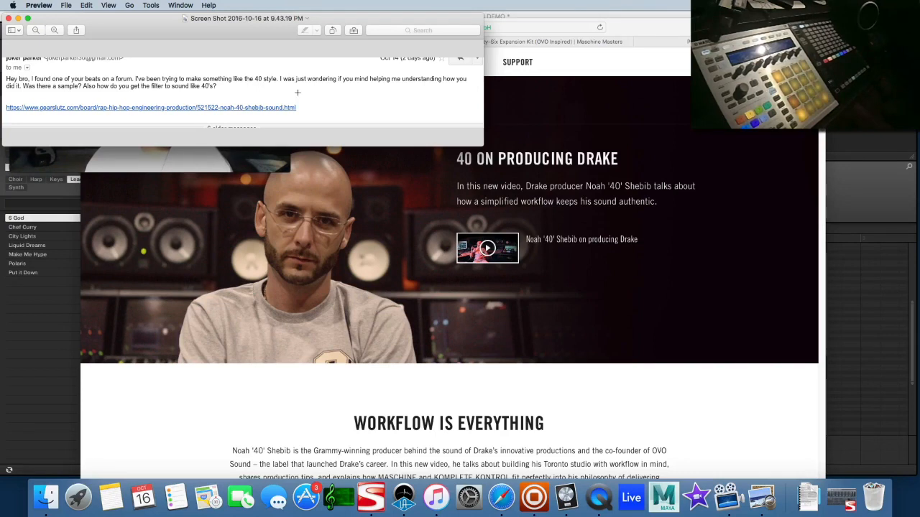
mouse_move(411, 85)
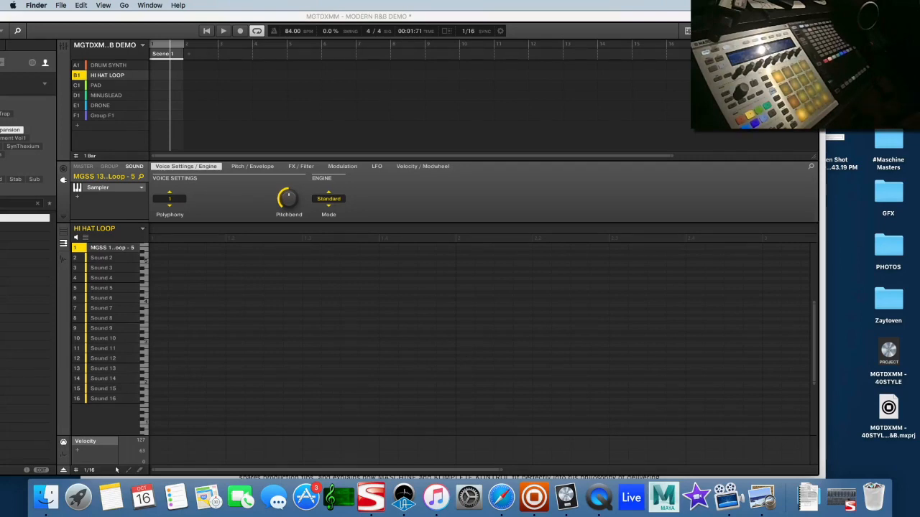
left_click(598, 496)
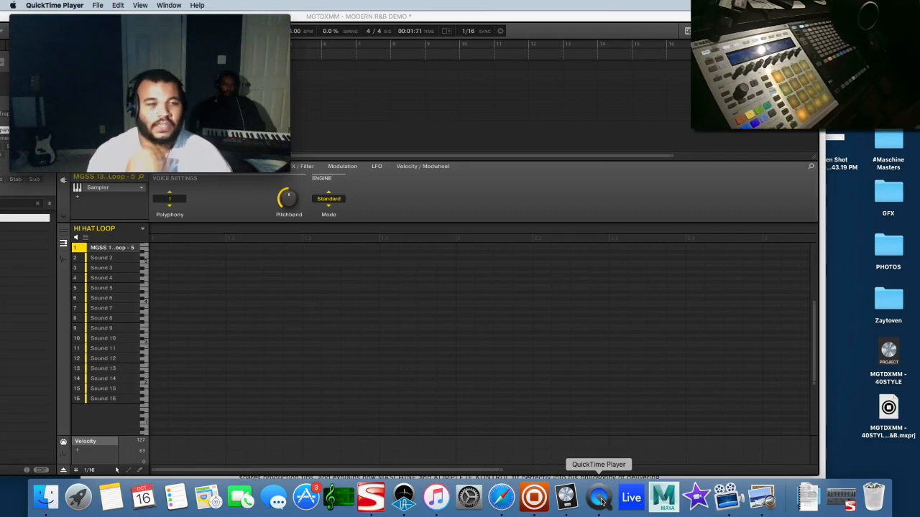
mouse_move(589, 438)
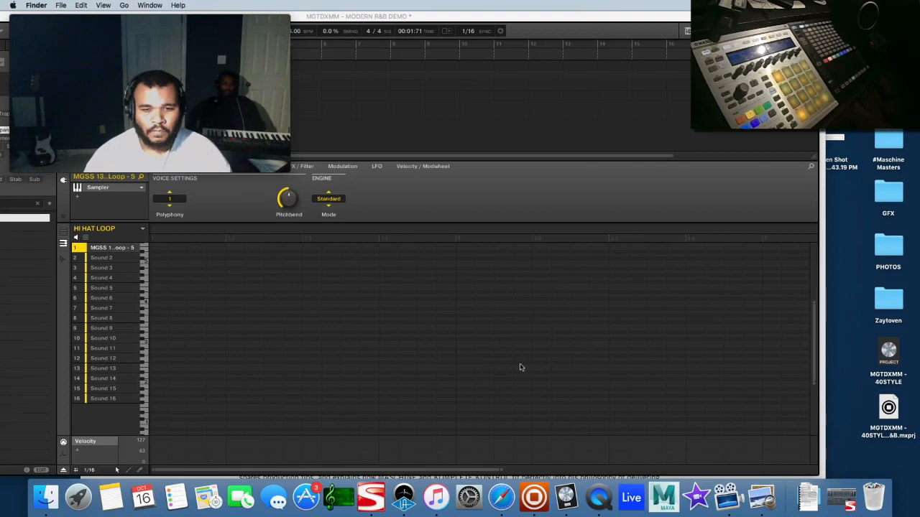
mouse_move(500, 496)
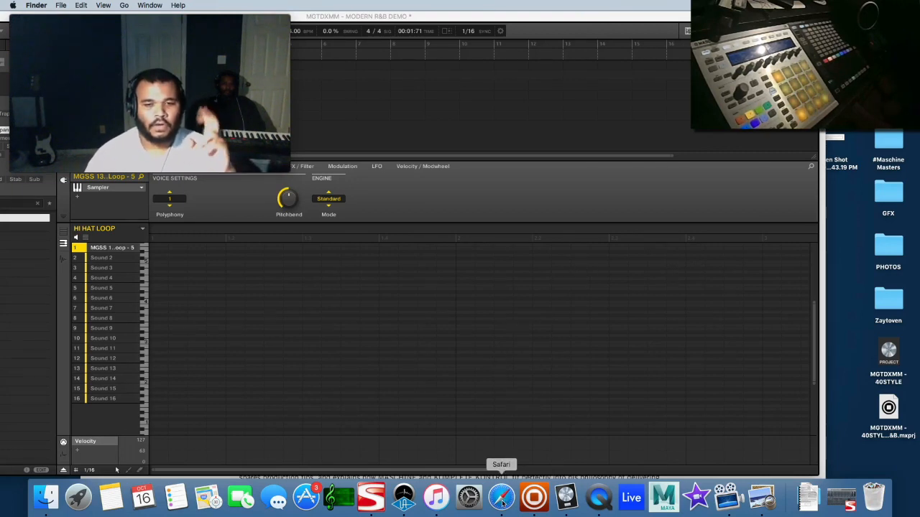
Bring Safari with the Native Instruments 40 On Maschine article back to the front.
left_click(501, 496)
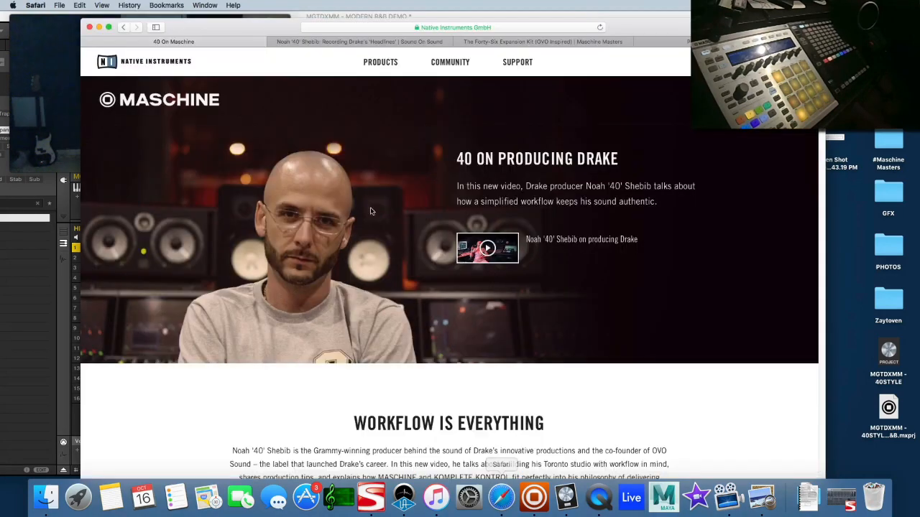
mouse_move(341, 207)
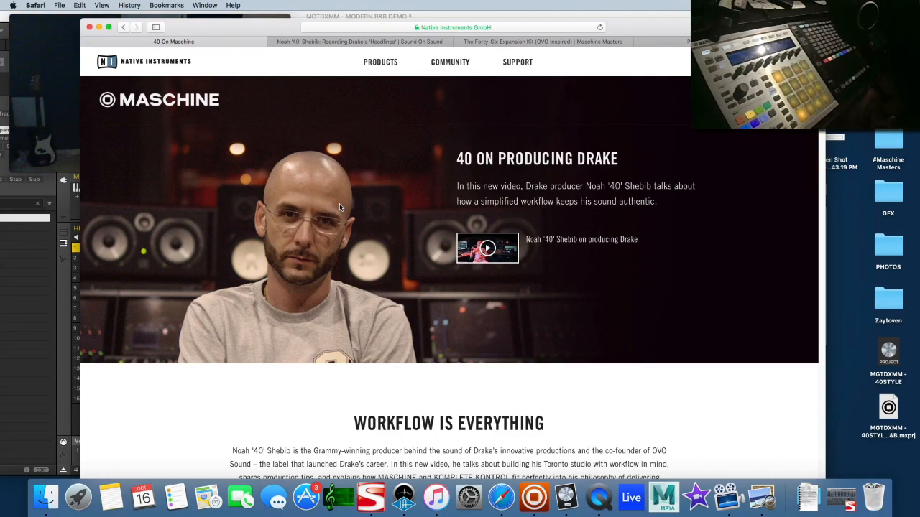
mouse_move(382, 228)
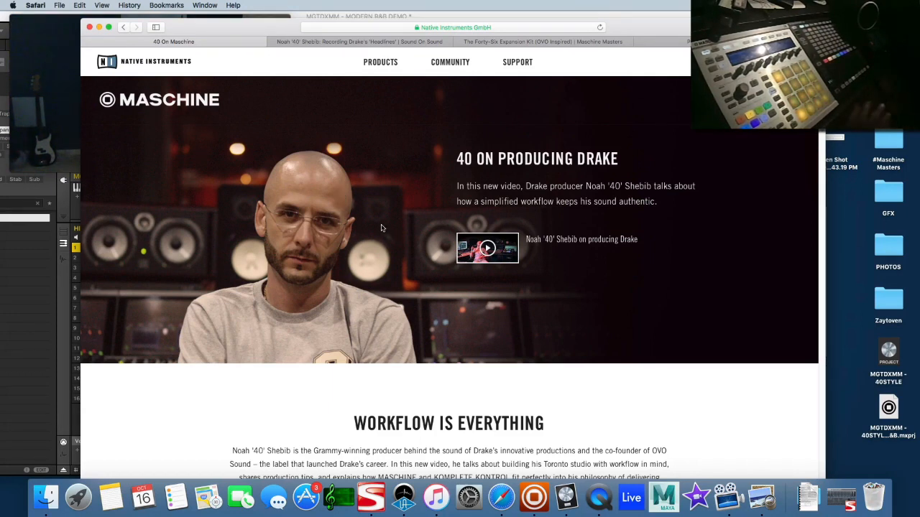
mouse_move(372, 211)
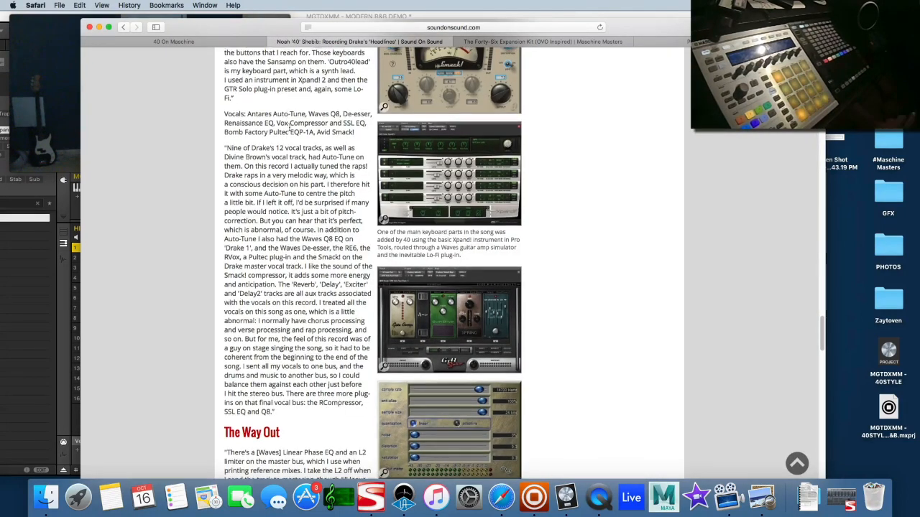
Read the Sound On Sound 'Headlines' interview down to the vocal chain and 'The Way Out'.
scroll("up", 3)
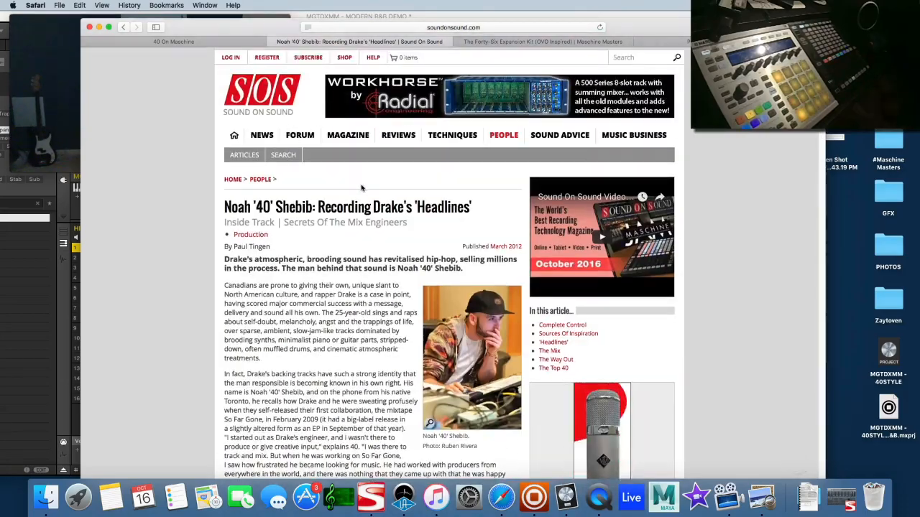
scroll("down", 3)
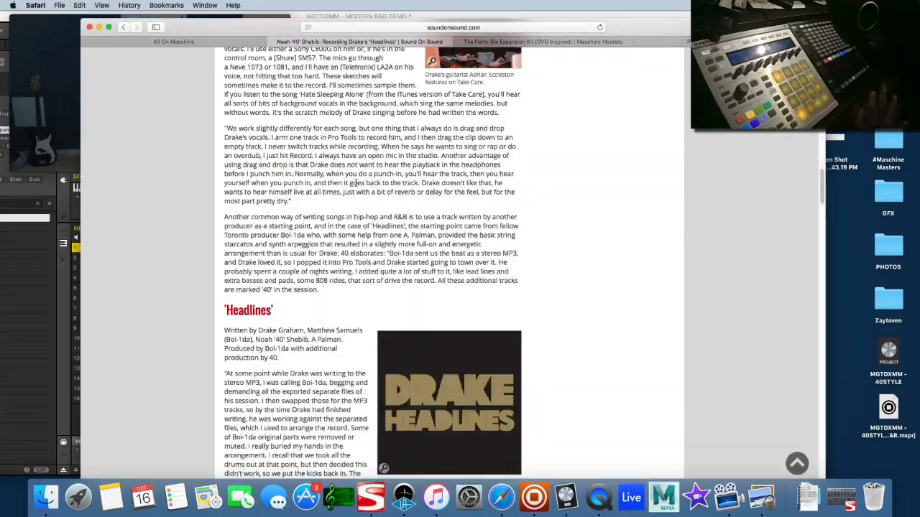
scroll("down", 3)
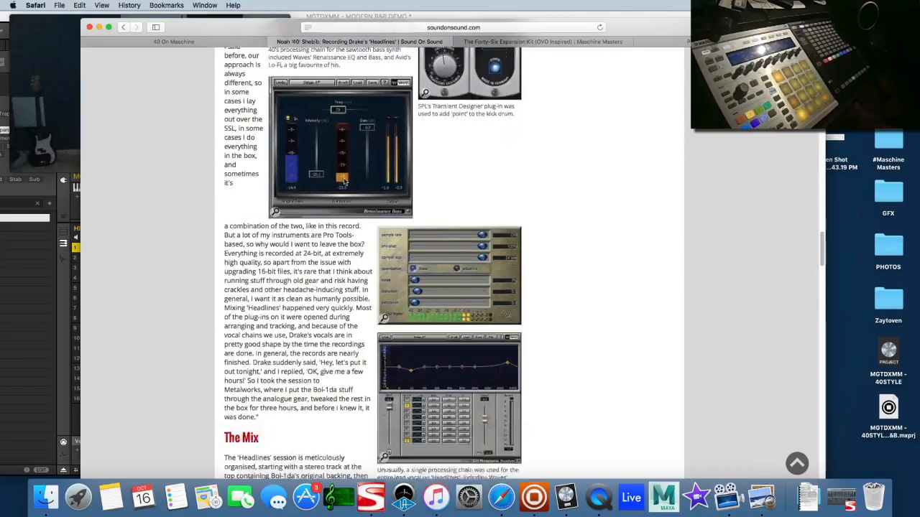
scroll("down", 3)
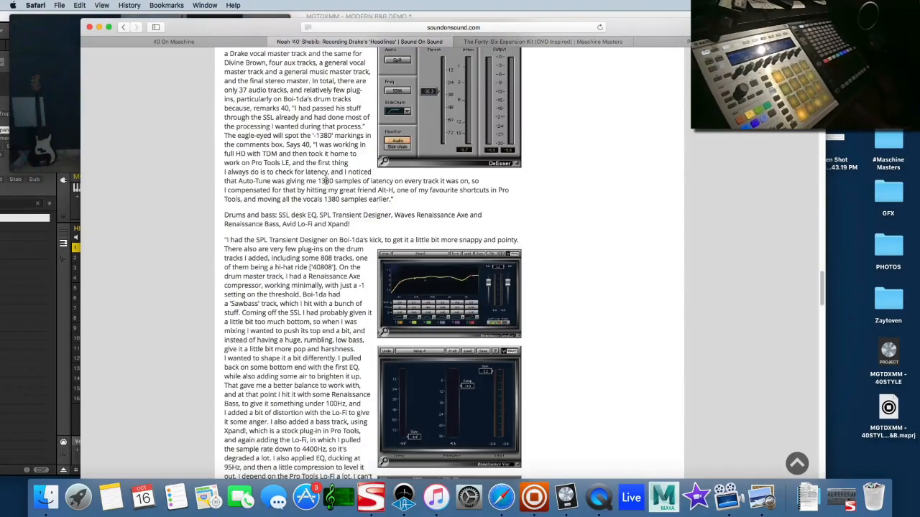
scroll("down", 3)
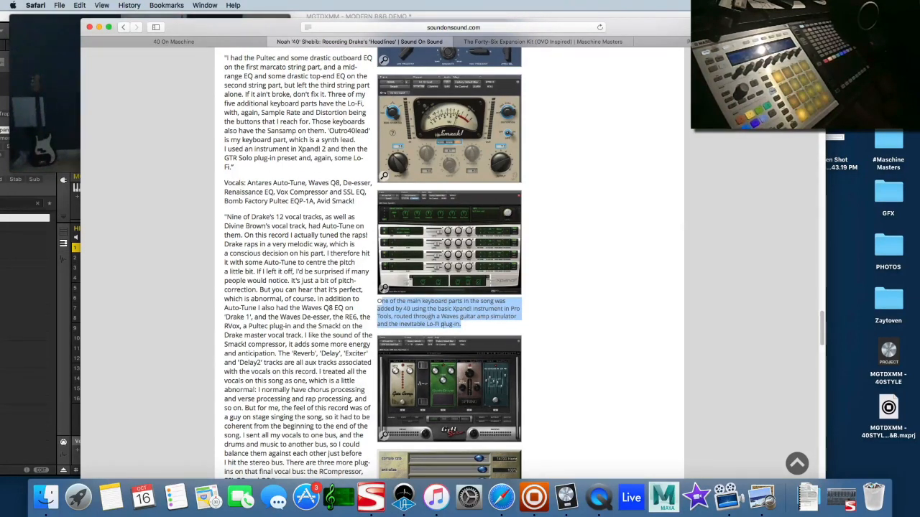
mouse_move(374, 330)
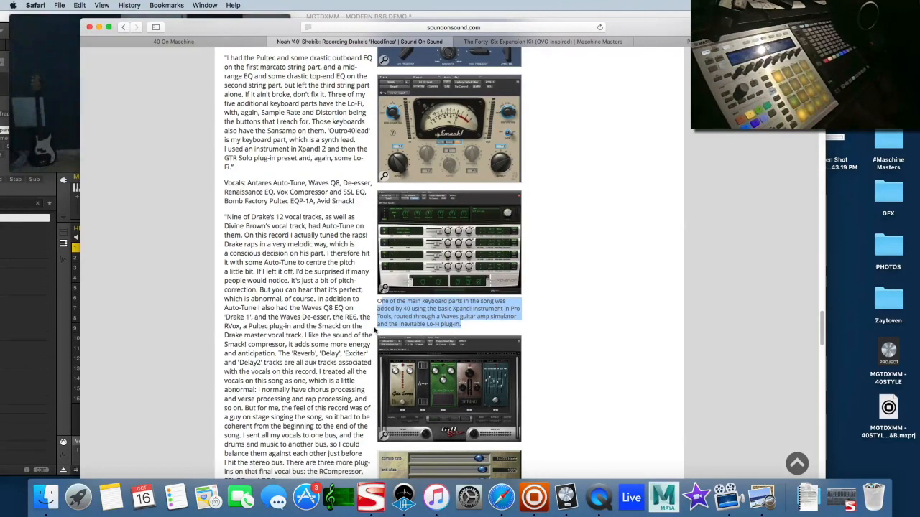
mouse_move(477, 327)
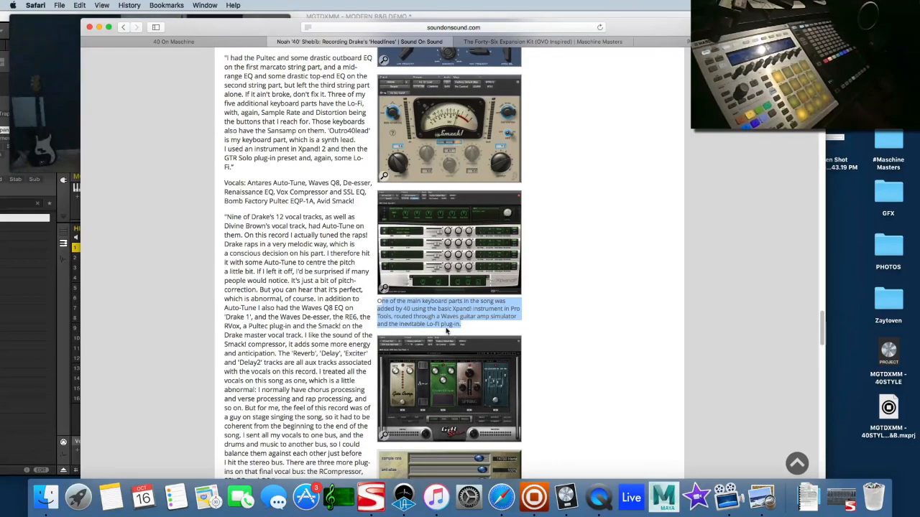
mouse_move(481, 331)
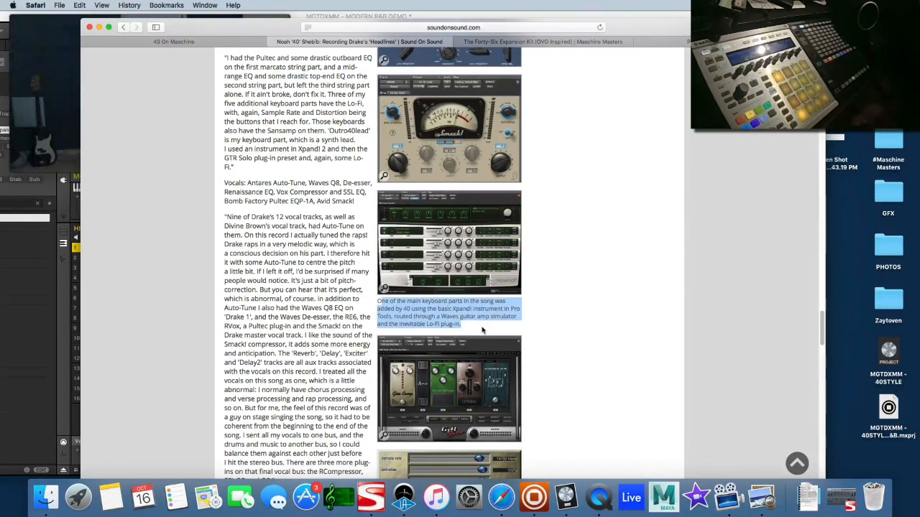
scroll("down", 3)
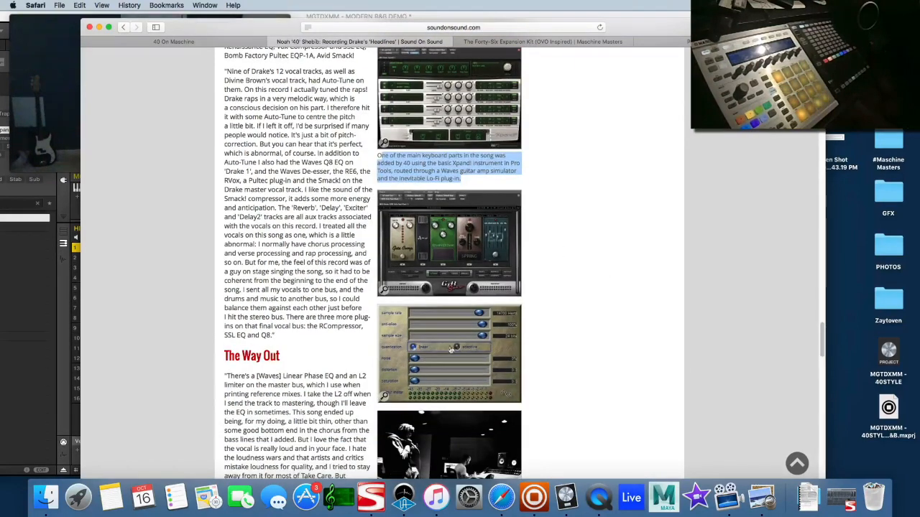
mouse_move(581, 295)
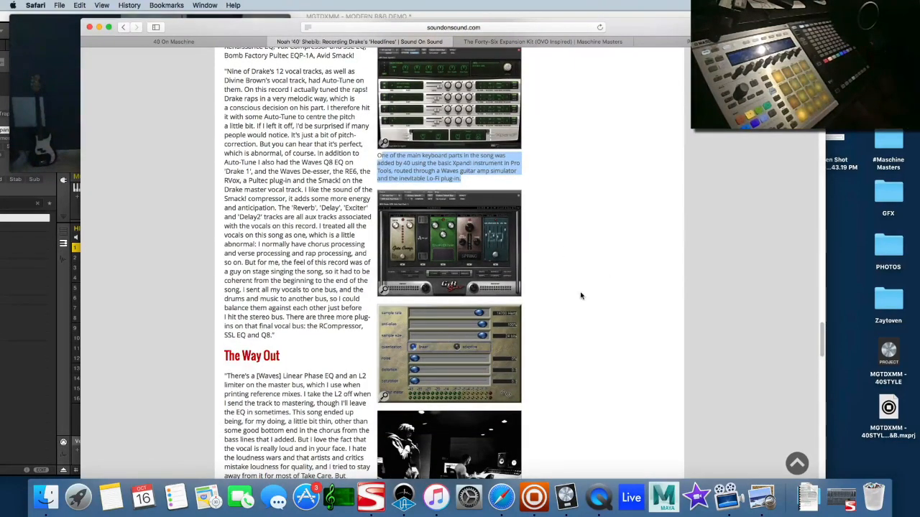
mouse_move(541, 288)
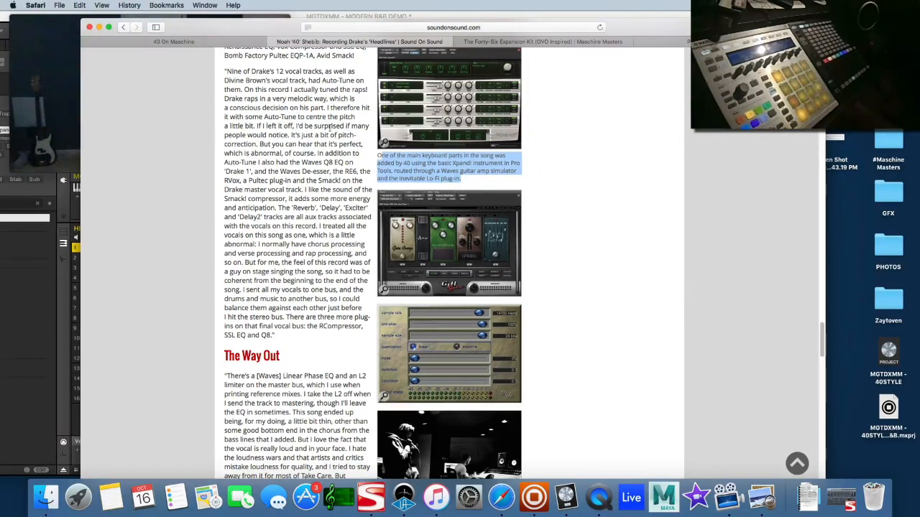
mouse_move(582, 338)
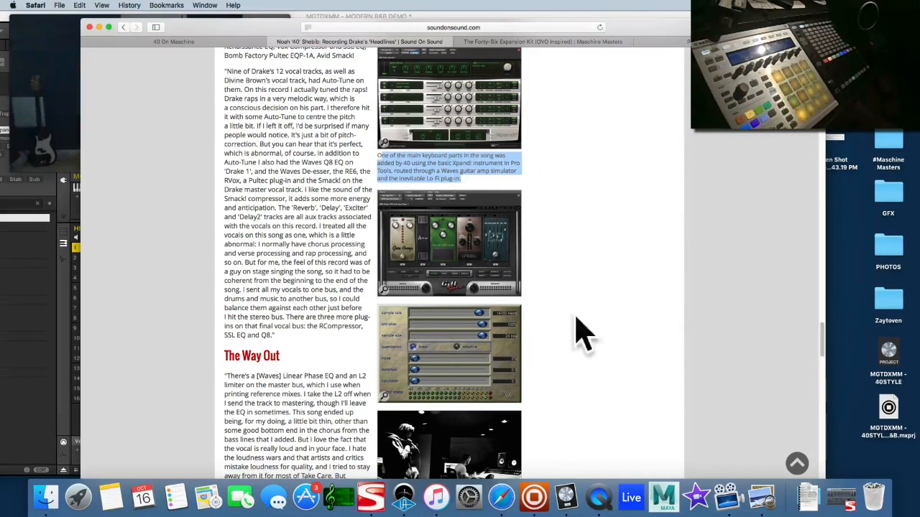
mouse_move(628, 252)
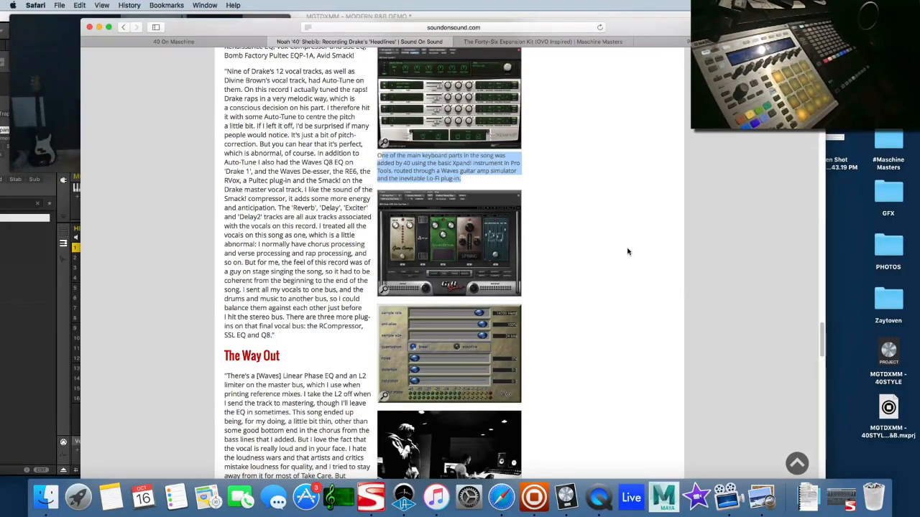
mouse_move(382, 323)
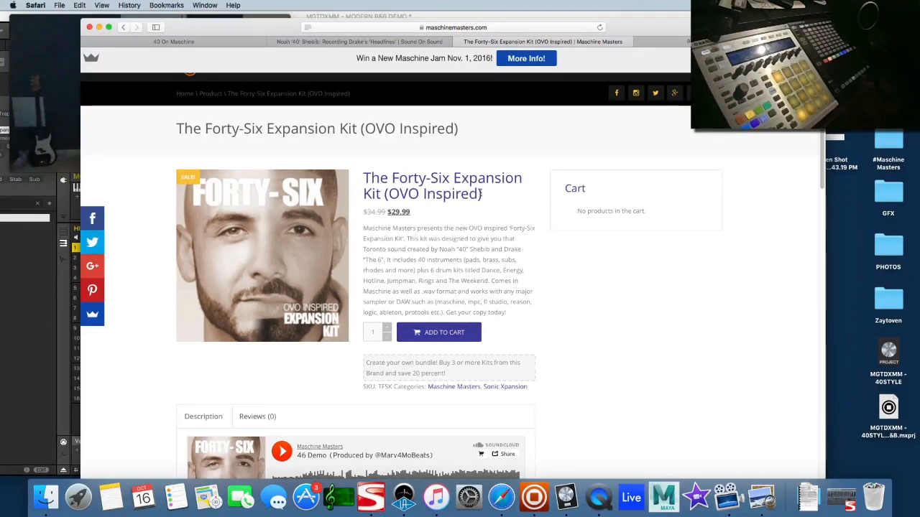
scroll("down", 3)
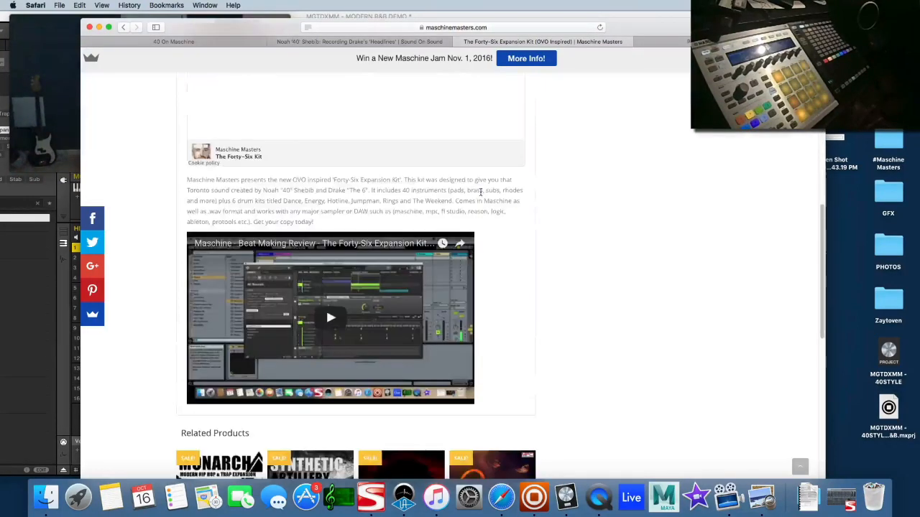
scroll("up", 3)
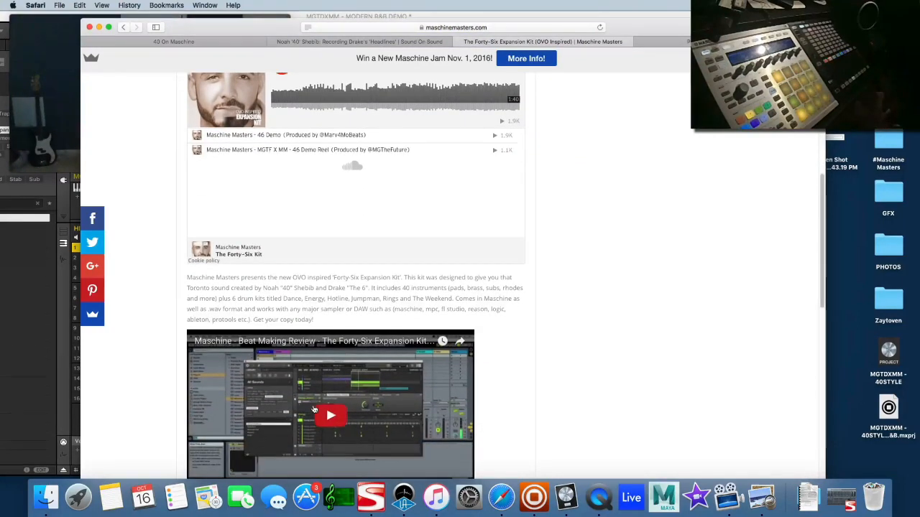
scroll("up", 3)
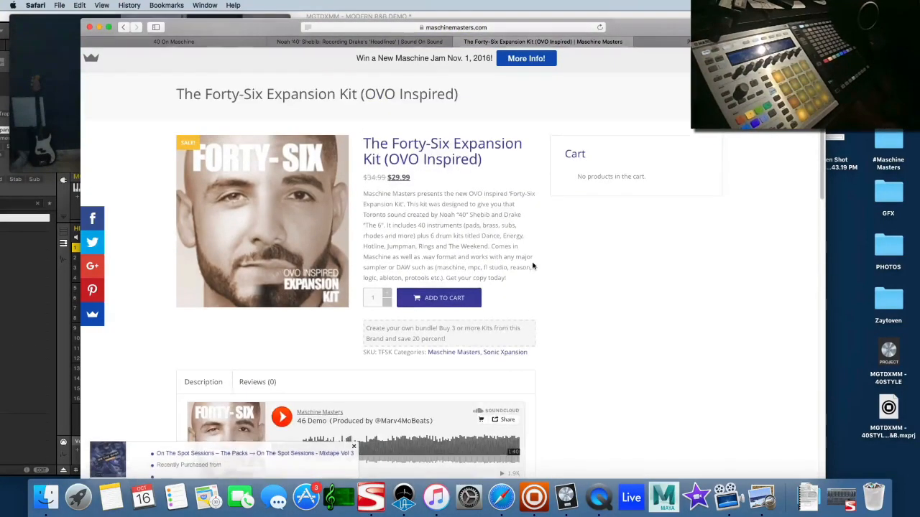
left_click(354, 446)
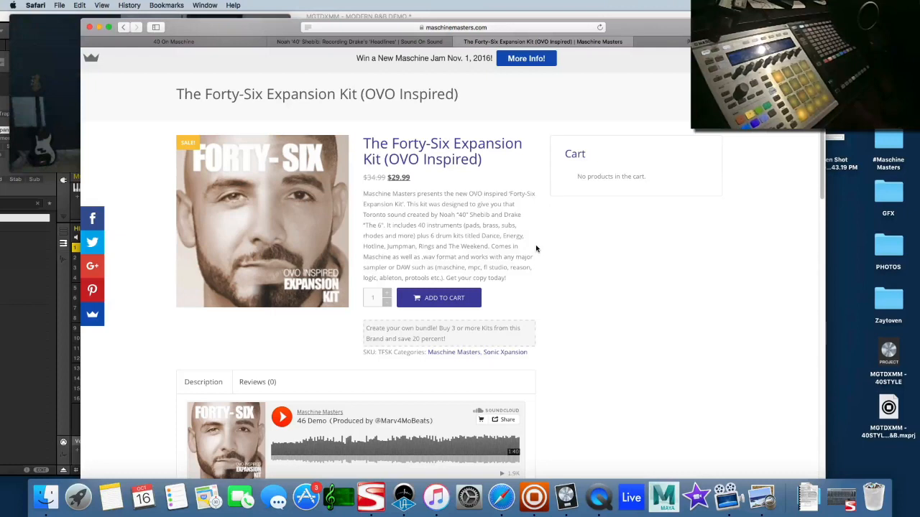
mouse_move(503, 212)
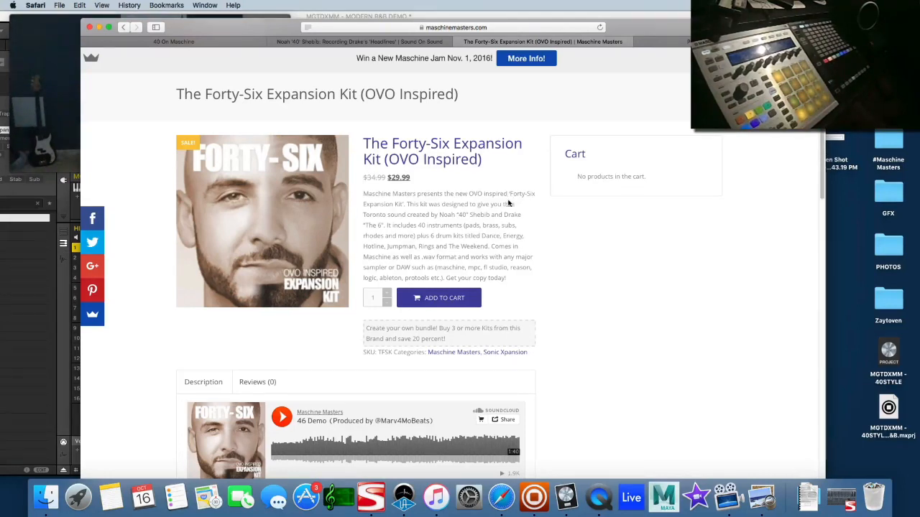
mouse_move(505, 202)
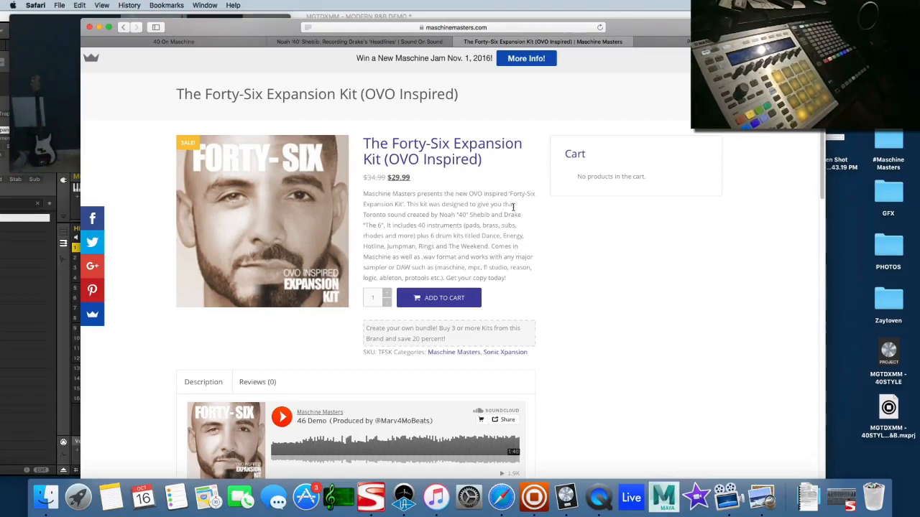
mouse_move(493, 188)
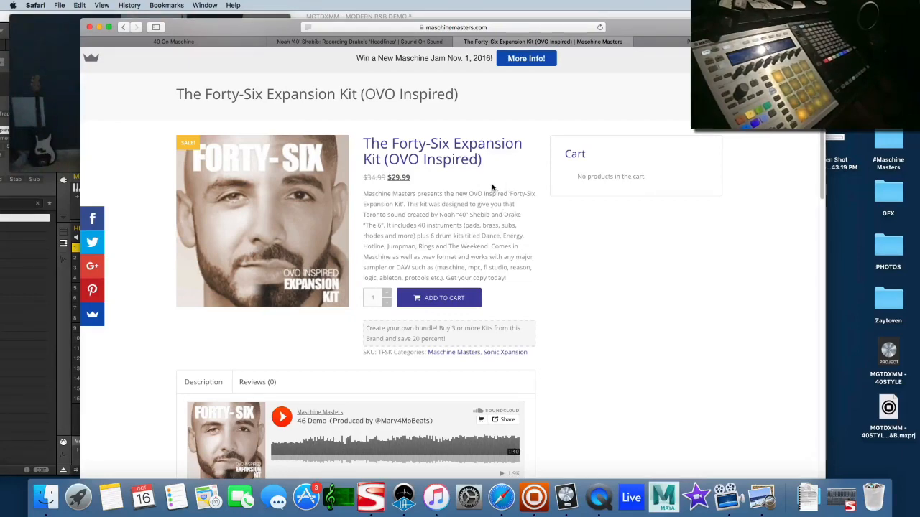
Browse the Maschine Masters related kits: LE Hits, 808 Kings and the OVO Sound Course.
scroll("down", 3)
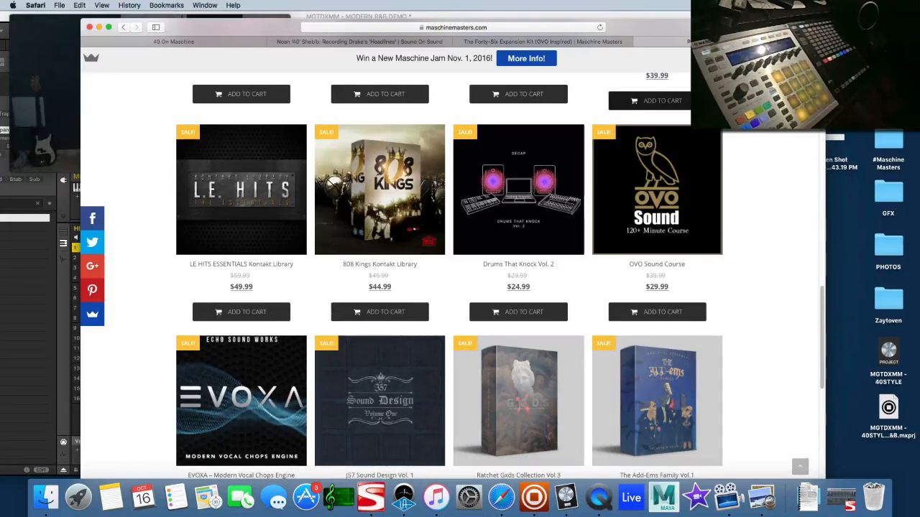
mouse_move(764, 152)
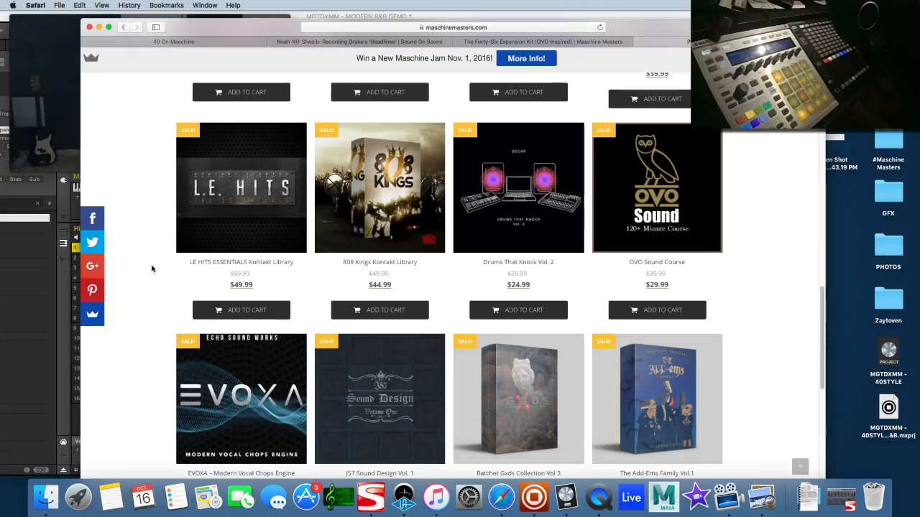
mouse_move(242, 188)
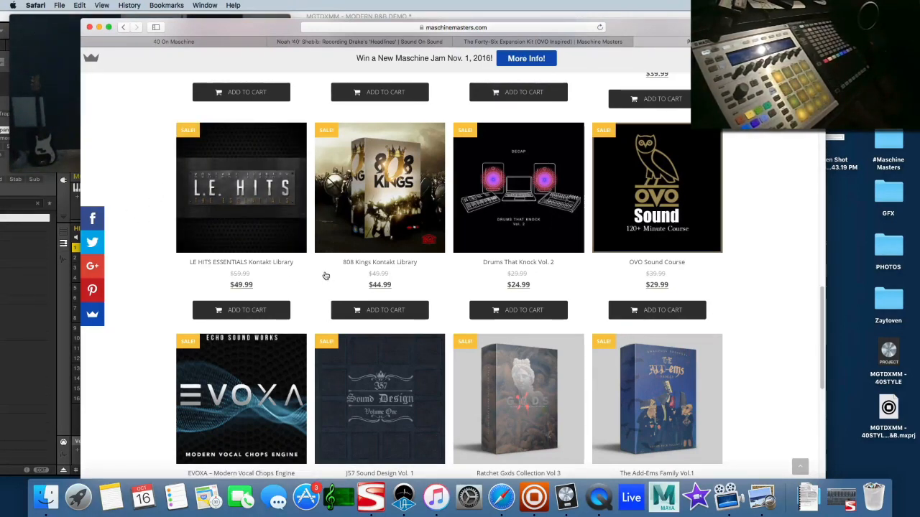
scroll("down", 3)
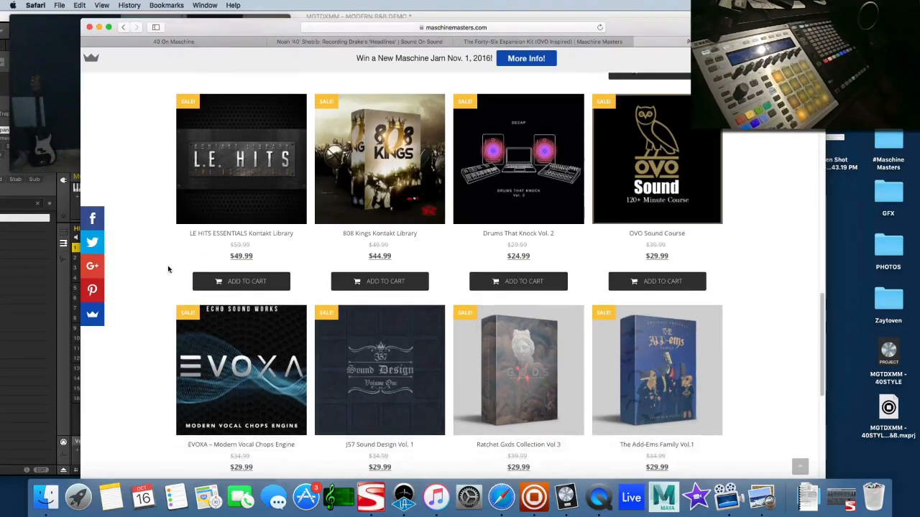
scroll("down", 3)
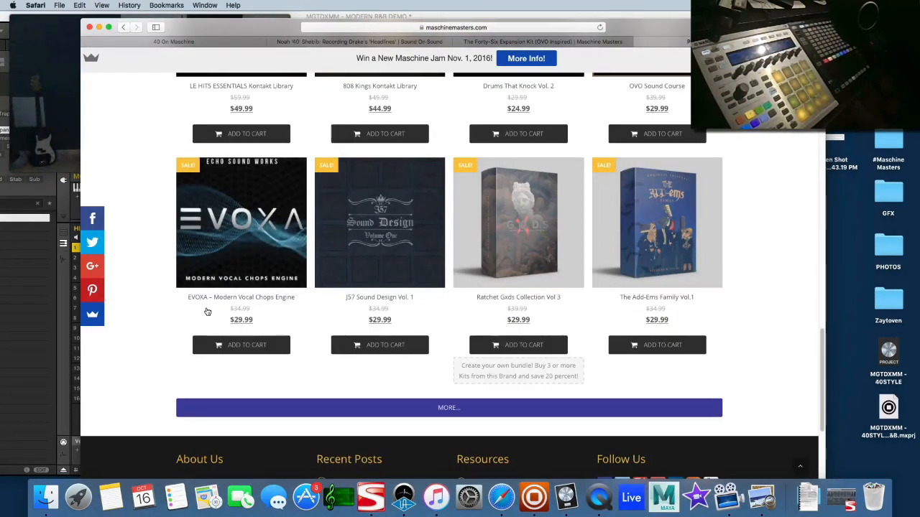
scroll("up", 3)
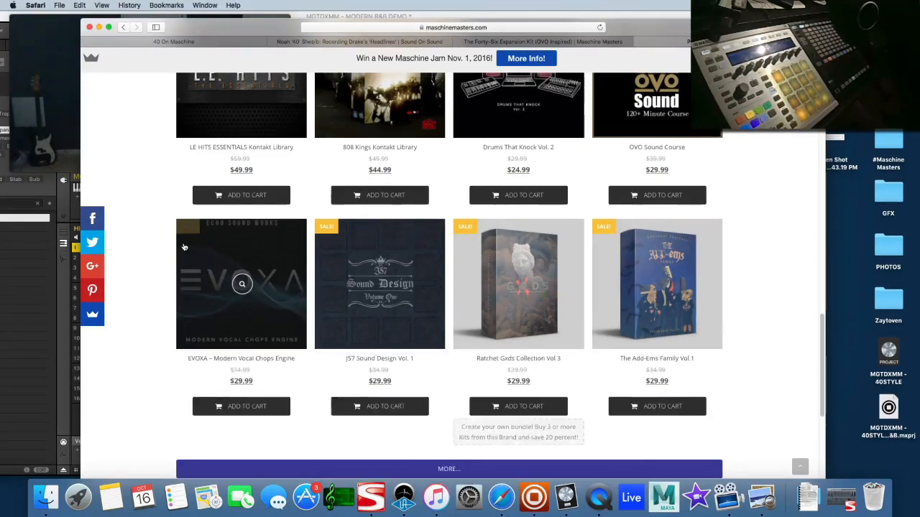
scroll("up", 3)
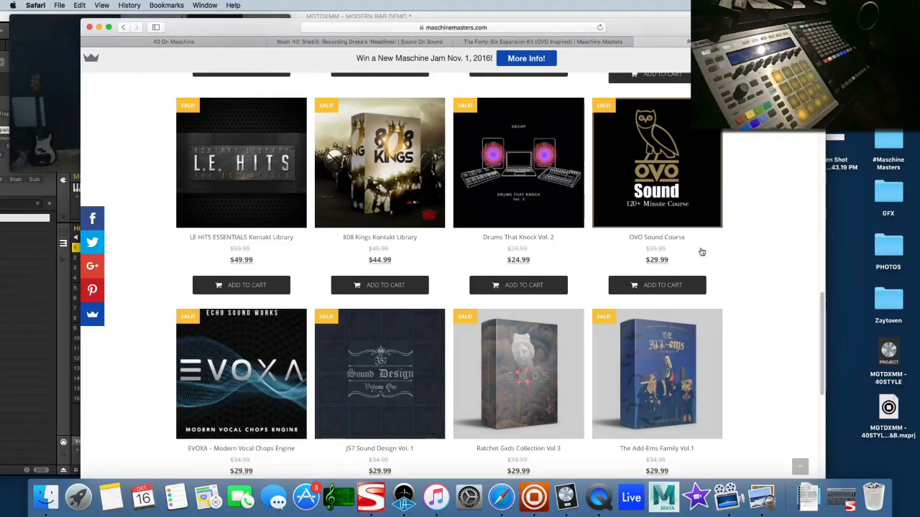
mouse_move(691, 240)
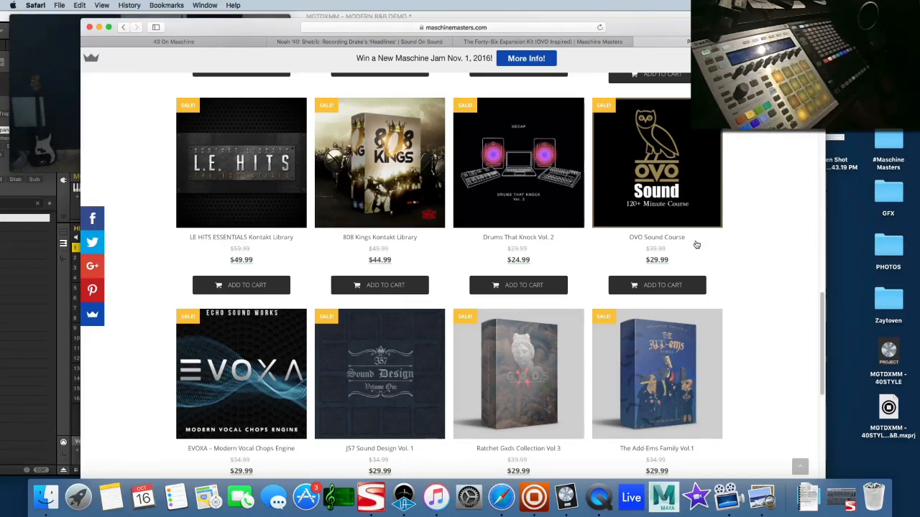
mouse_move(758, 191)
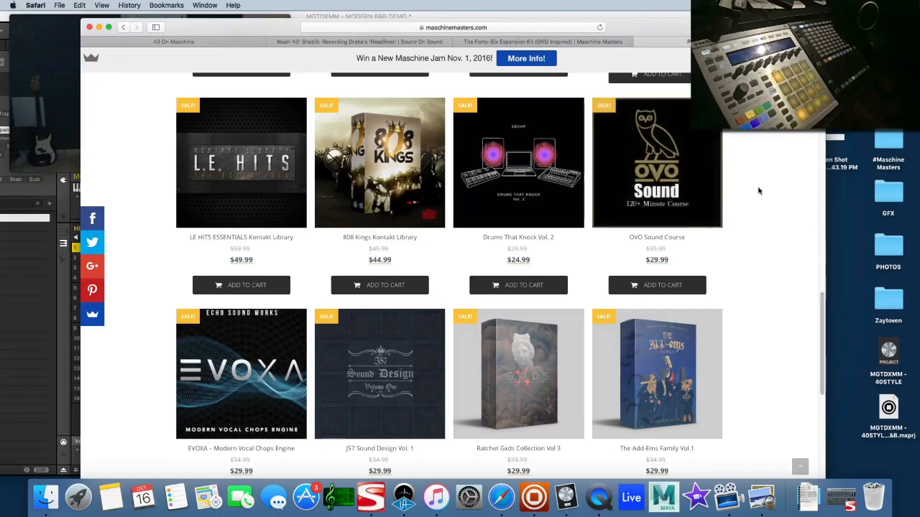
mouse_move(108, 45)
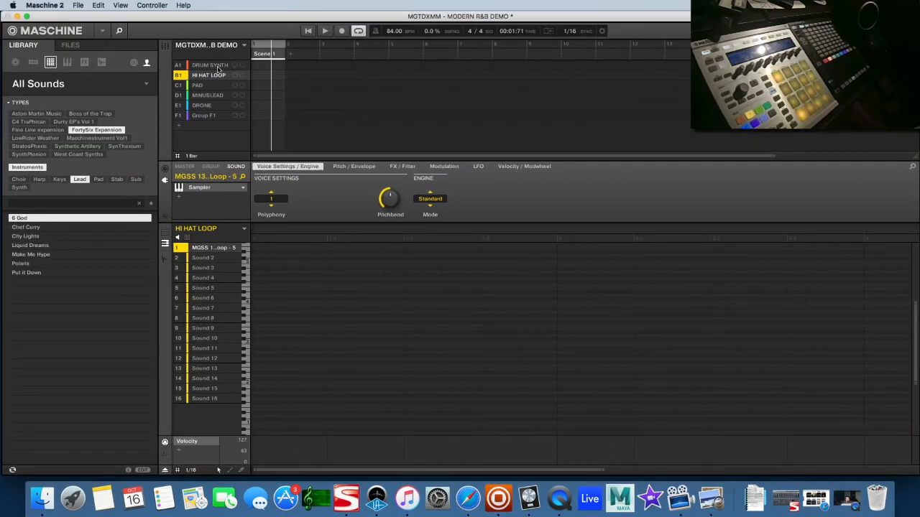
Inspect the Drum Synth group's Kick Yup, Tronic TomBody and Kick JerryJonez 1 sound chains in Mixer view.
left_click(209, 64)
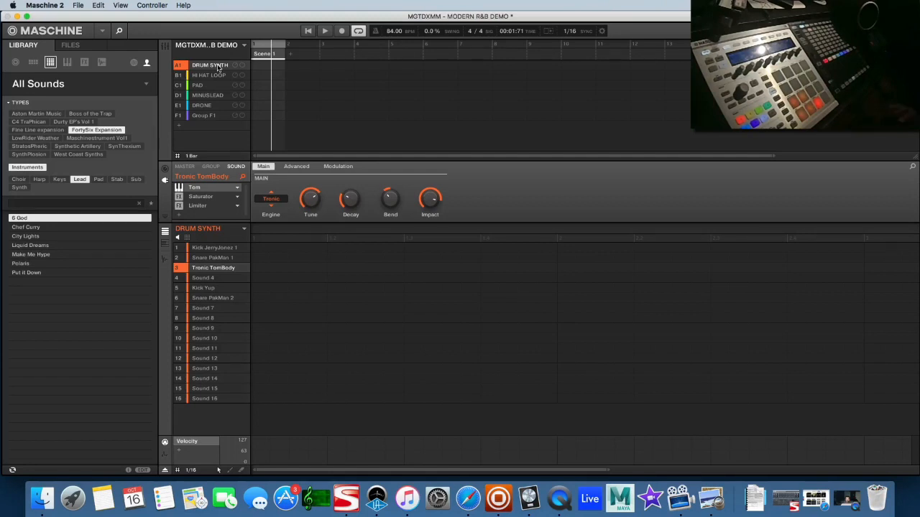
mouse_move(224, 61)
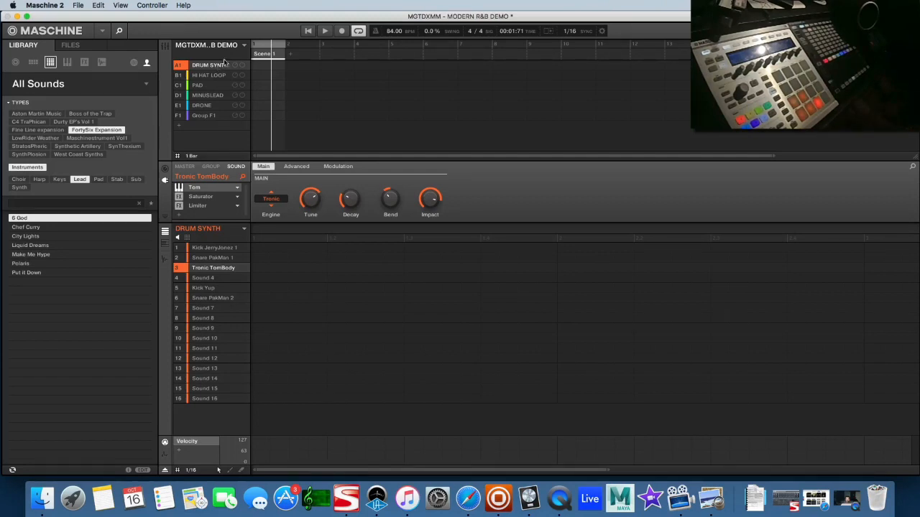
left_click(165, 44)
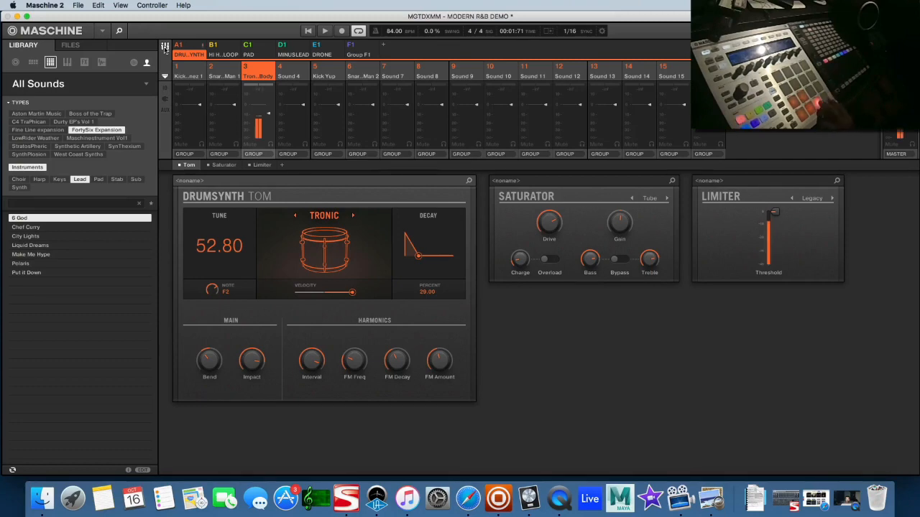
left_click(326, 76)
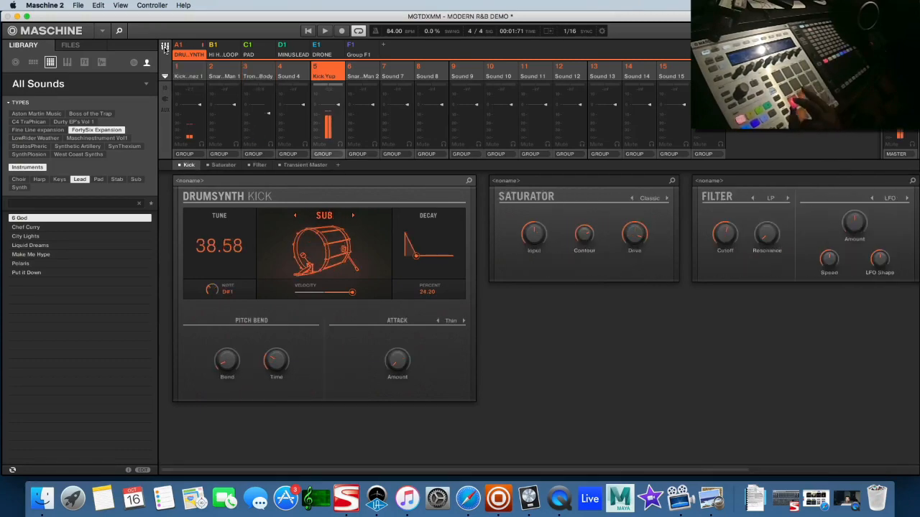
left_click(257, 71)
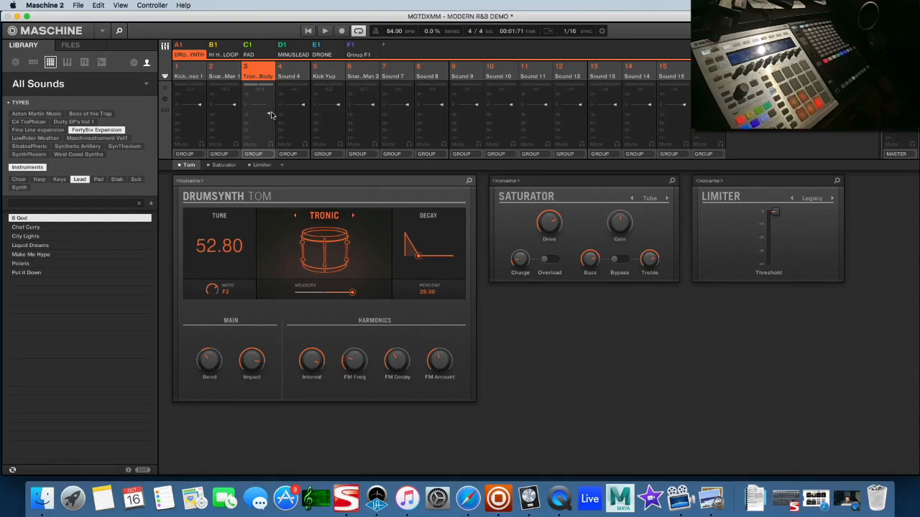
mouse_move(271, 86)
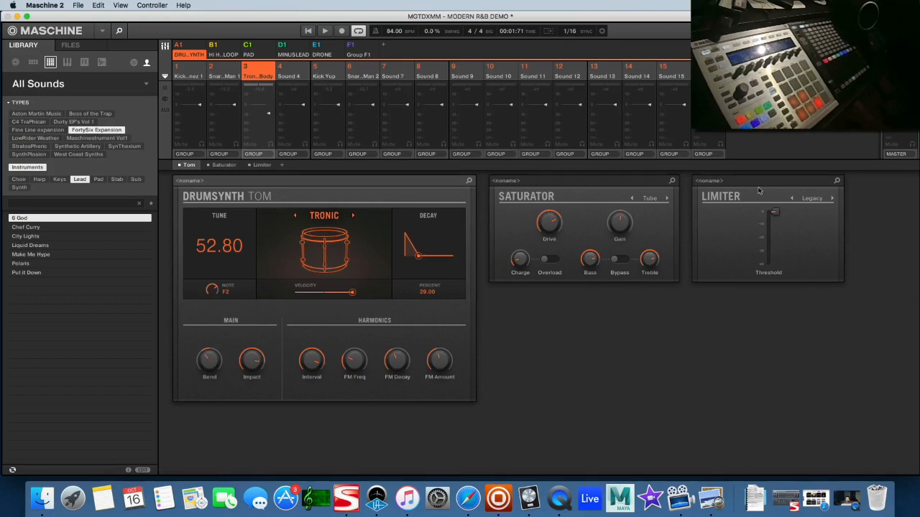
left_click(189, 71)
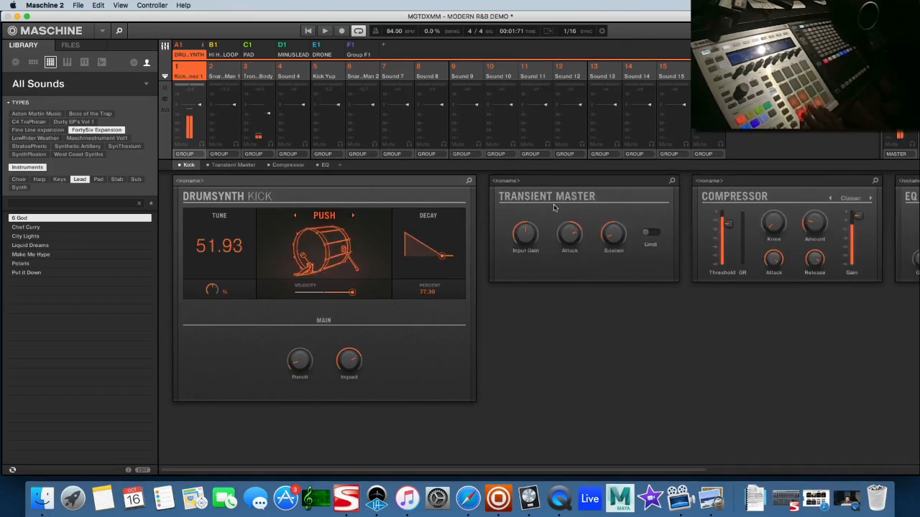
left_click(258, 71)
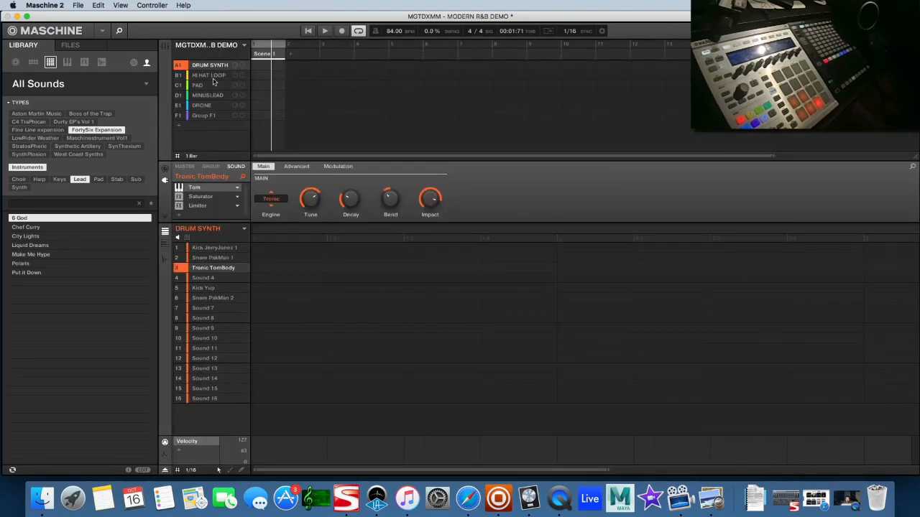
Look over the PAD group's Messages sound and the DRONE group's City Lights, ending on PAD.
left_click(208, 75)
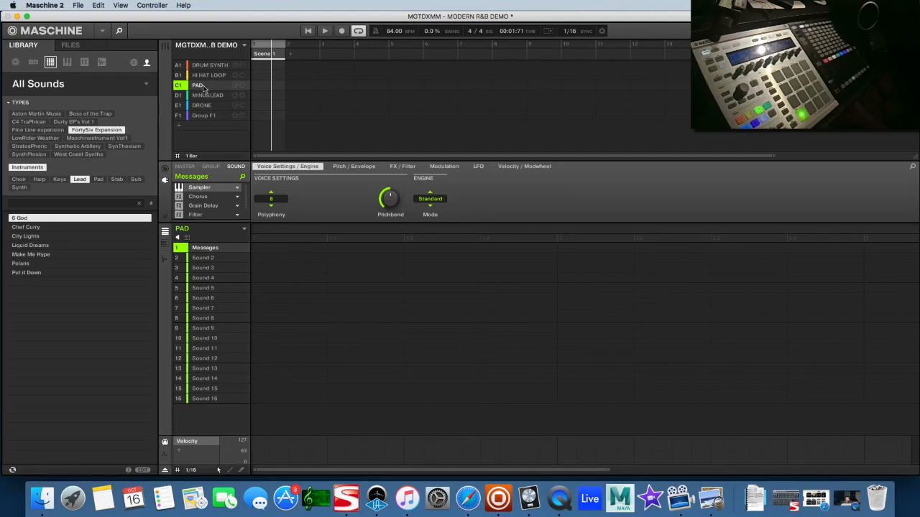
left_click(202, 105)
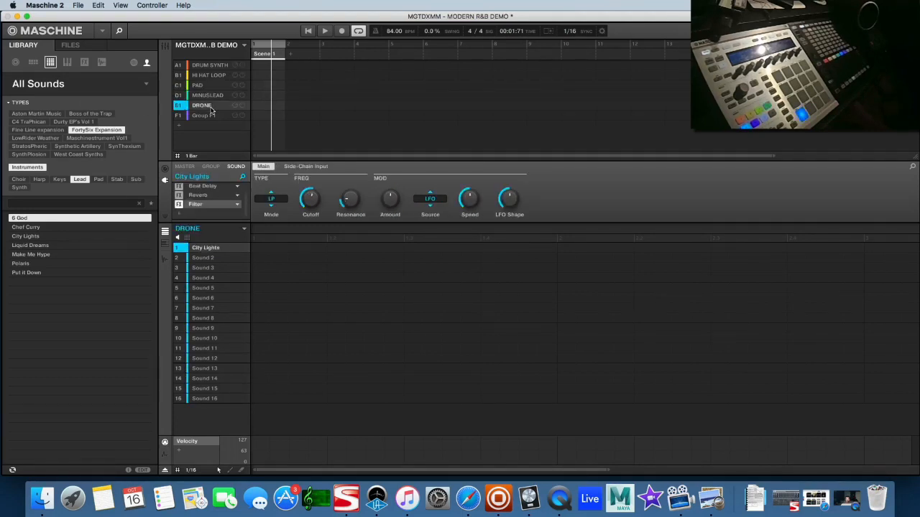
left_click(197, 84)
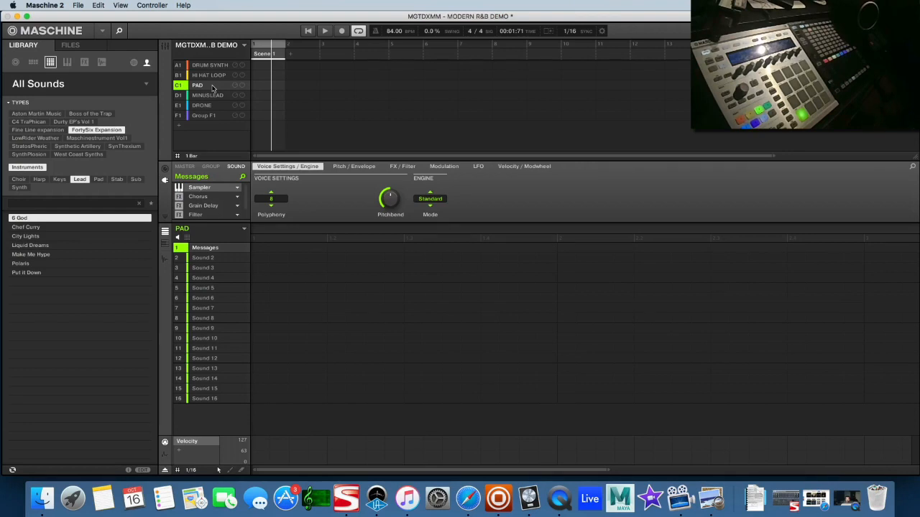
mouse_move(210, 87)
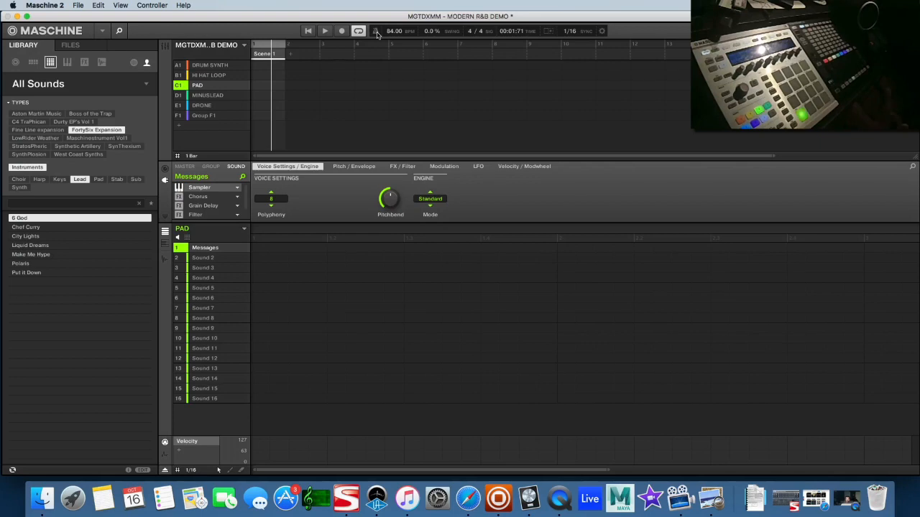
Record a long held Messages note into the PAD group's Pattern 1, then stop recording.
left_click(324, 31)
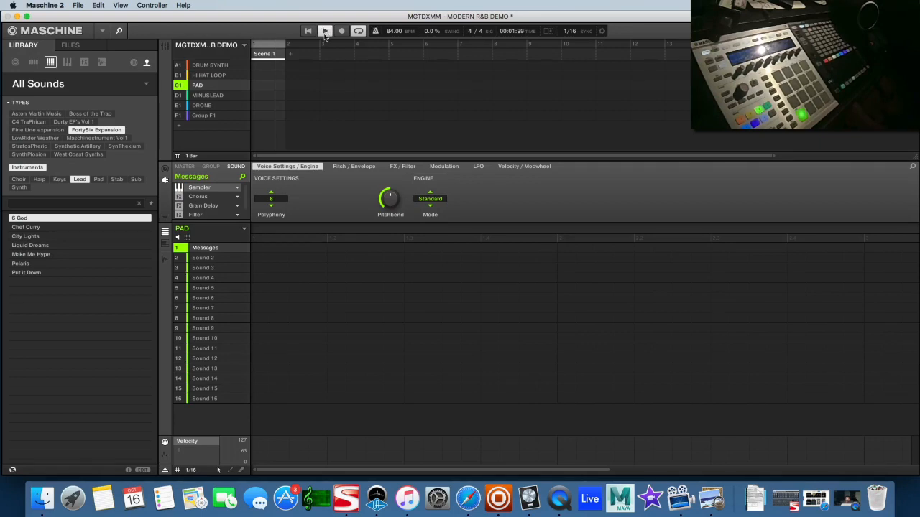
left_click(324, 31)
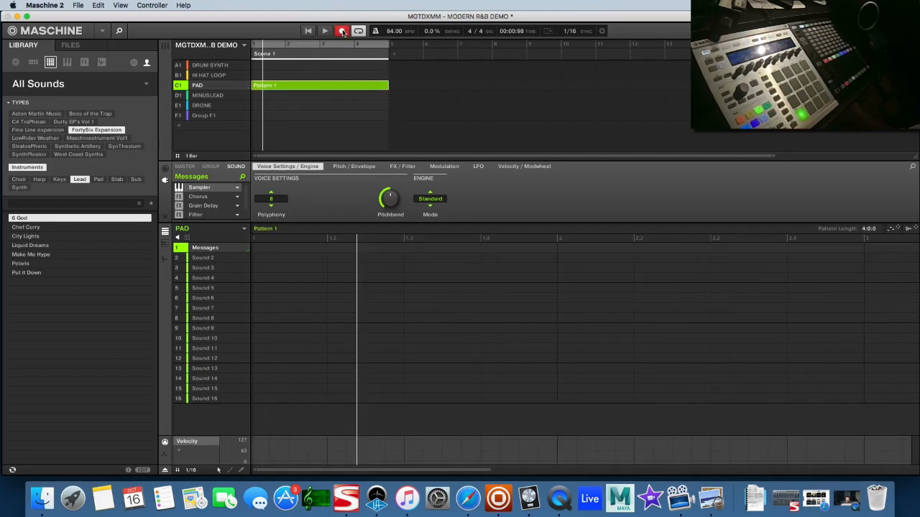
left_click(324, 31)
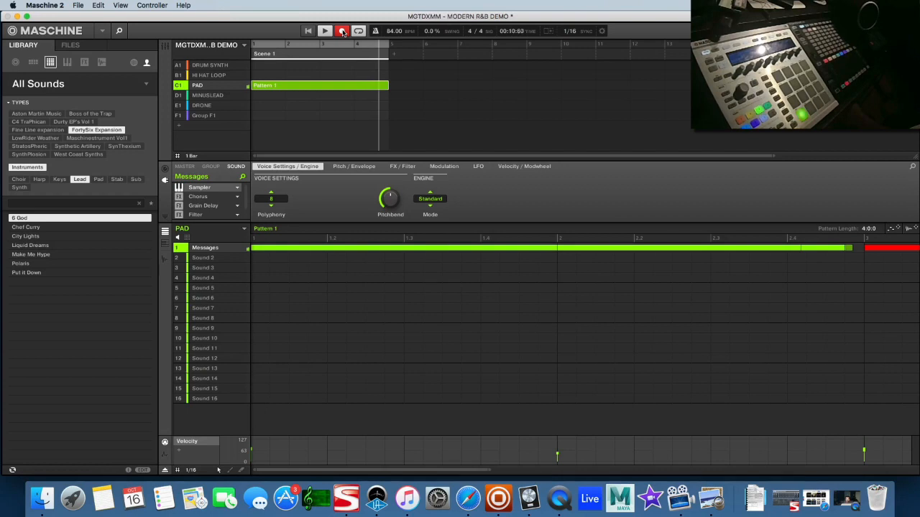
left_click(342, 31)
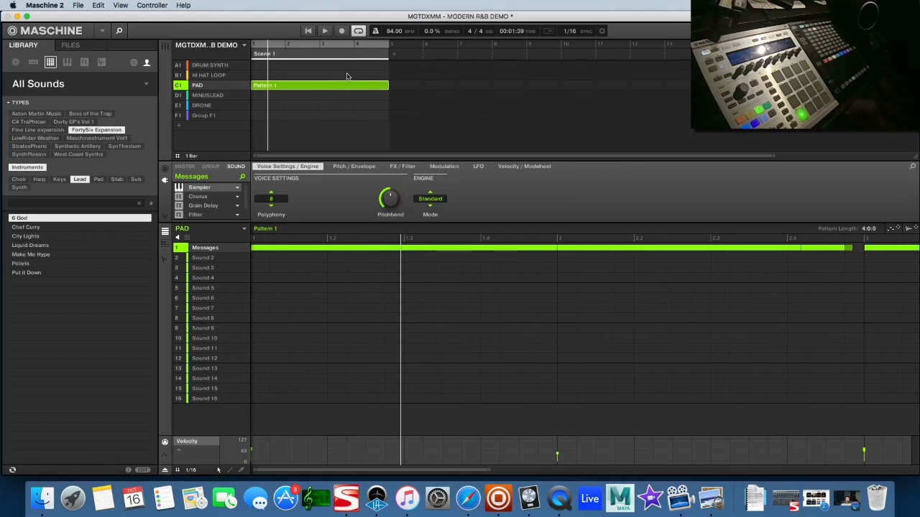
Create hi-hat Pattern 2 in HI HAT LOOP, play it with the pad, then select Drum Synth.
left_click(209, 74)
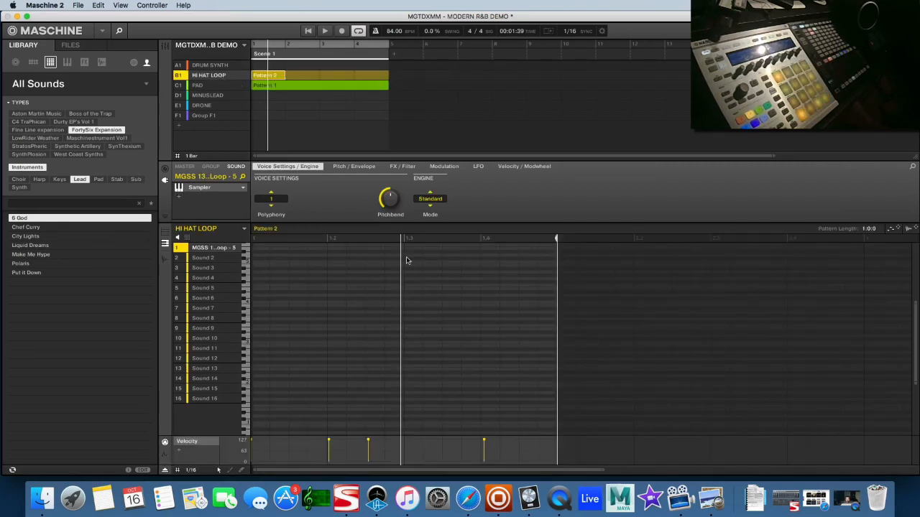
left_click(324, 31)
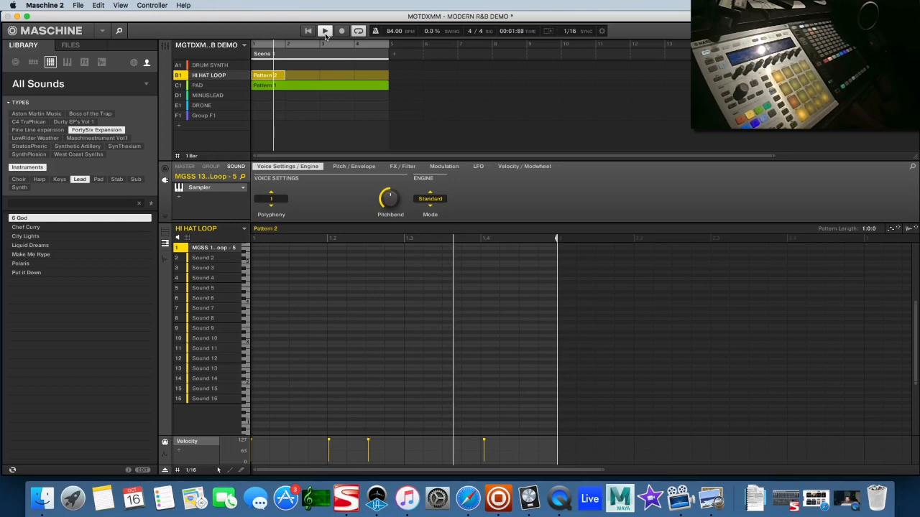
left_click(325, 31)
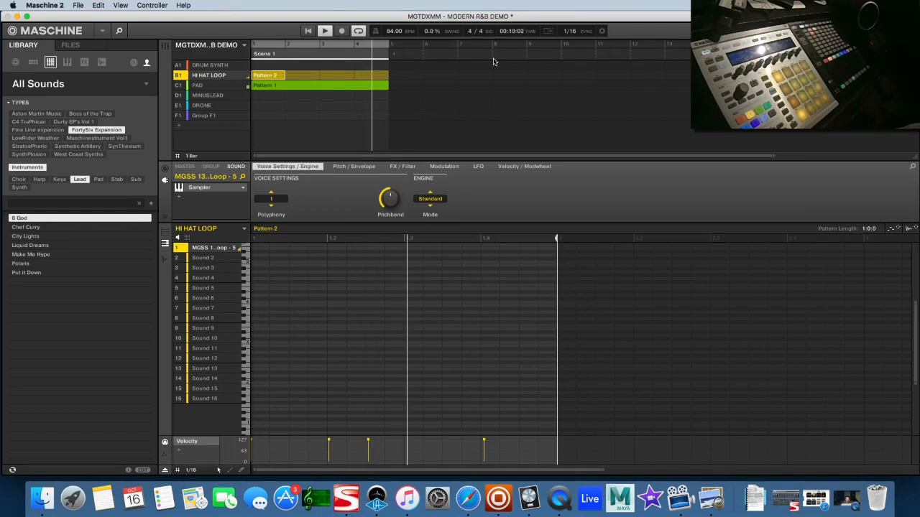
left_click(210, 64)
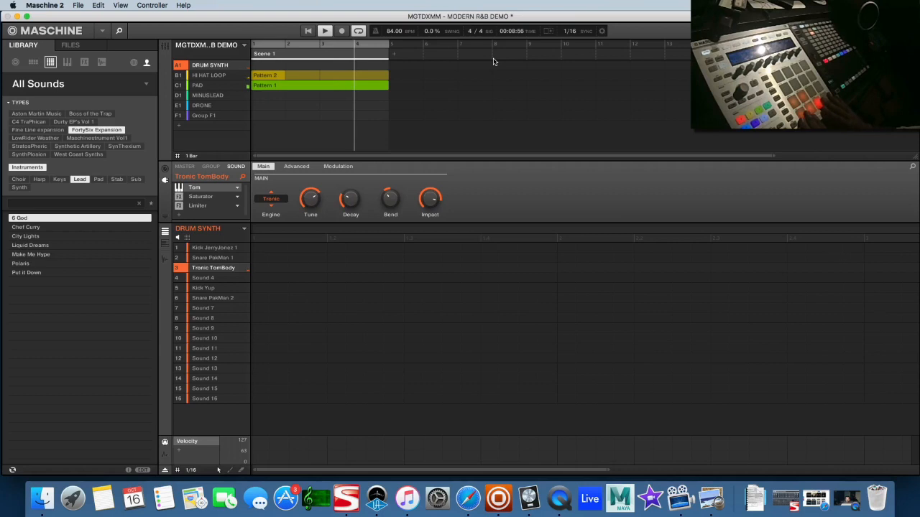
Record alternating Kick Yup and Tronic TomBody pad hits into the Drum Synth's Pattern 1.
left_click(204, 288)
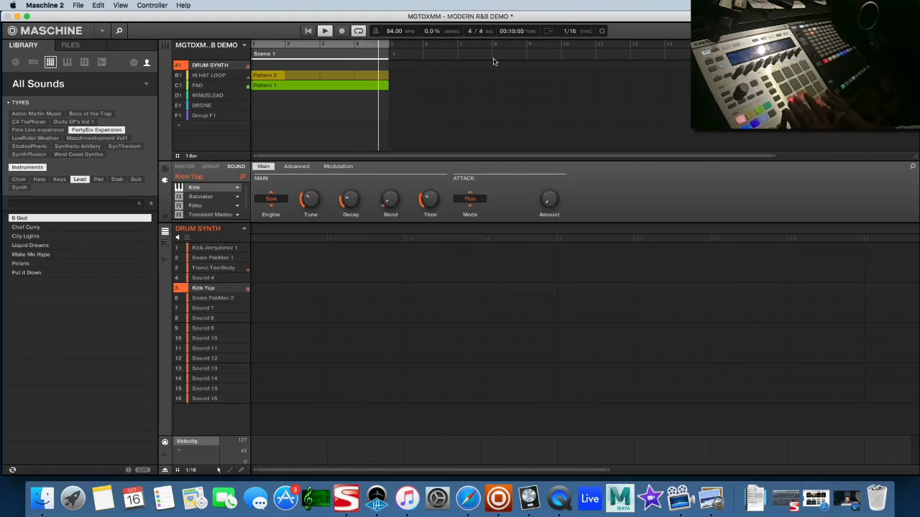
left_click(213, 267)
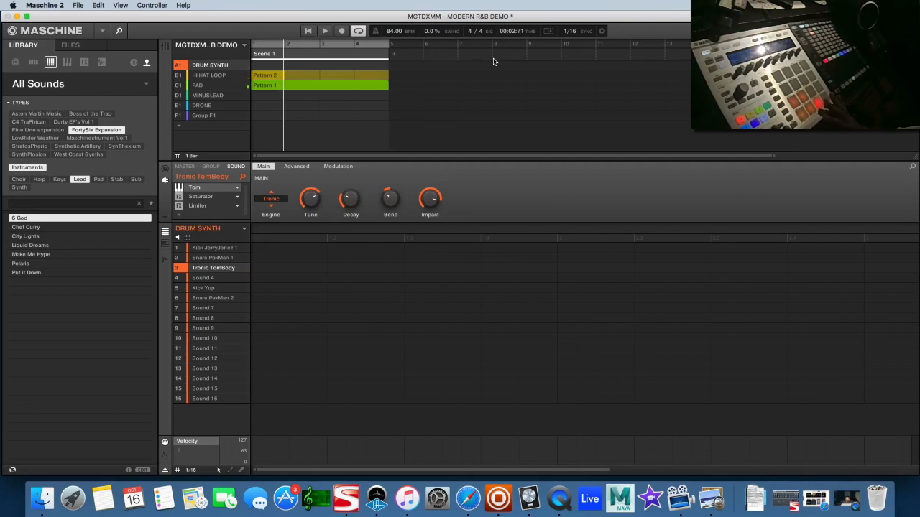
left_click(324, 31)
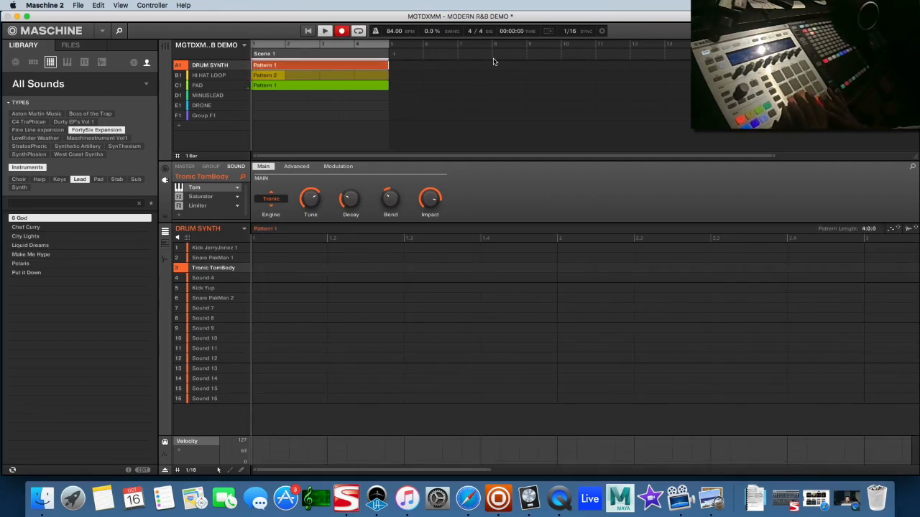
left_click(203, 287)
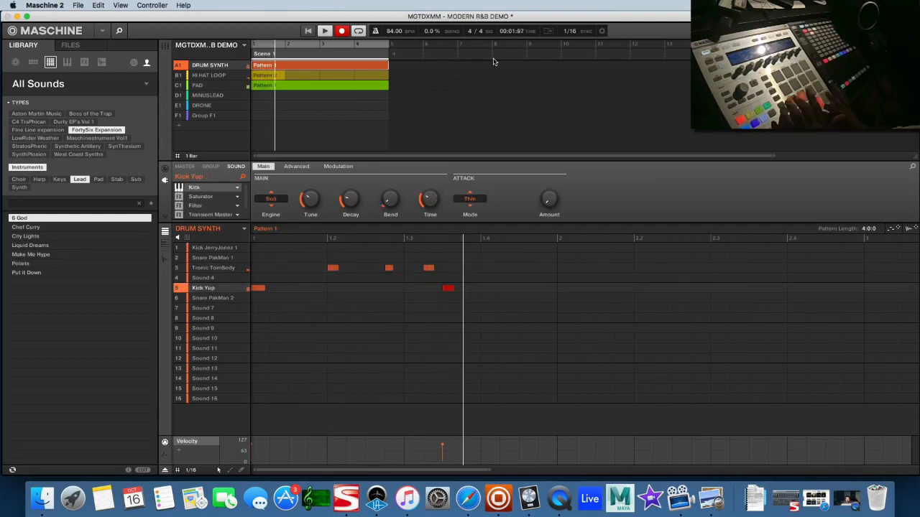
left_click(214, 267)
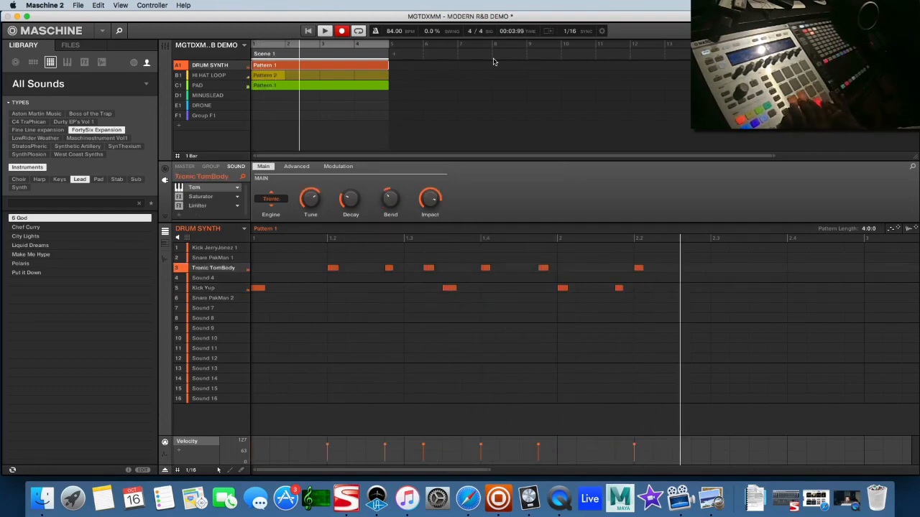
left_click(203, 287)
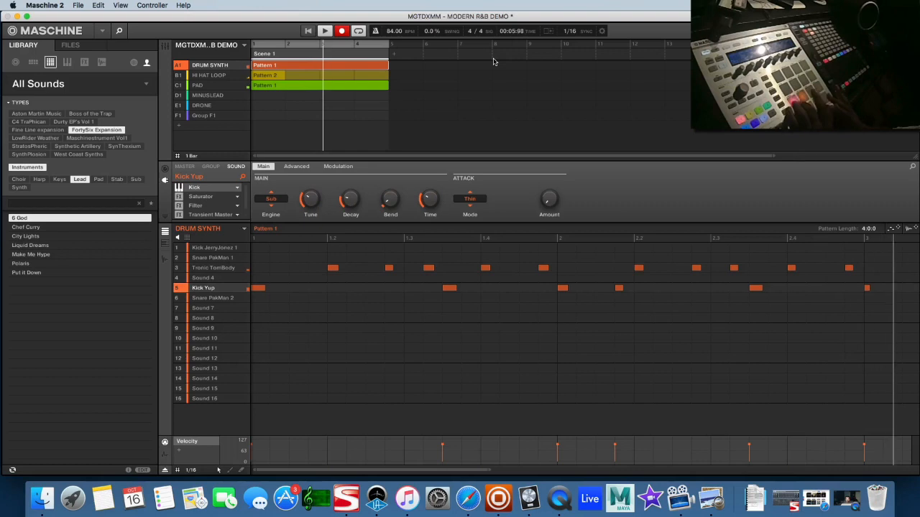
left_click(212, 268)
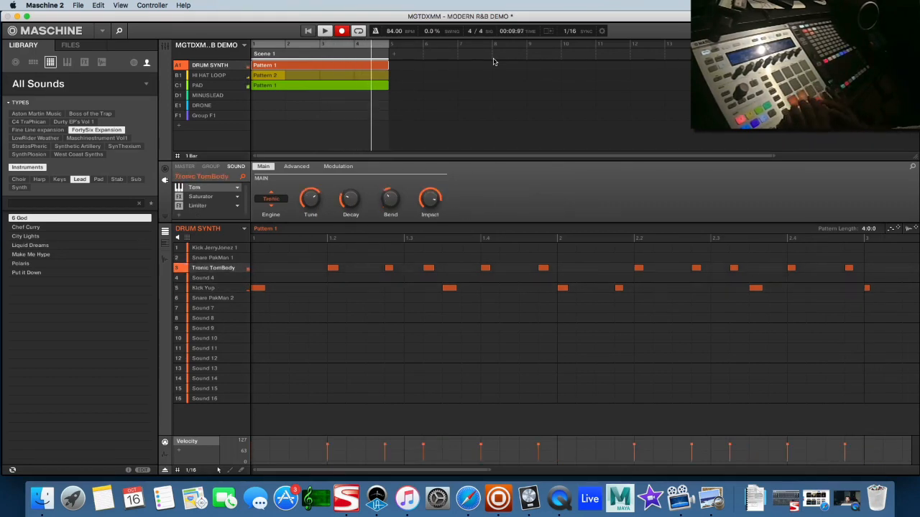
left_click(204, 287)
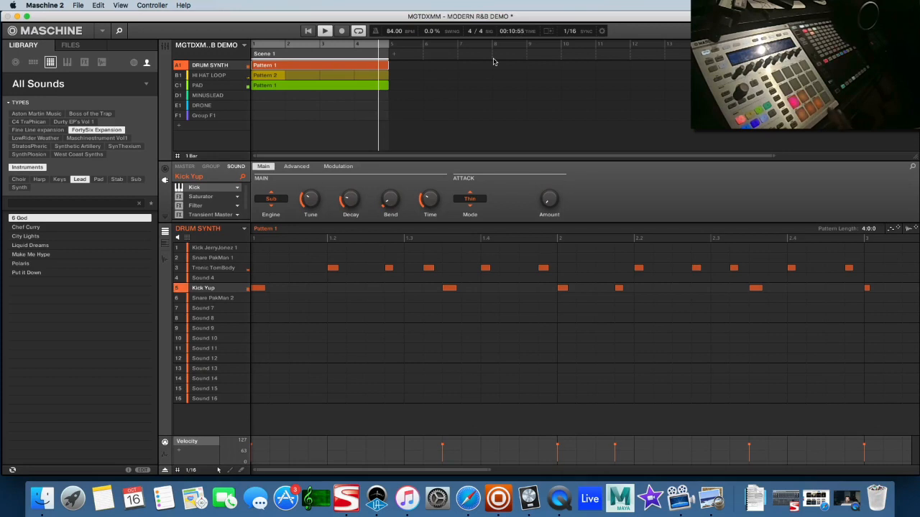
left_click(212, 257)
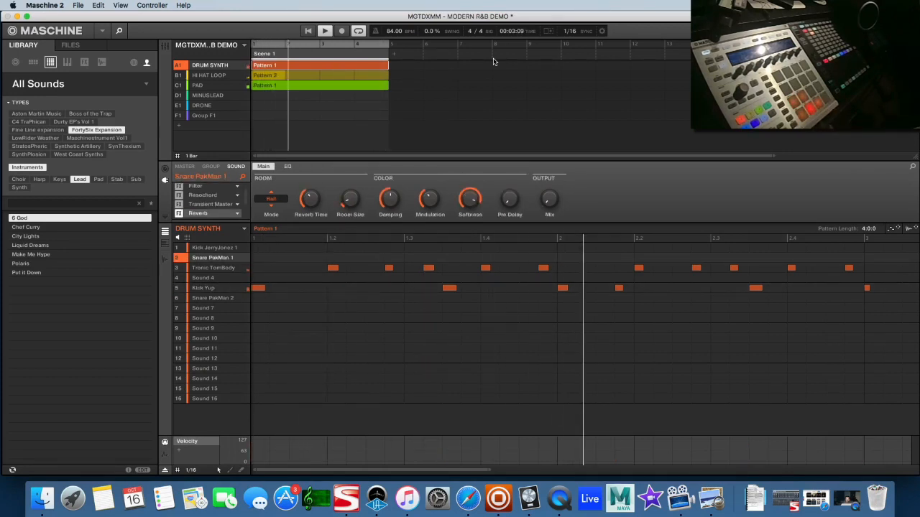
Record Snare PakMan 1 hits over the looping kick-and-tom Drum Synth pattern.
left_click(324, 30)
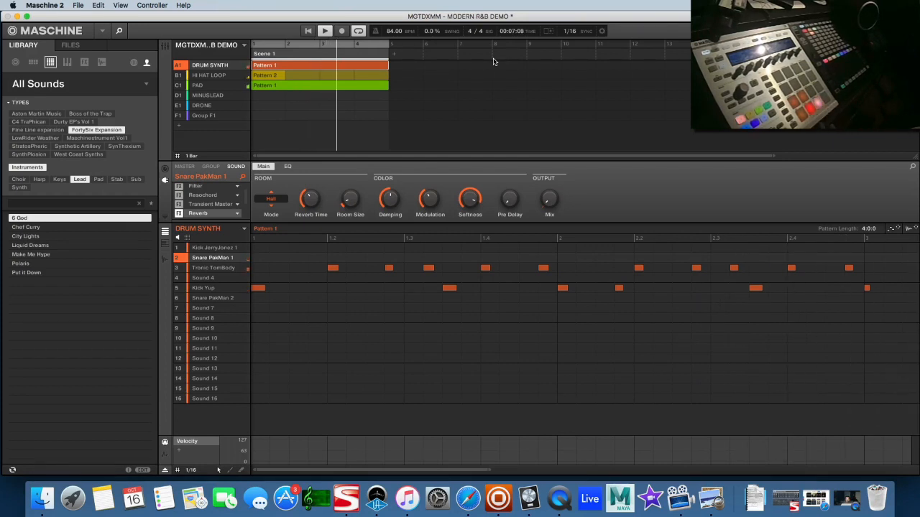
left_click(341, 31)
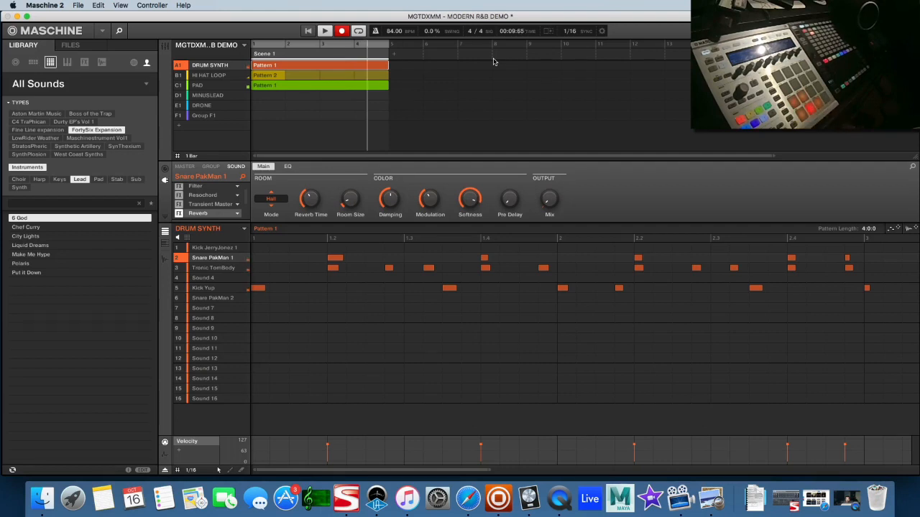
left_click(325, 31)
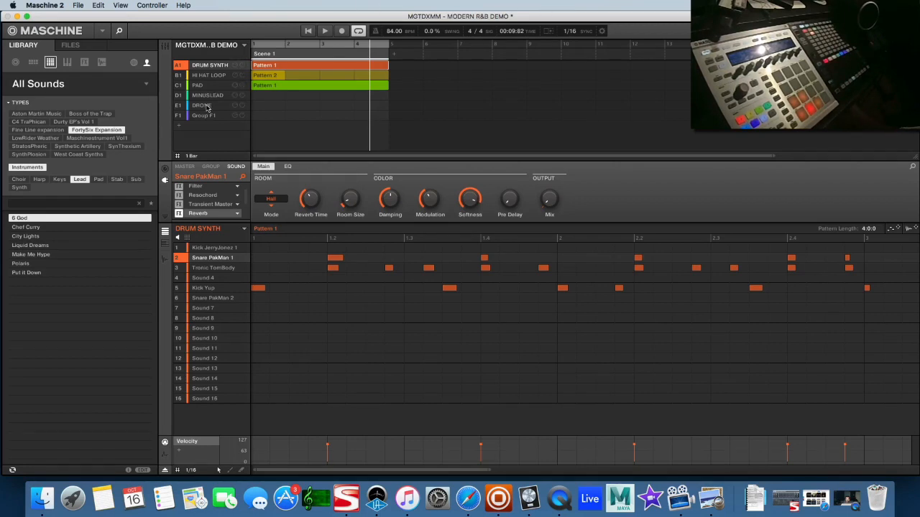
left_click(203, 106)
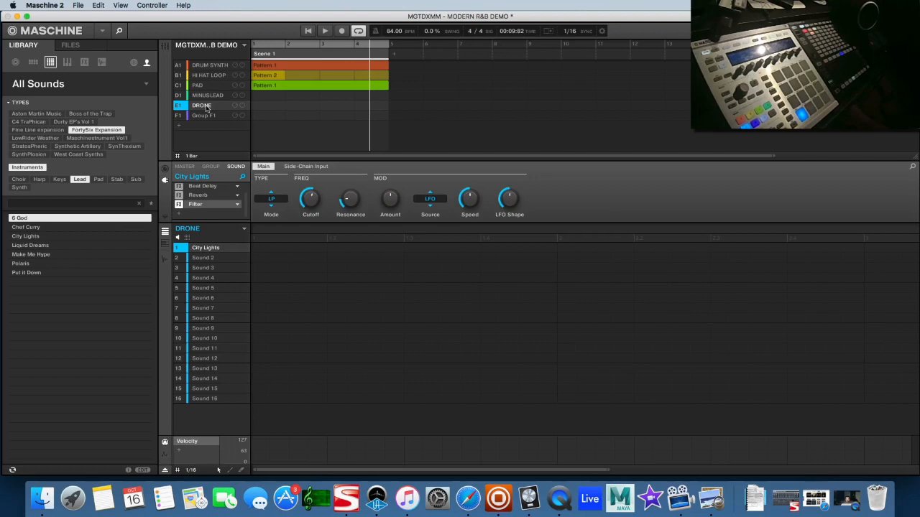
mouse_move(214, 110)
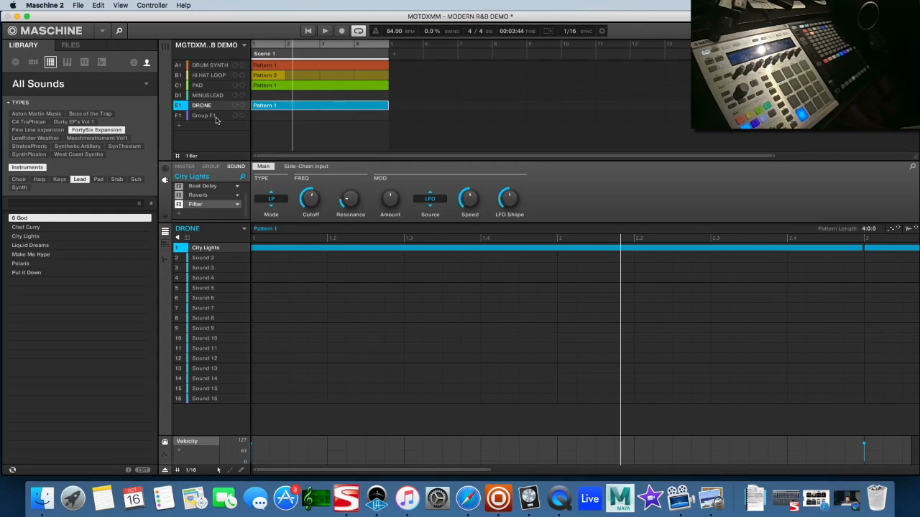
Select the empty Group F1 after recording the DRONE group's City Lights pattern.
left_click(203, 116)
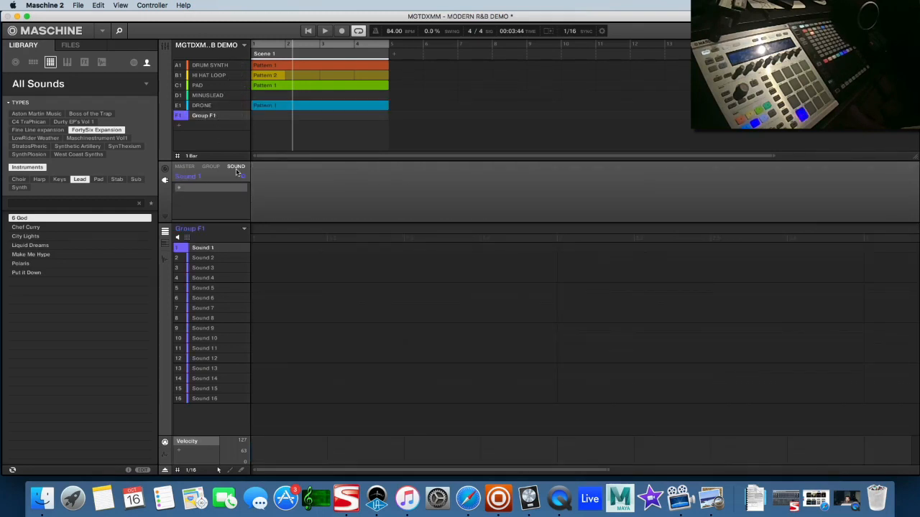
Load the BellyOfTheBeast Deep Sub bass into Group F1, briefly muting HI HAT LOOP.
left_click(136, 179)
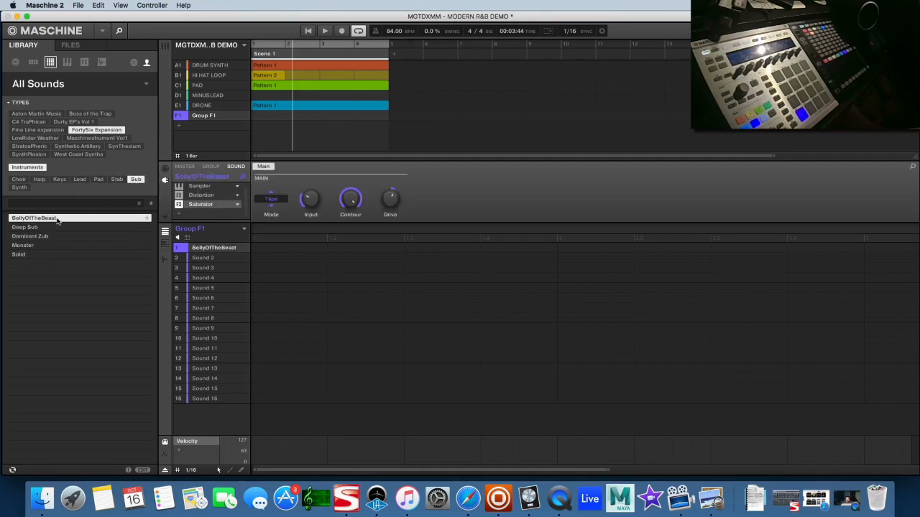
left_click(324, 31)
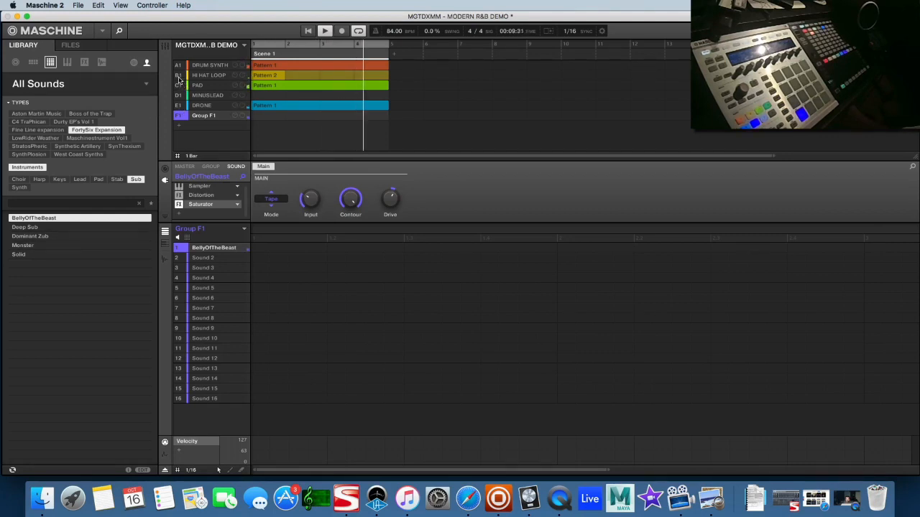
left_click(177, 75)
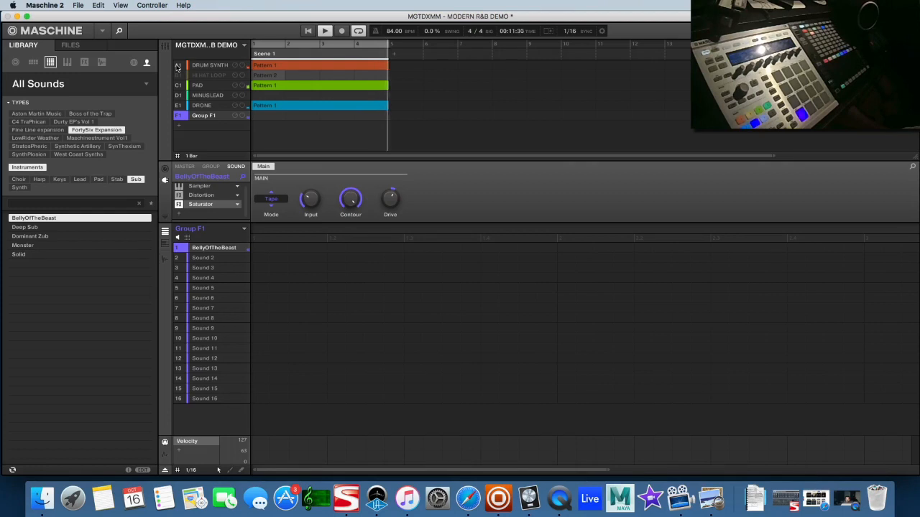
left_click(30, 227)
type("SUB")
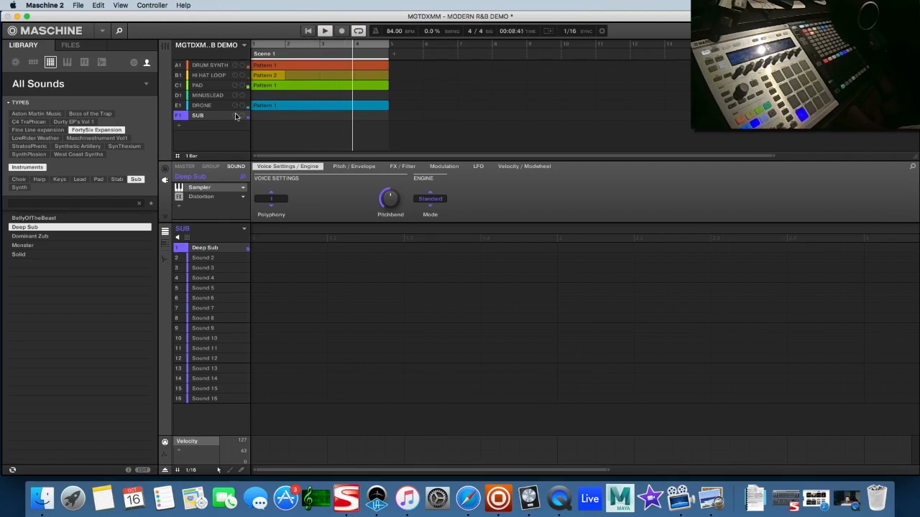
Record the Deep Sub bassline into SUB's Pattern 1, then select the MINUSLEAD group.
left_click(319, 116)
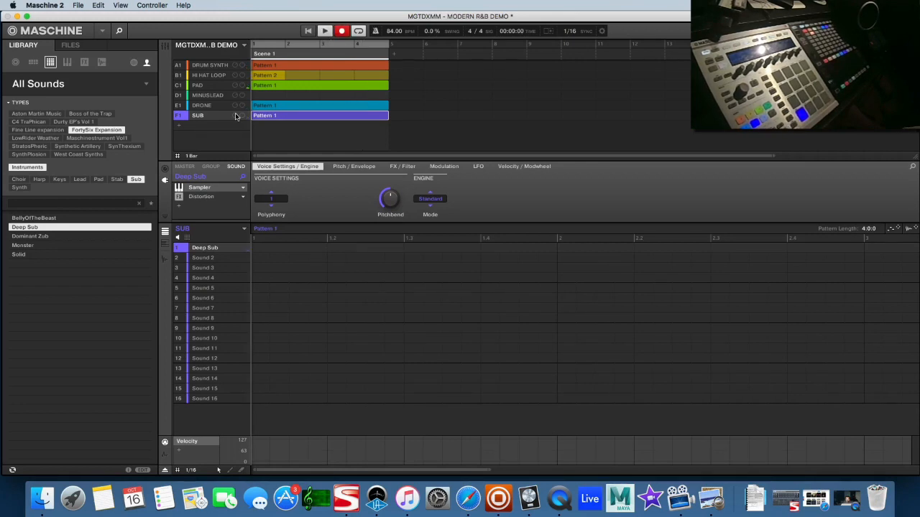
left_click(280, 248)
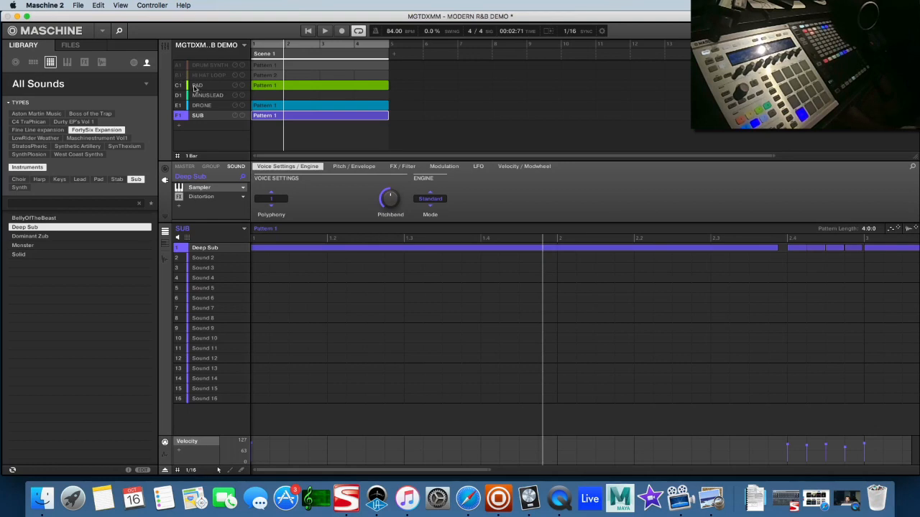
left_click(207, 95)
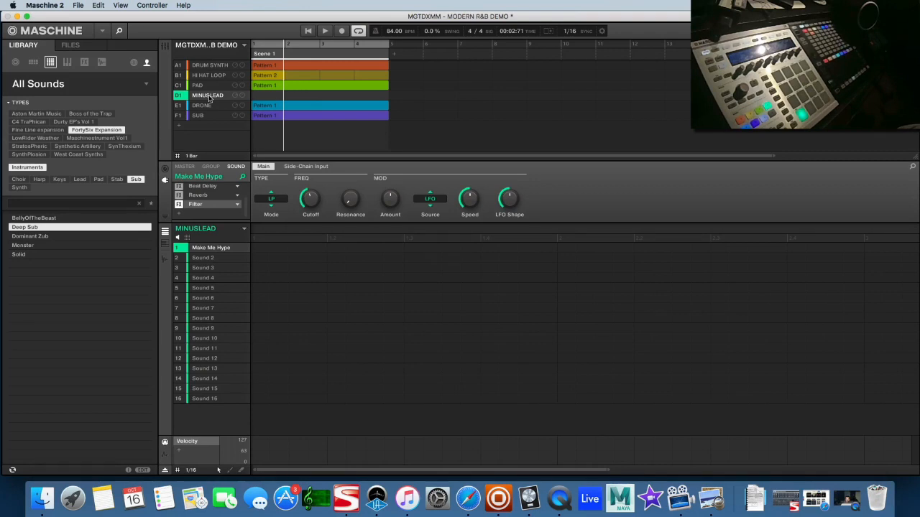
Record the Make Me Hype melody into MINUSLEAD's Pattern 1, muting HI HAT LOOP.
left_click(324, 30)
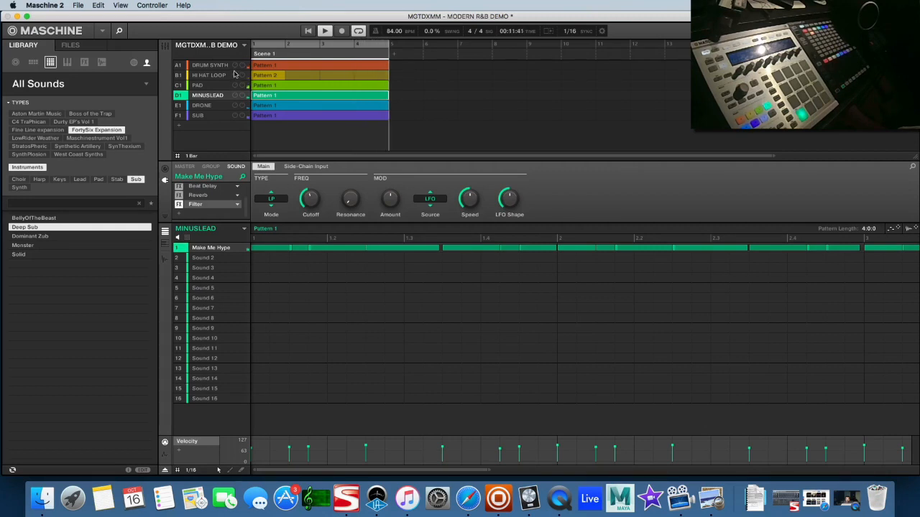
left_click(243, 75)
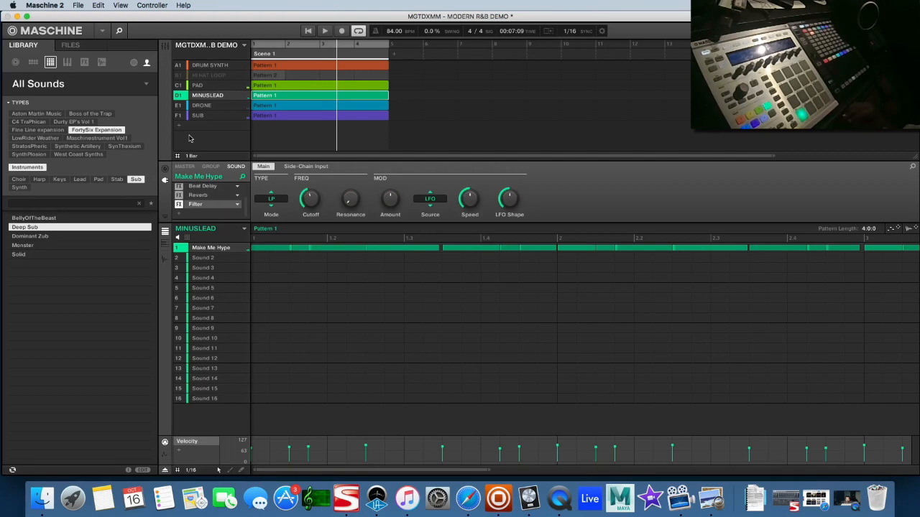
mouse_move(327, 44)
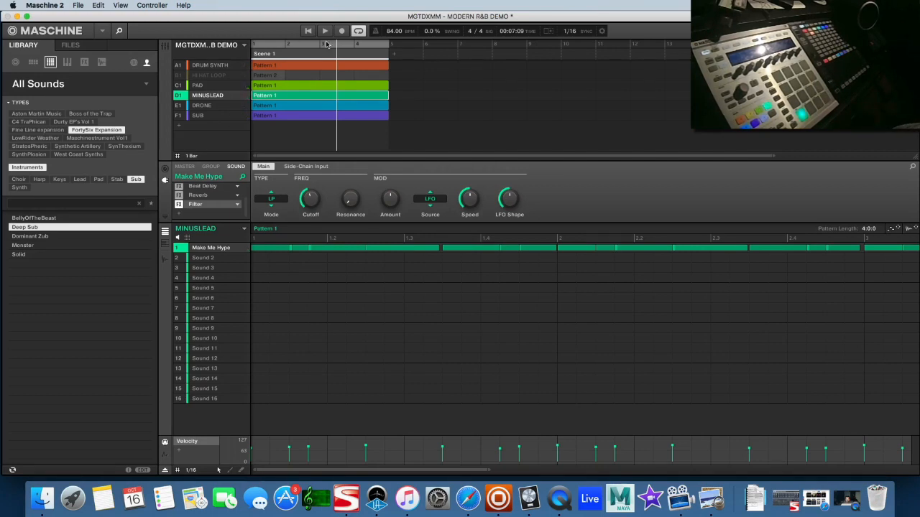
mouse_move(265, 3)
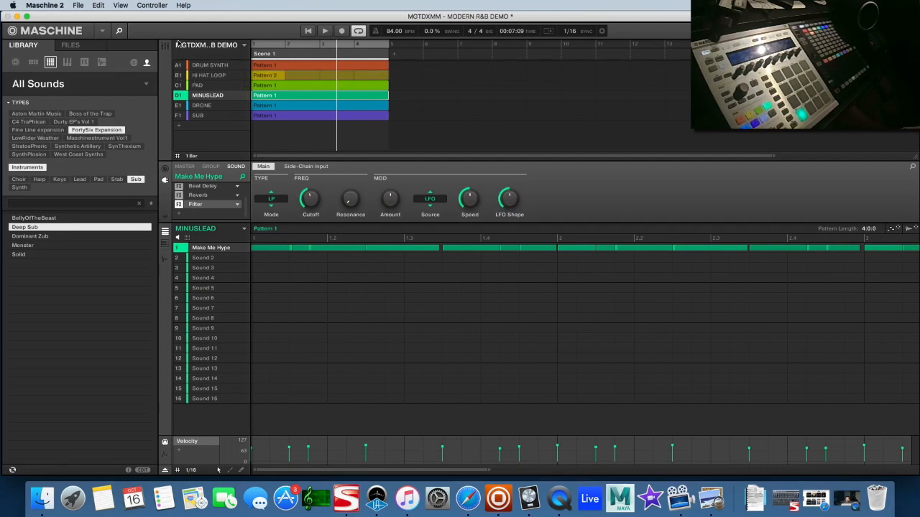
Open the MGTDXMM - 40STYLER&B project in place of the MODERN R&B DEMO.
left_click(77, 5)
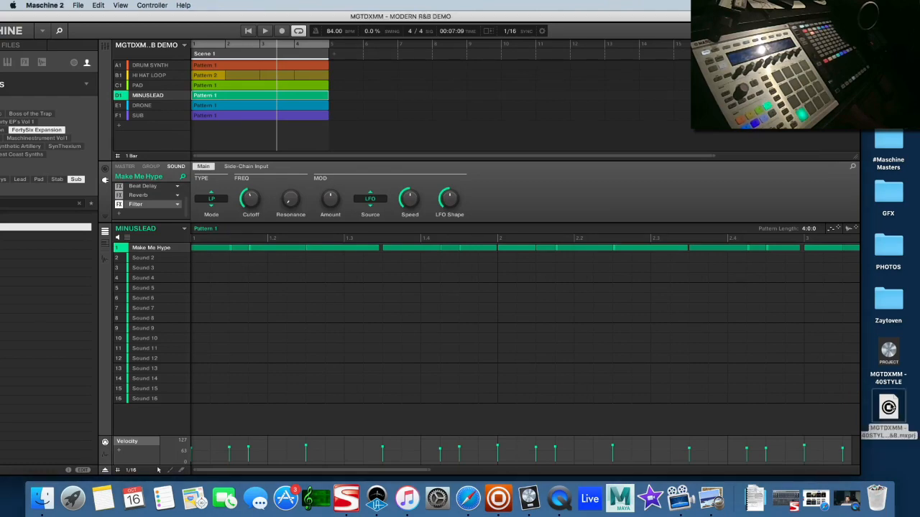
mouse_move(567, 16)
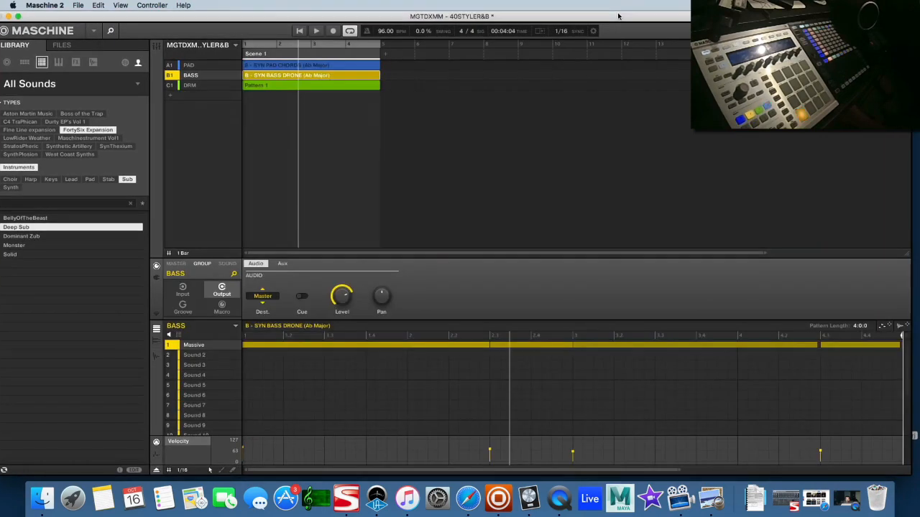
mouse_move(523, 160)
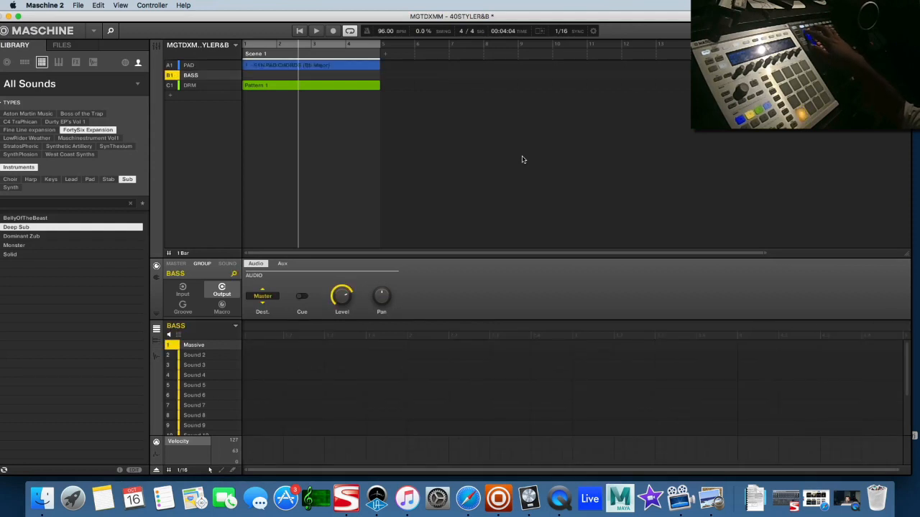
Switch PAD and BASS to pattern 8 (Ab Major) and save the project.
left_click(188, 64)
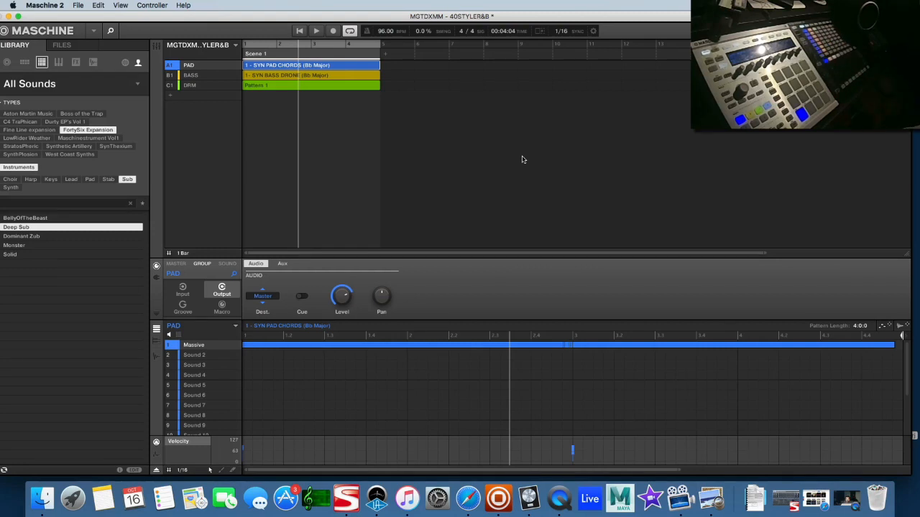
mouse_move(159, 347)
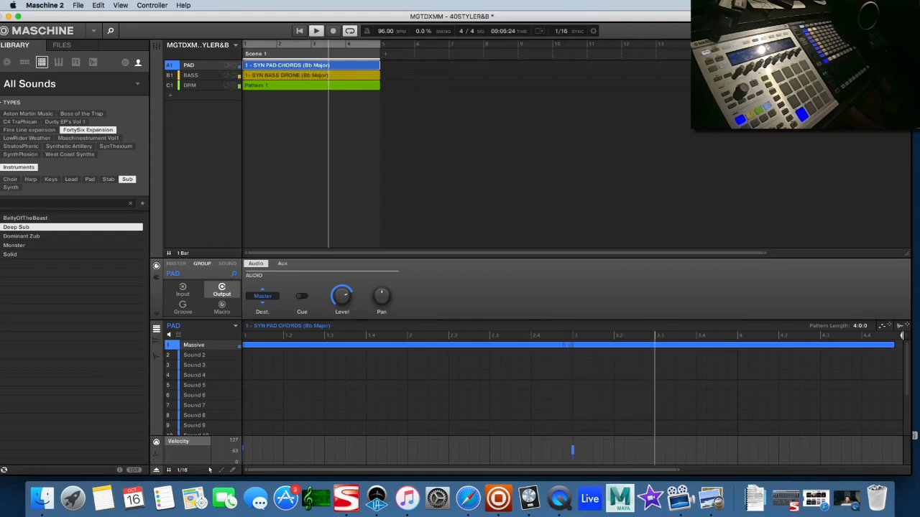
mouse_move(225, 86)
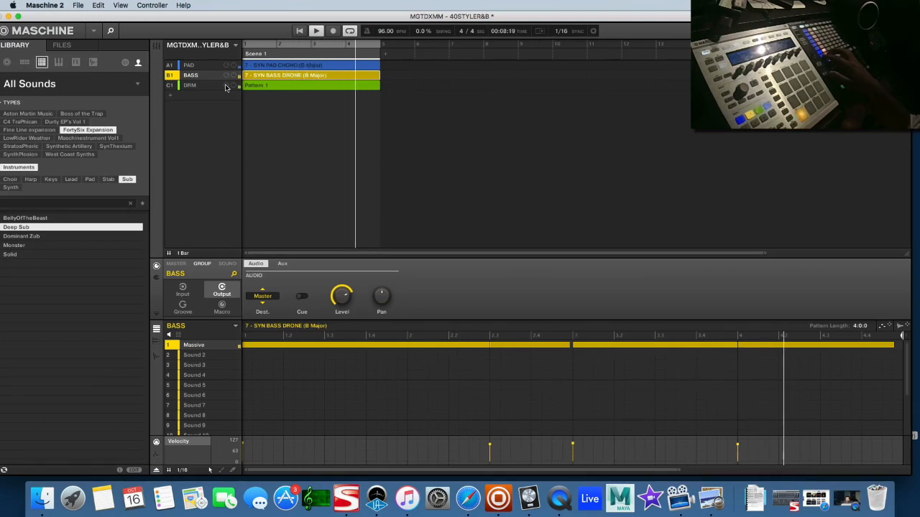
left_click(188, 64)
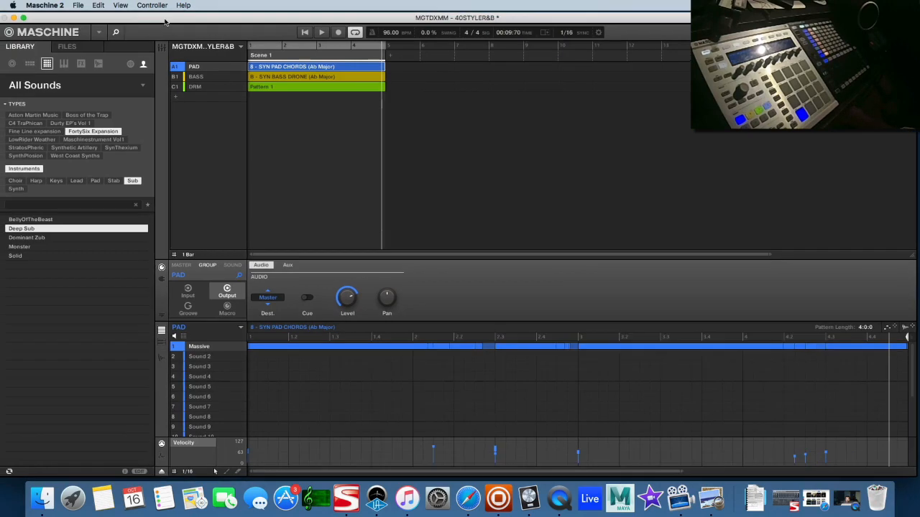
left_click(78, 5)
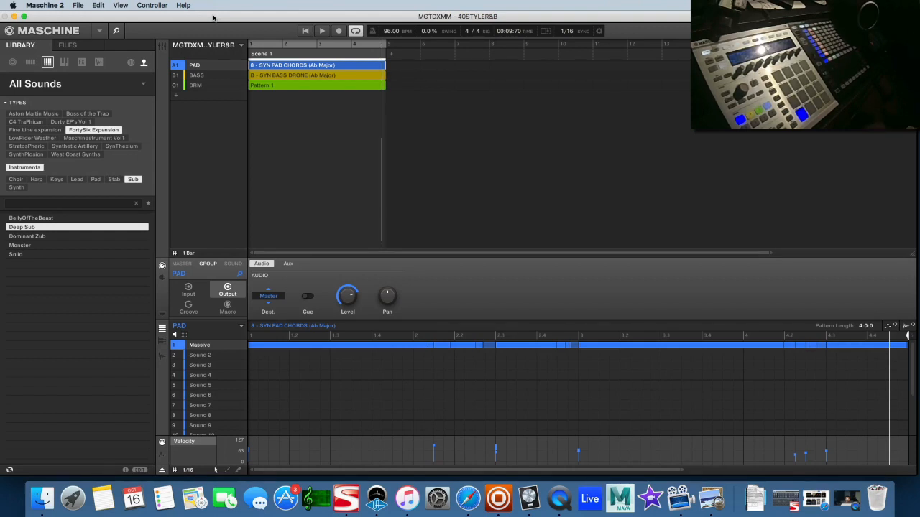
Create a new empty project with Kontakt 5 loaded on Sound 1.
left_click(78, 5)
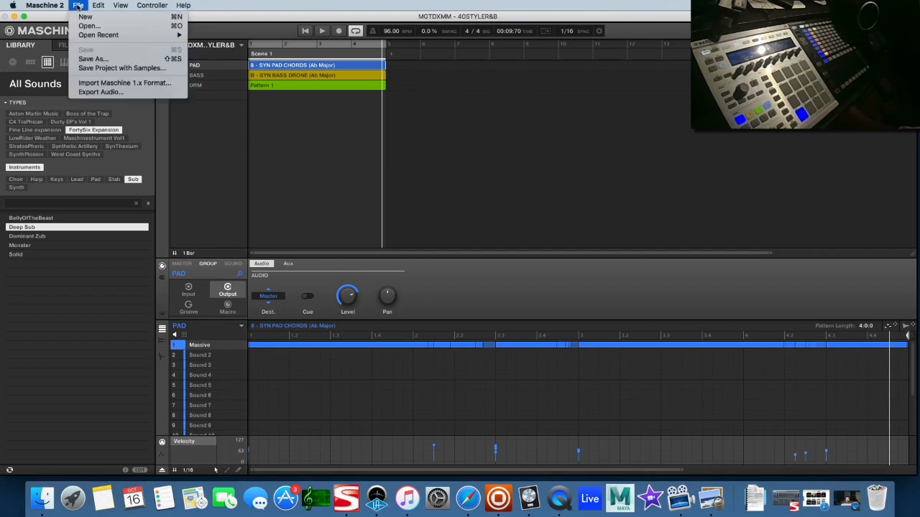
mouse_move(85, 17)
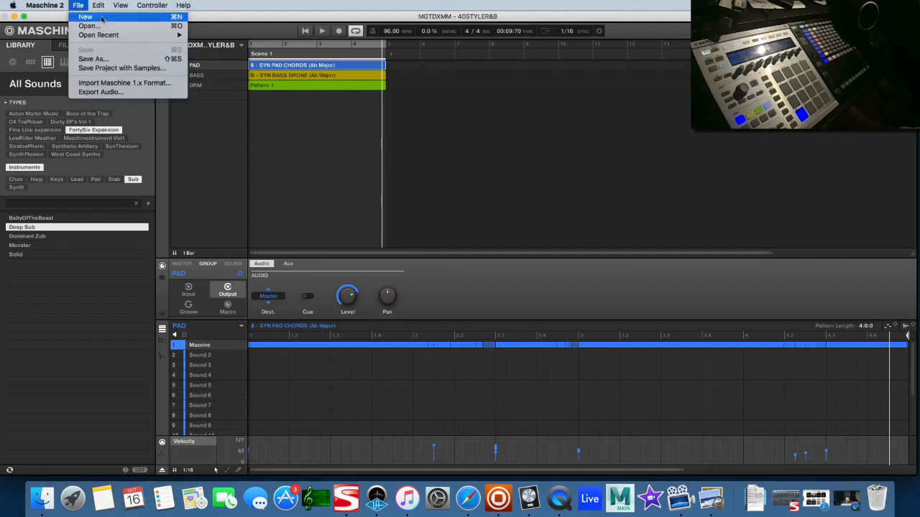
left_click(84, 17)
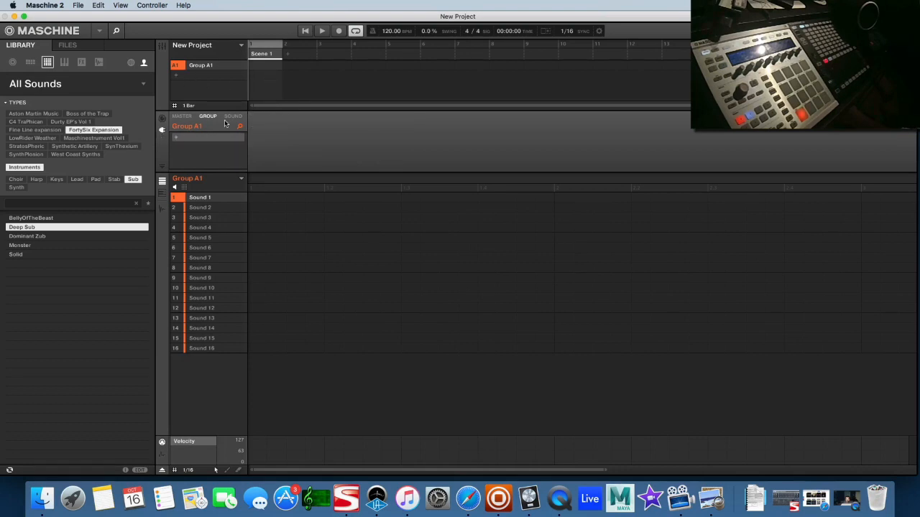
left_click(233, 116)
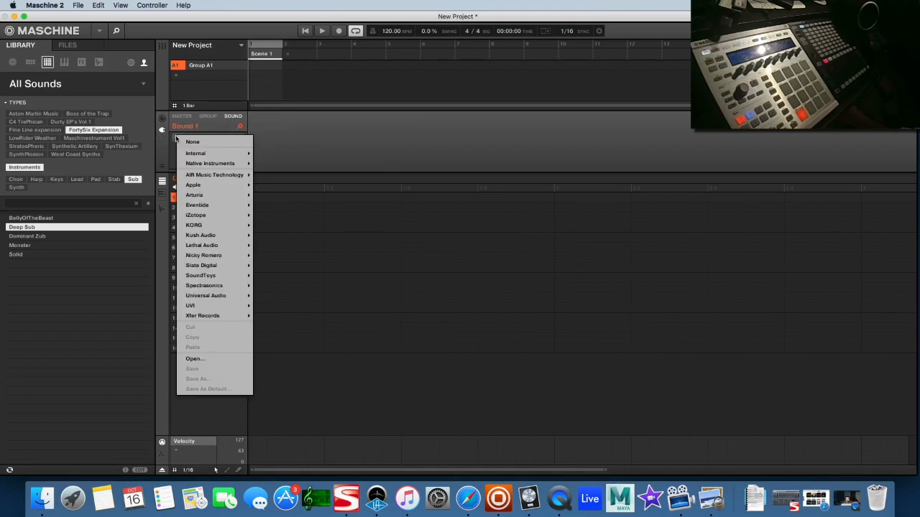
mouse_move(210, 163)
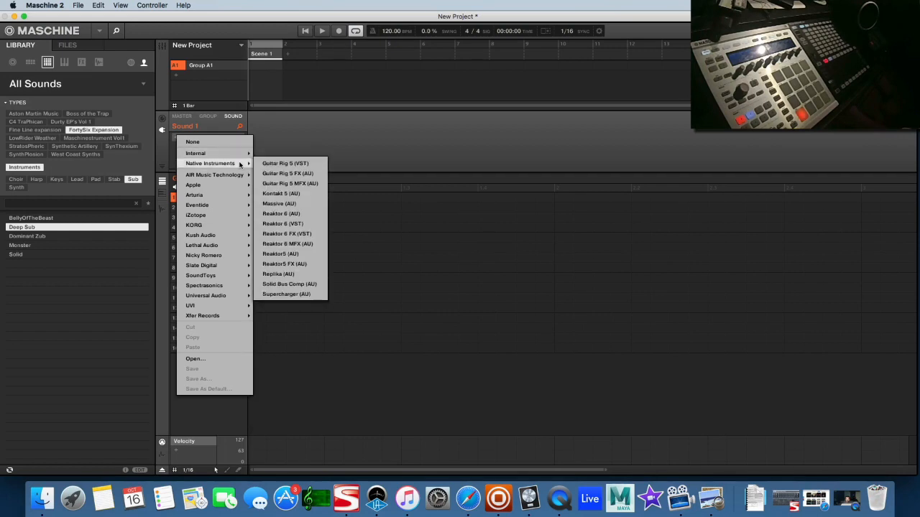
mouse_move(357, 204)
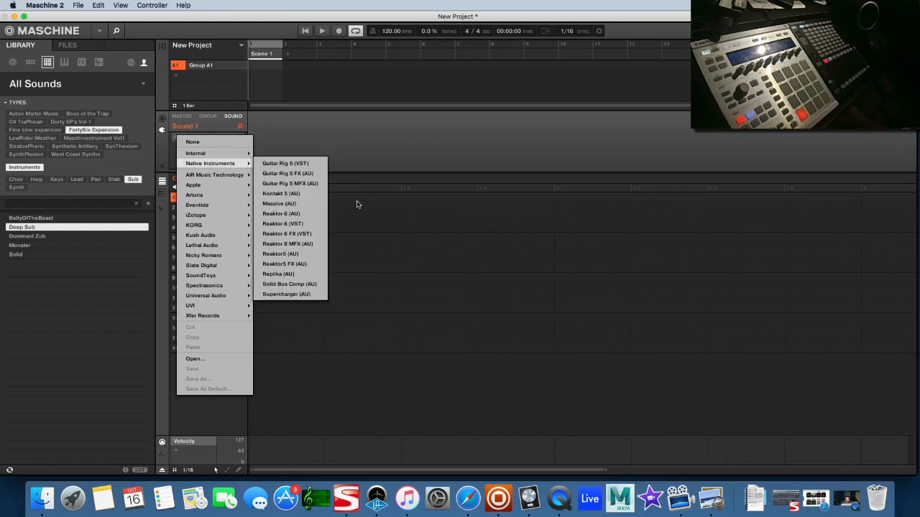
mouse_move(425, 47)
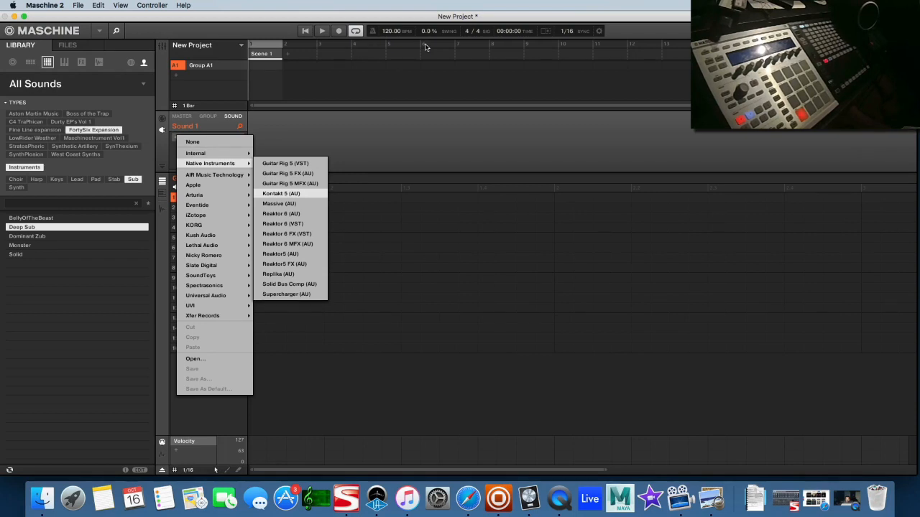
left_click(281, 194)
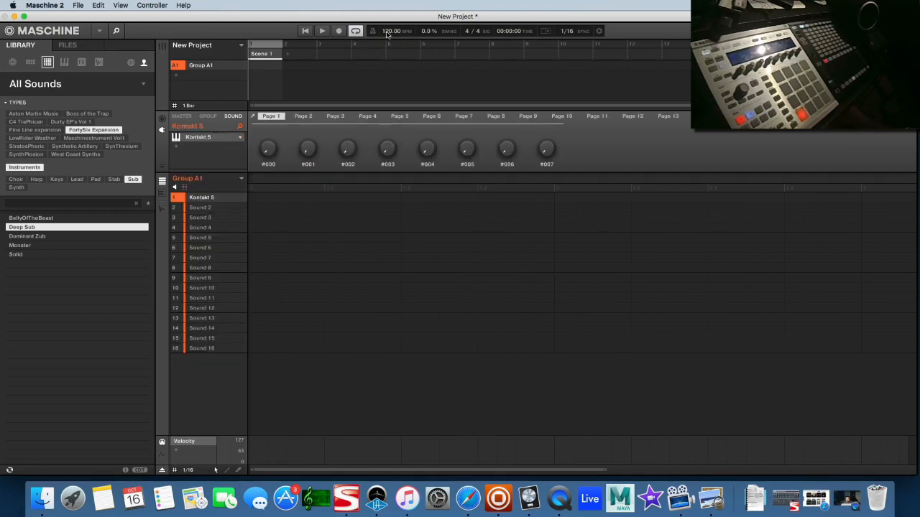
Lower the tempo to 85 BPM and start playback from the beginning.
left_click_drag(393, 31, 394, 43)
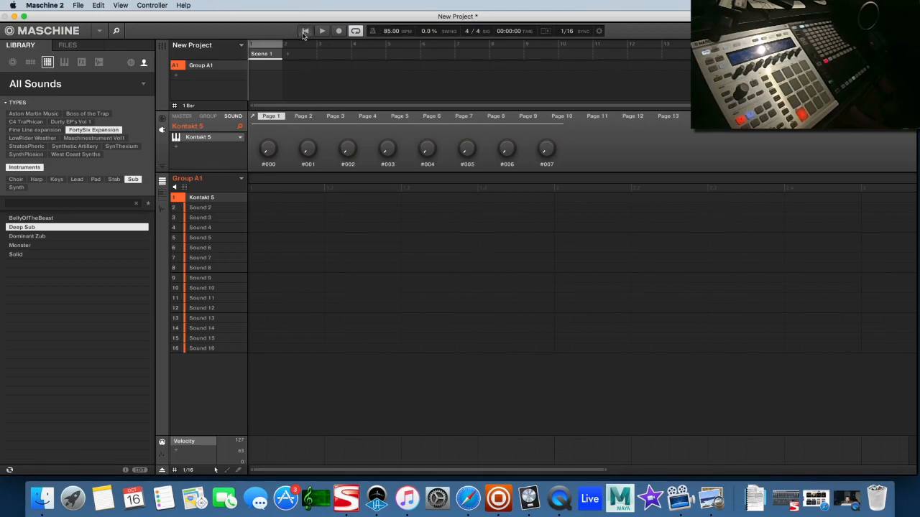
left_click(322, 31)
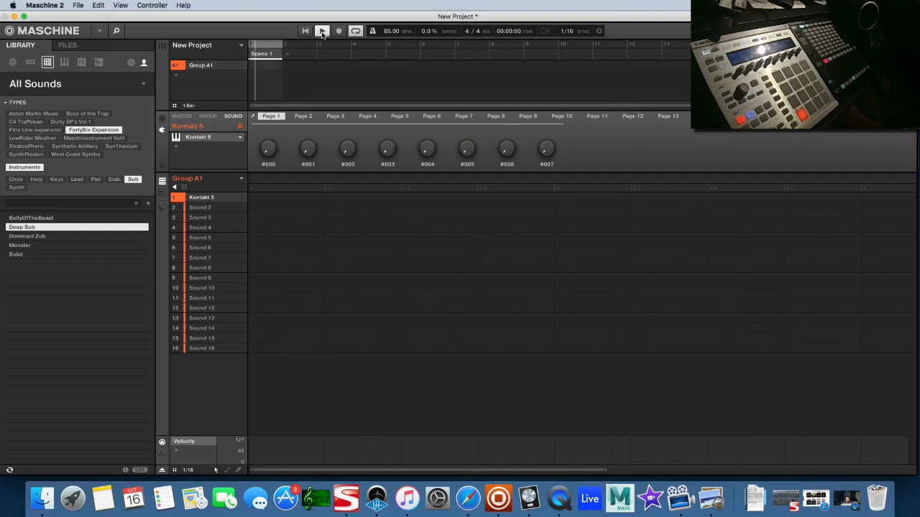
left_click(322, 31)
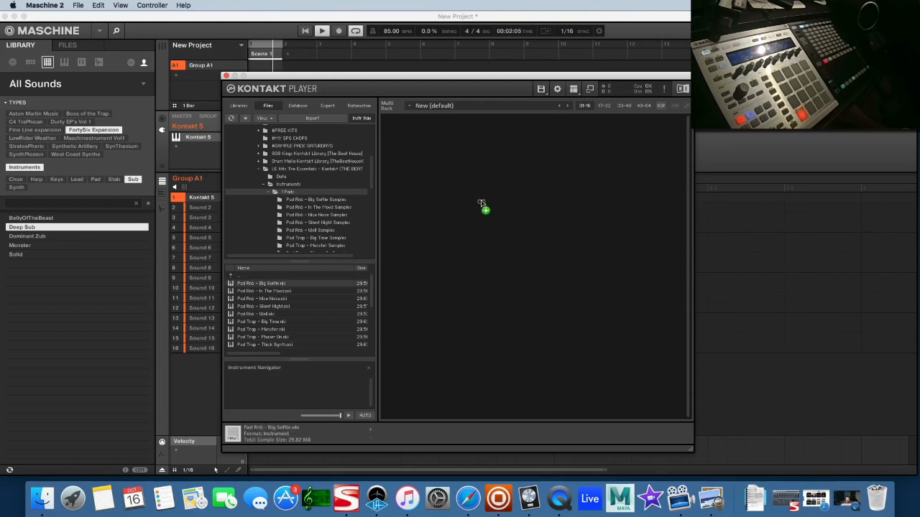
Load Pad Rnb - Big Softie in Kontakt, then step through pads to Pad Rnb - Well.
double_click(260, 282)
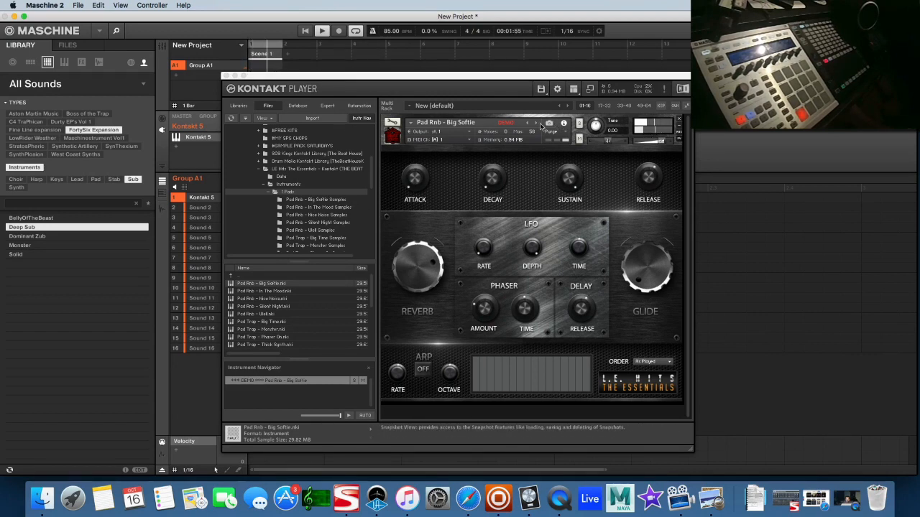
left_click(536, 123)
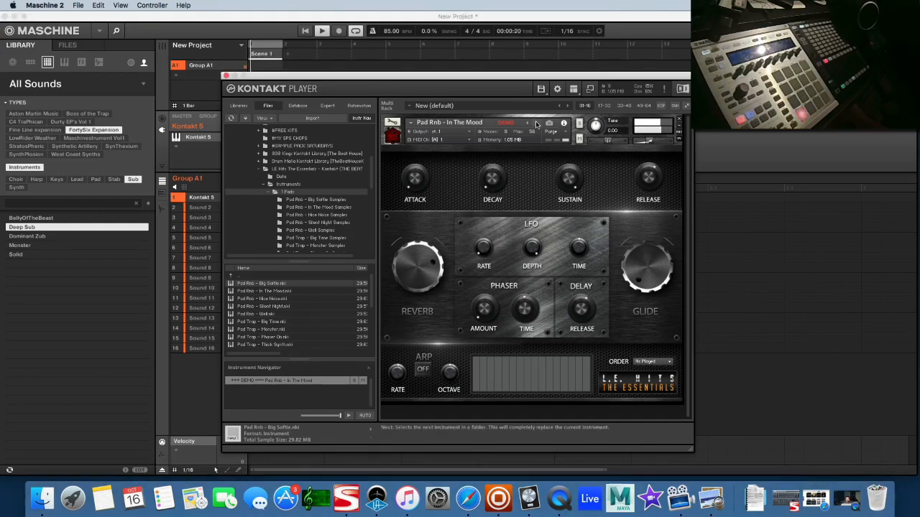
left_click(535, 123)
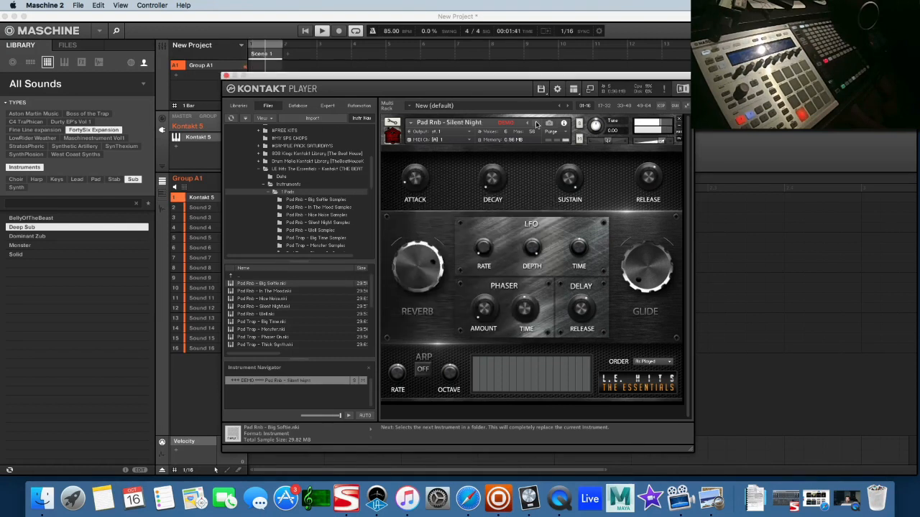
left_click(537, 122)
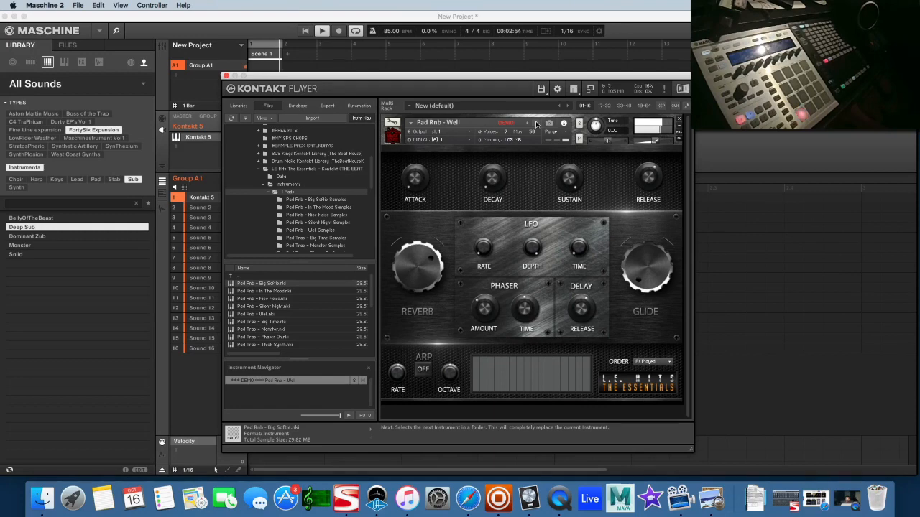
left_click(538, 122)
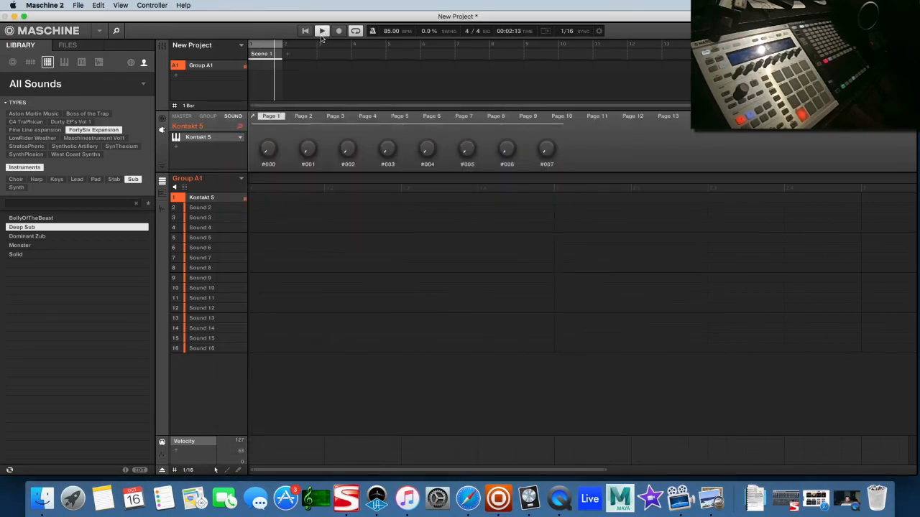
Toggle loop playback and select Scene 1's pattern for the Kontakt lead recording.
left_click(322, 30)
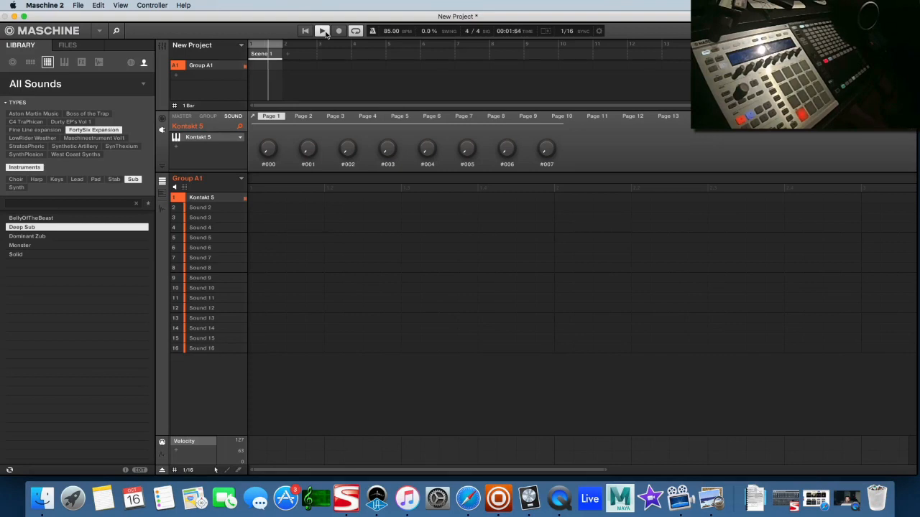
left_click(305, 30)
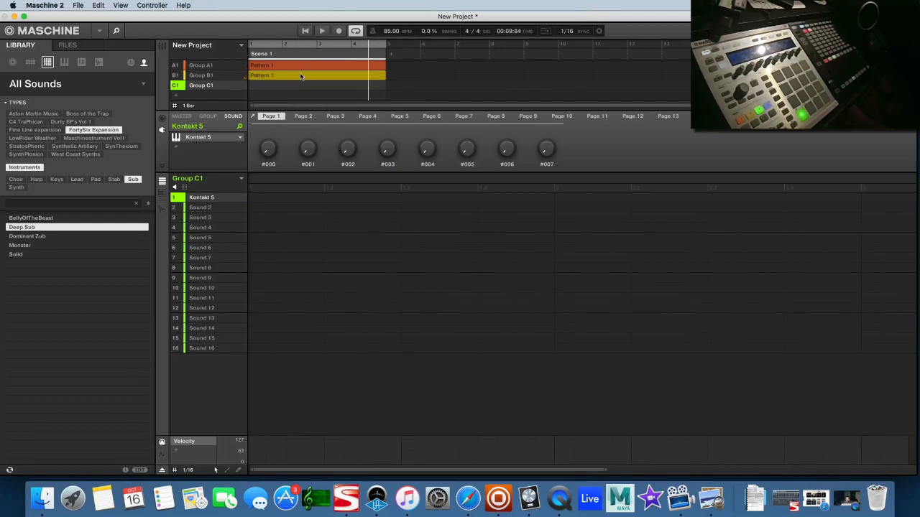
left_click(338, 30)
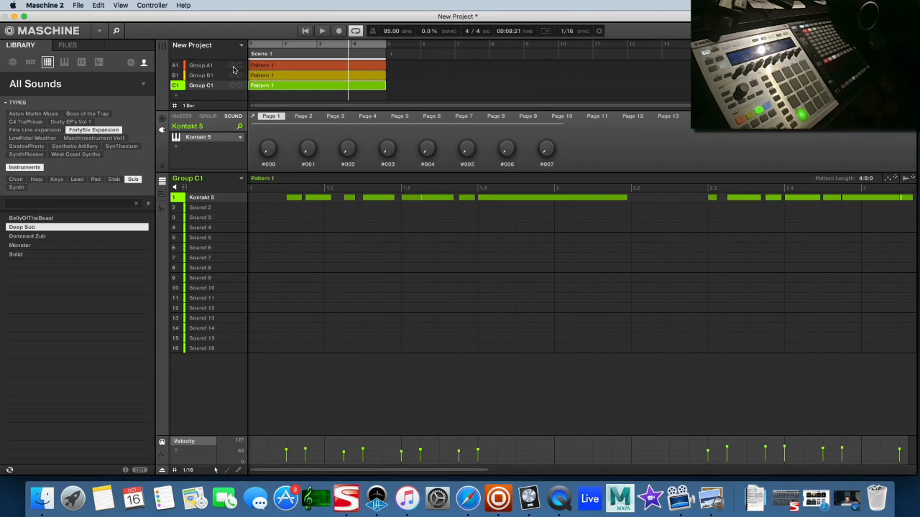
mouse_move(77, 5)
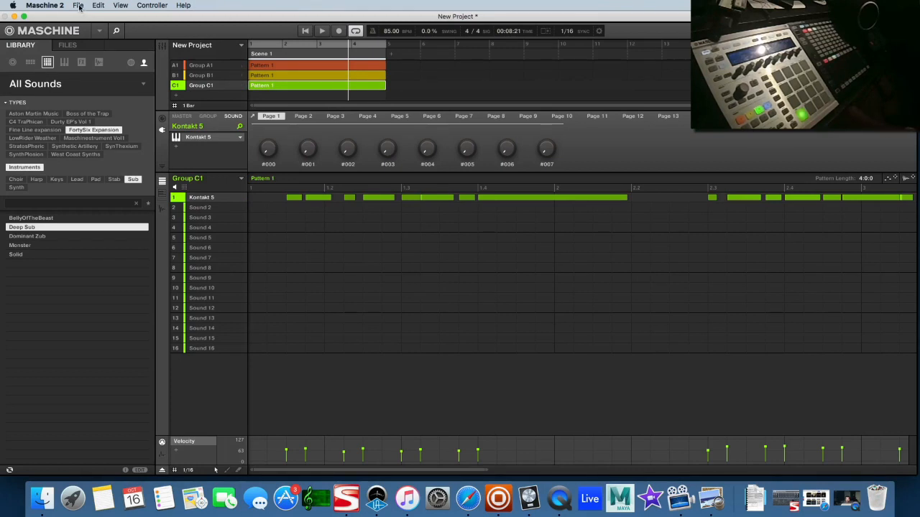
Set Export Audio to save the loop from Master Output to the Desktop.
left_click(78, 5)
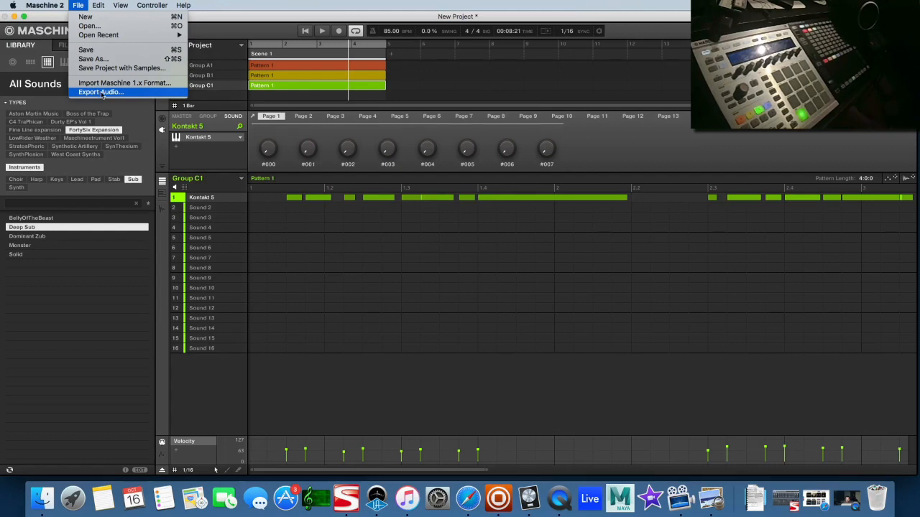
left_click(100, 92)
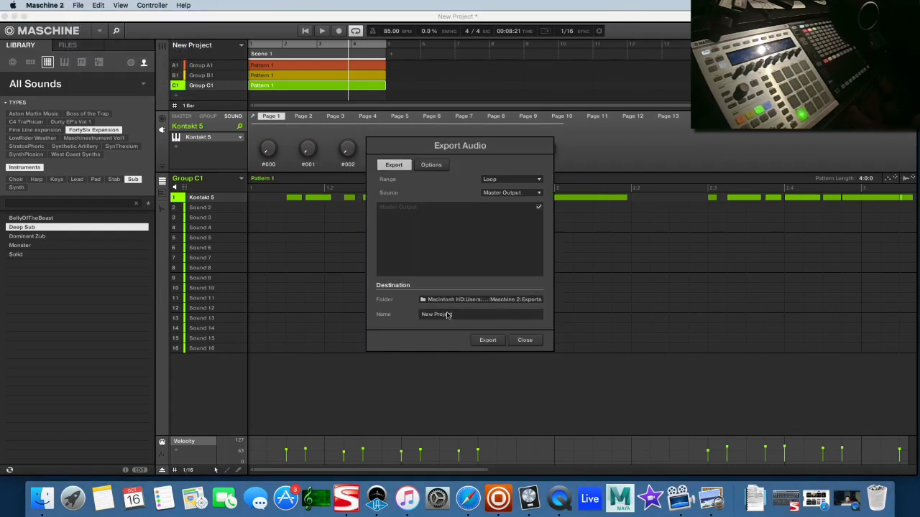
left_click(480, 299)
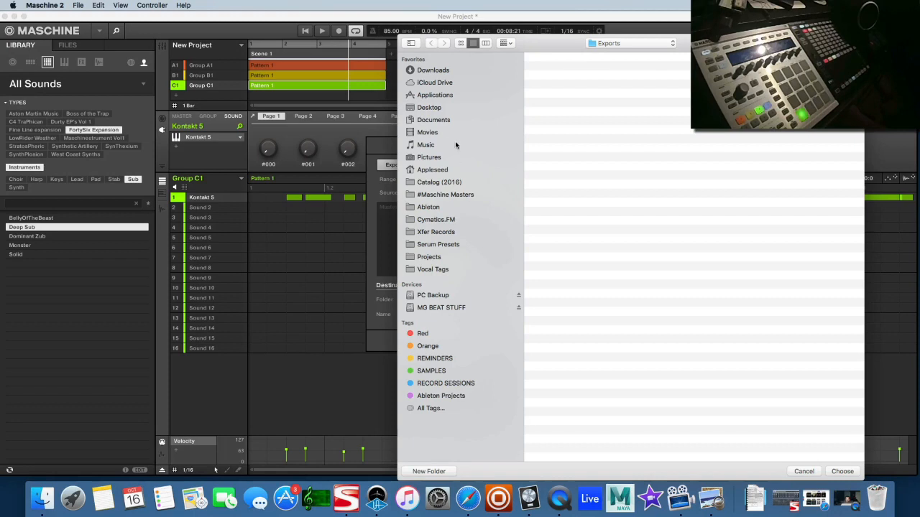
left_click(429, 107)
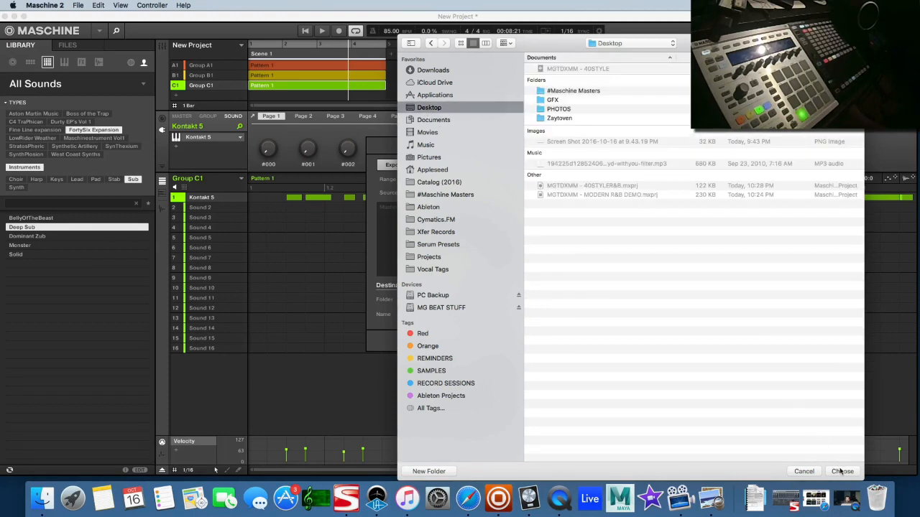
left_click(842, 471)
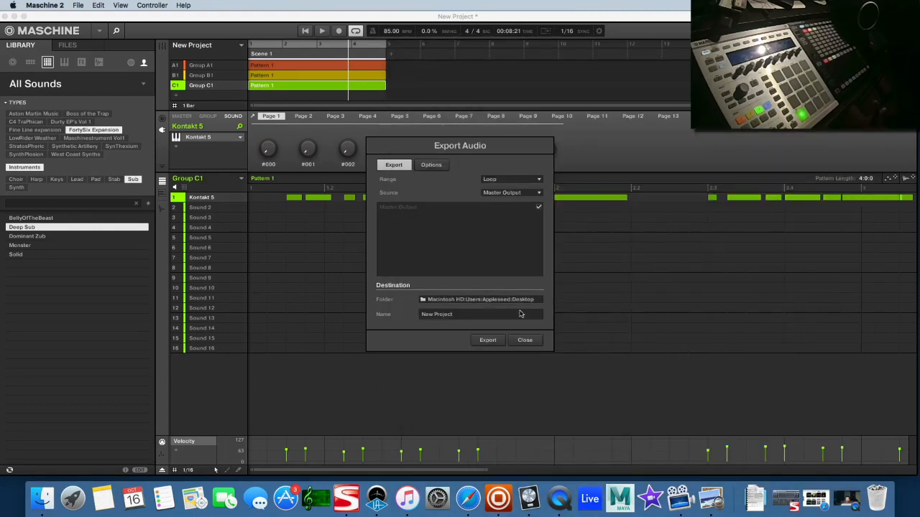
mouse_move(488, 333)
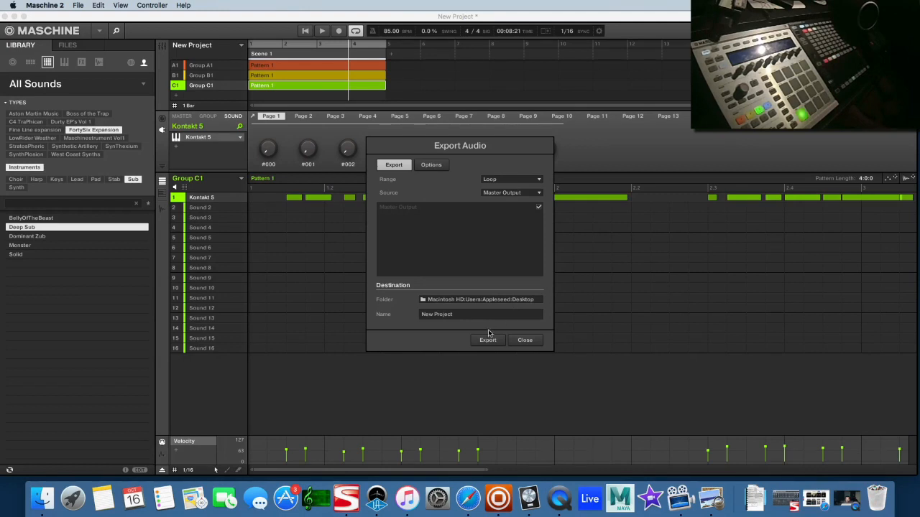
mouse_move(498, 300)
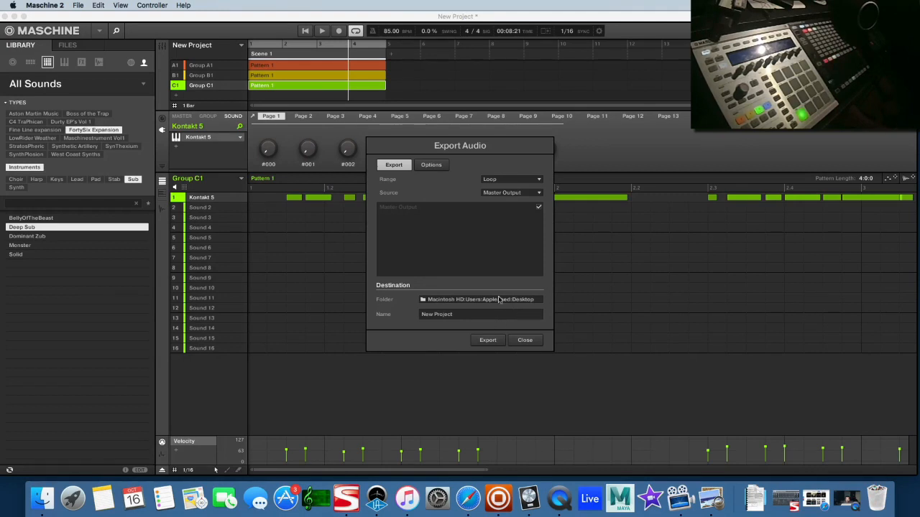
mouse_move(493, 273)
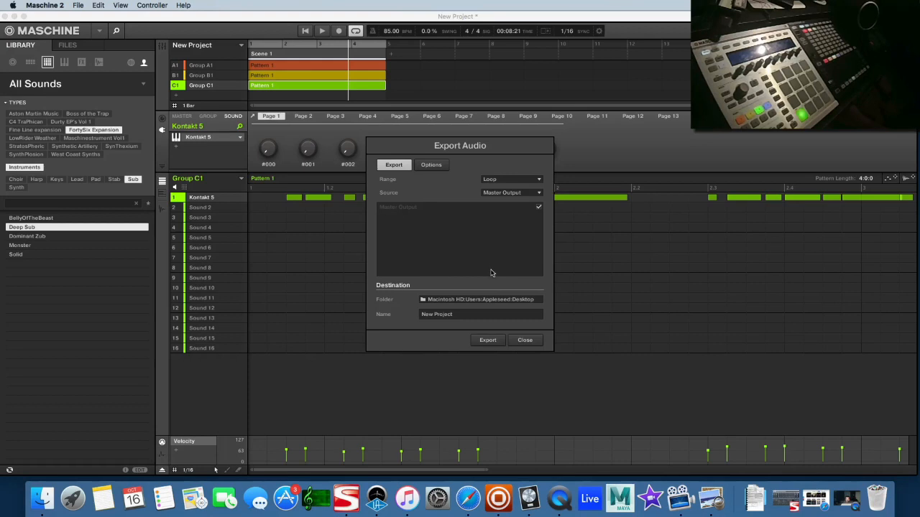
mouse_move(501, 199)
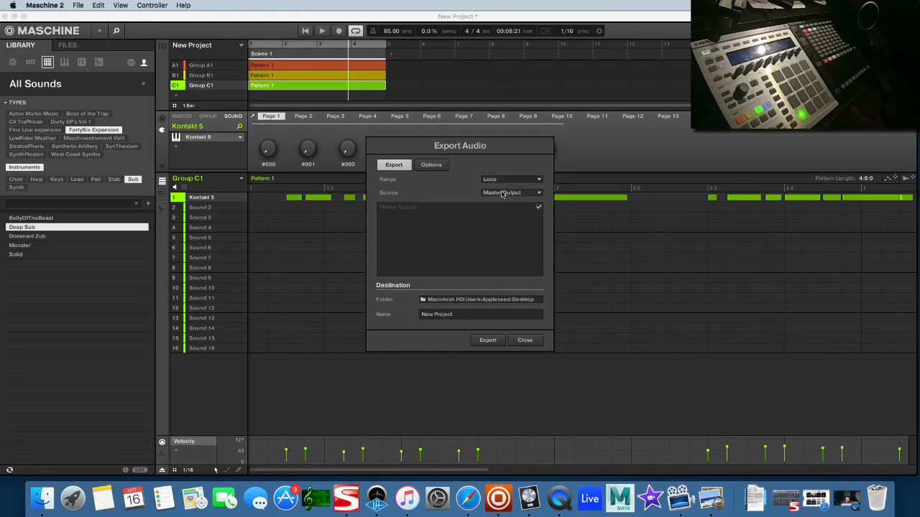
mouse_move(481, 247)
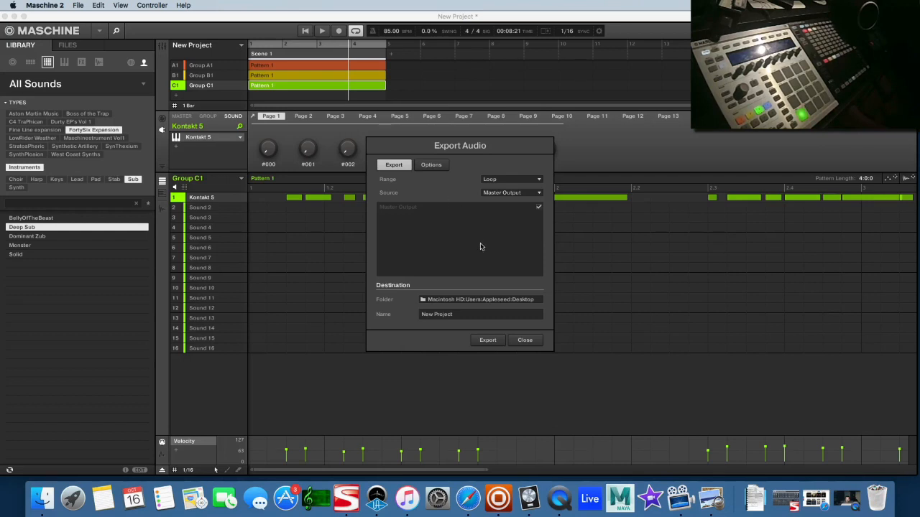
mouse_move(510, 197)
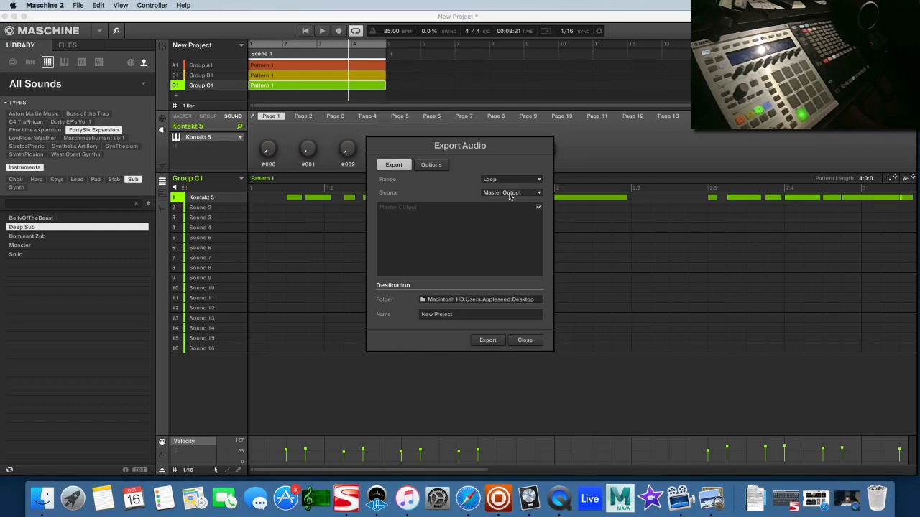
left_click(510, 192)
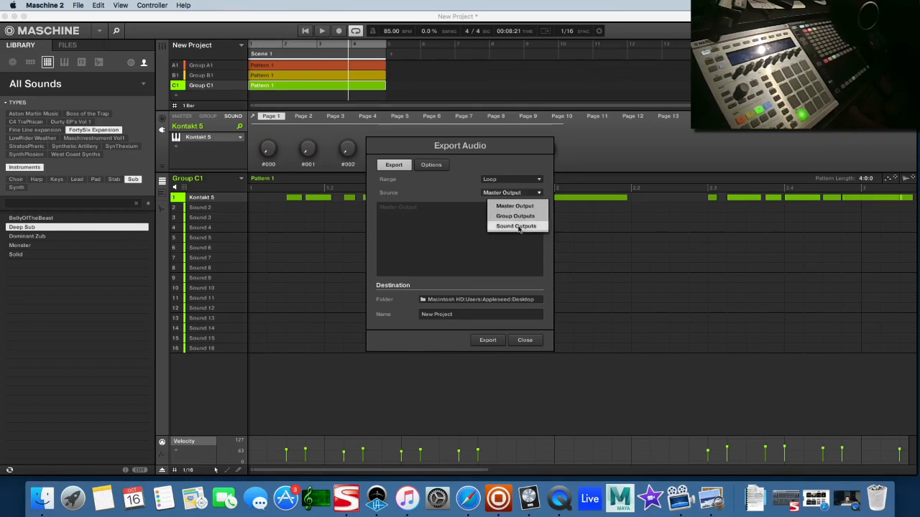
left_click(513, 205)
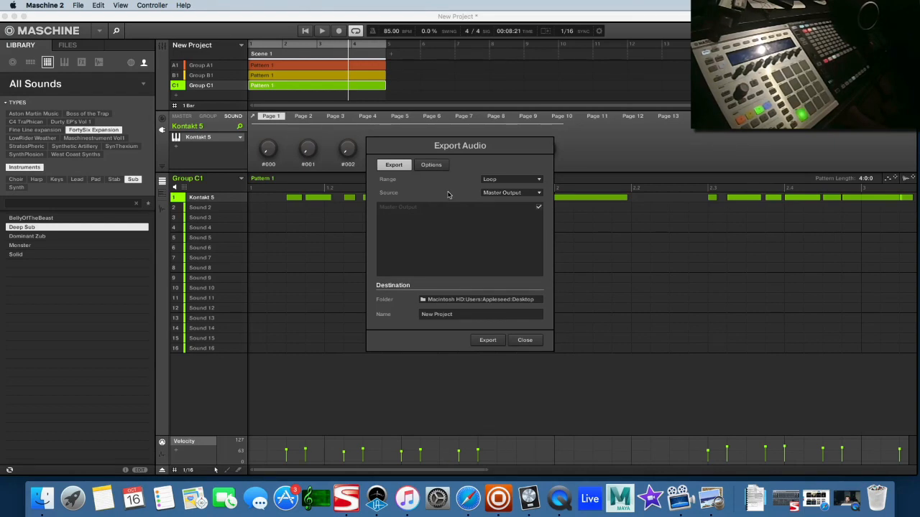
mouse_move(462, 302)
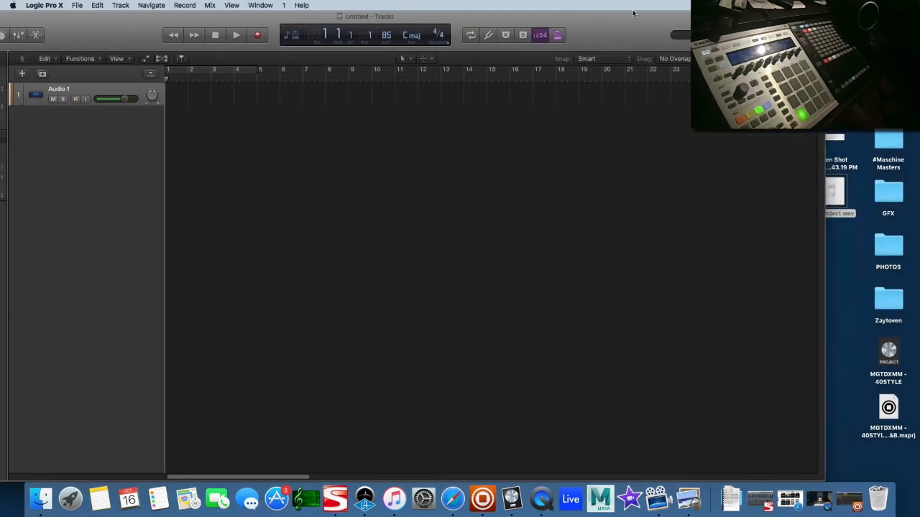
Import the New Project loop, play it, and lower the high cut to 1040 Hz.
left_click_drag(830, 190, 166, 97)
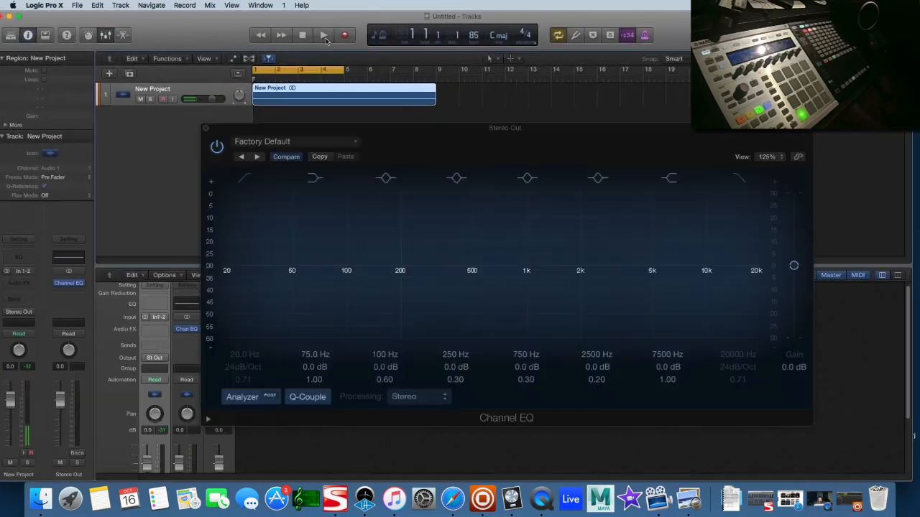
left_click(322, 34)
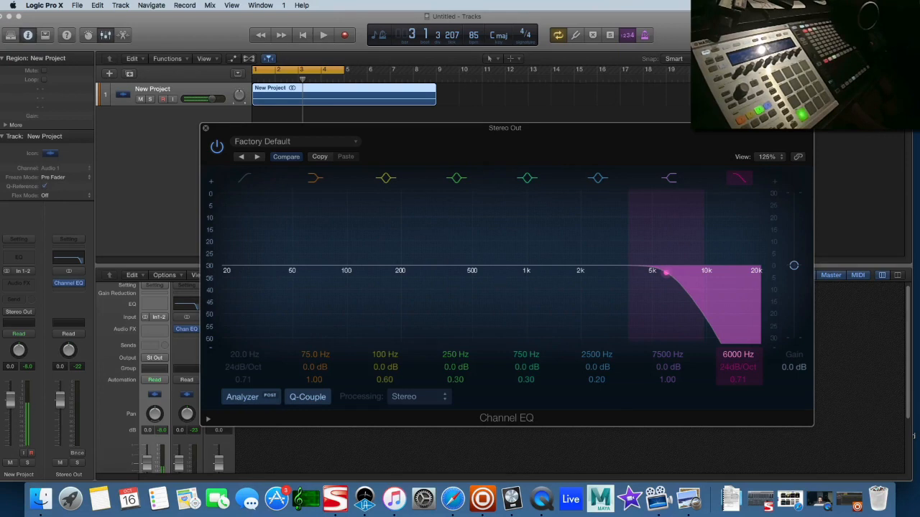
left_click_drag(664, 271, 607, 272)
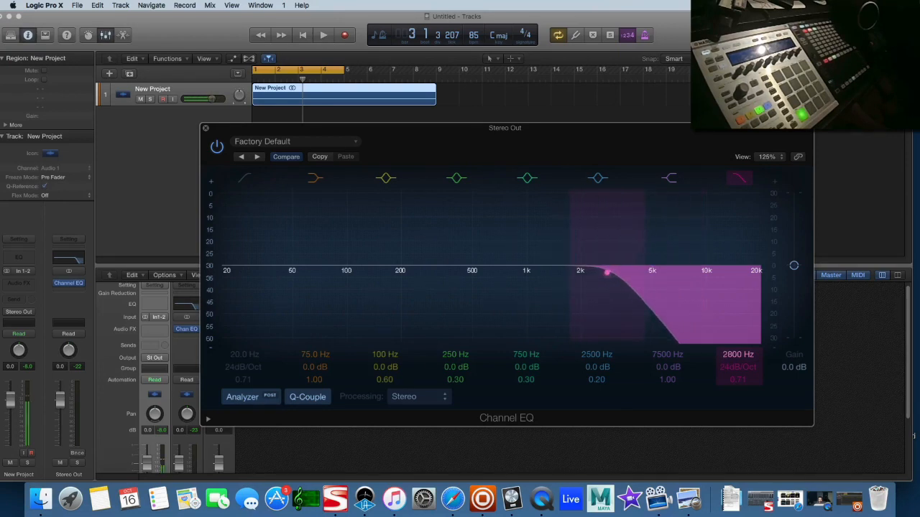
left_click_drag(607, 272, 527, 272)
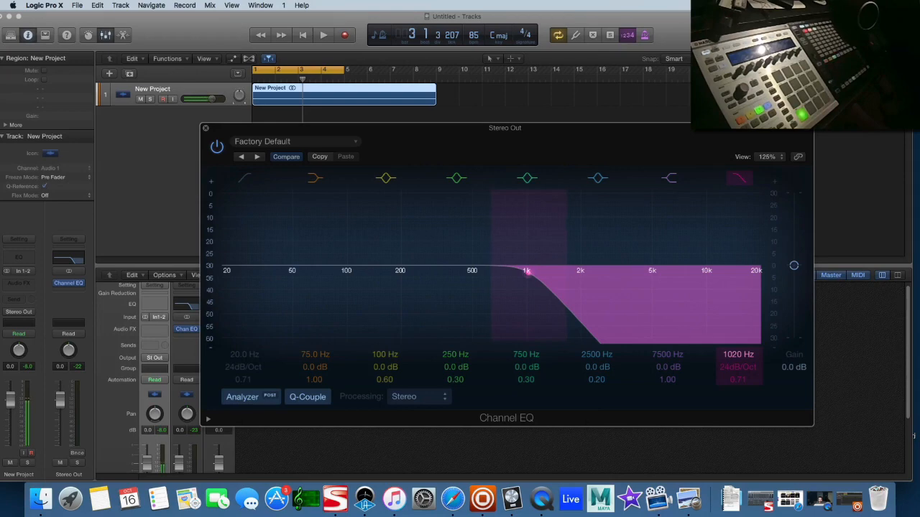
left_click_drag(527, 273, 532, 273)
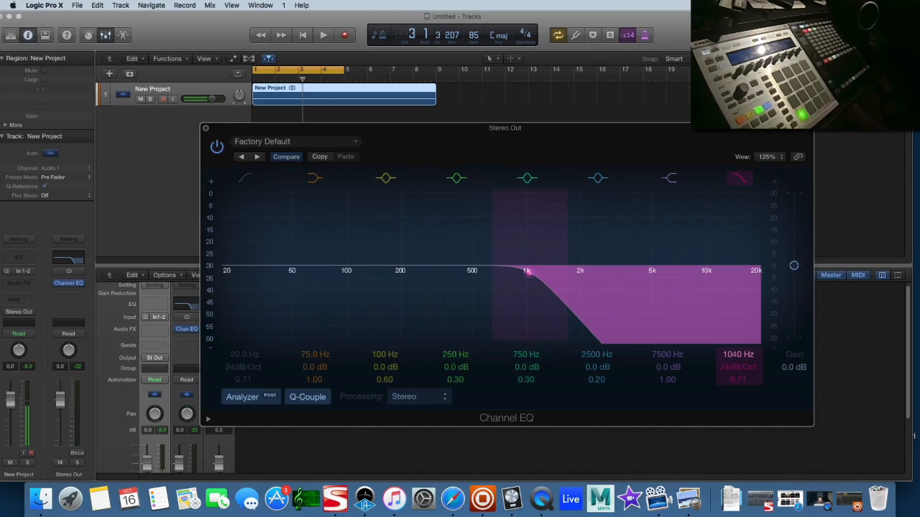
Replay the loop from the start with the 1040 Hz high cut, then stop.
left_click(739, 178)
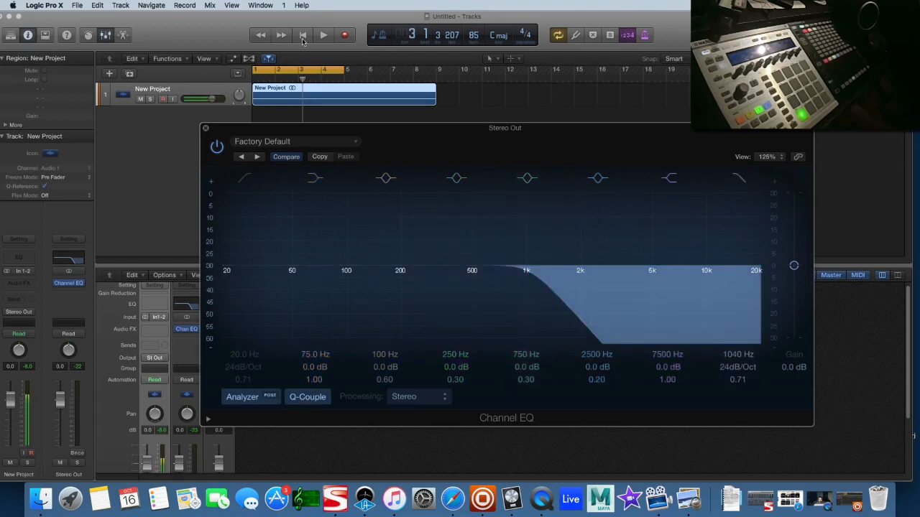
left_click(323, 35)
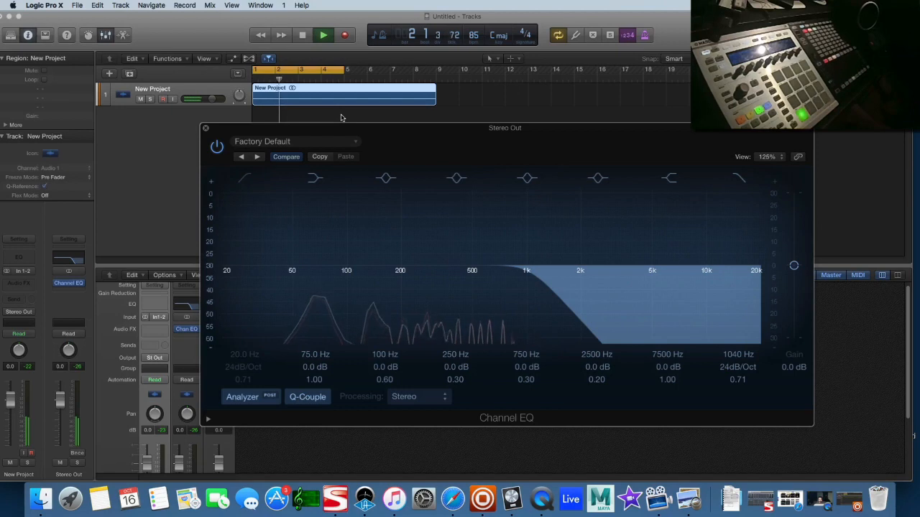
left_click(303, 34)
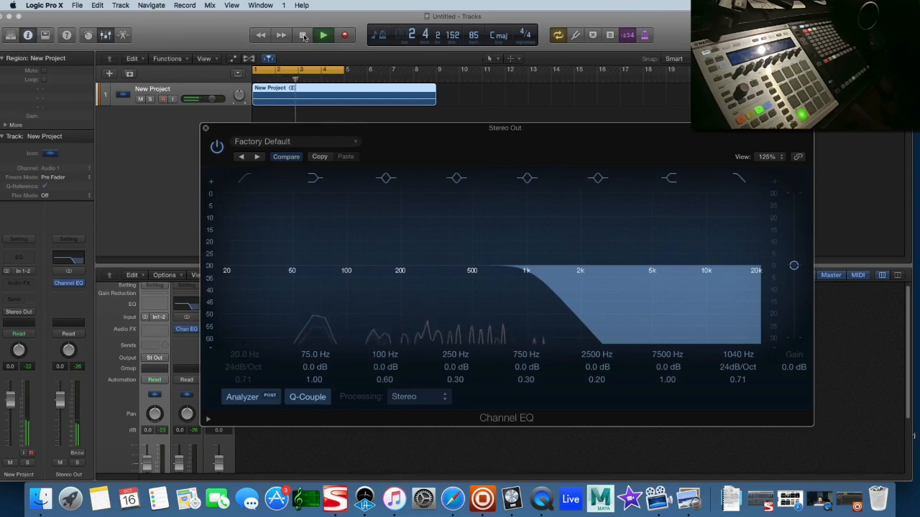
left_click(322, 34)
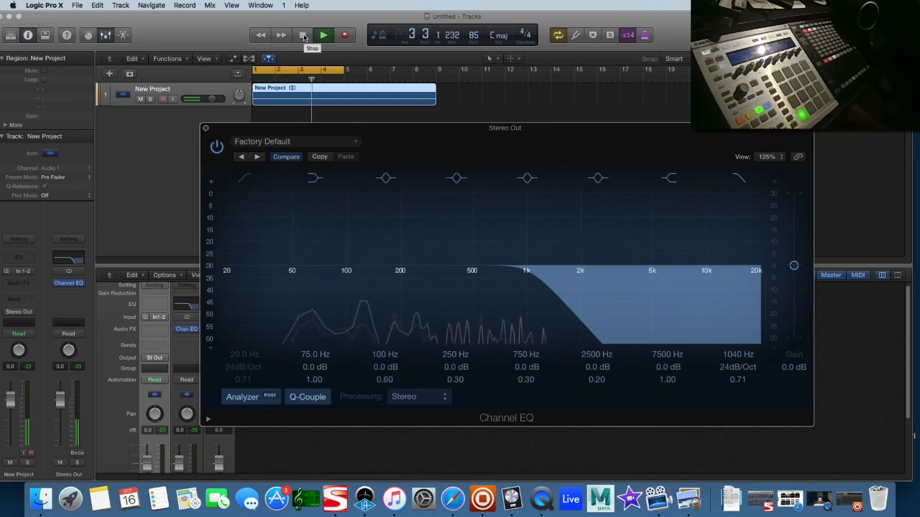
left_click(323, 34)
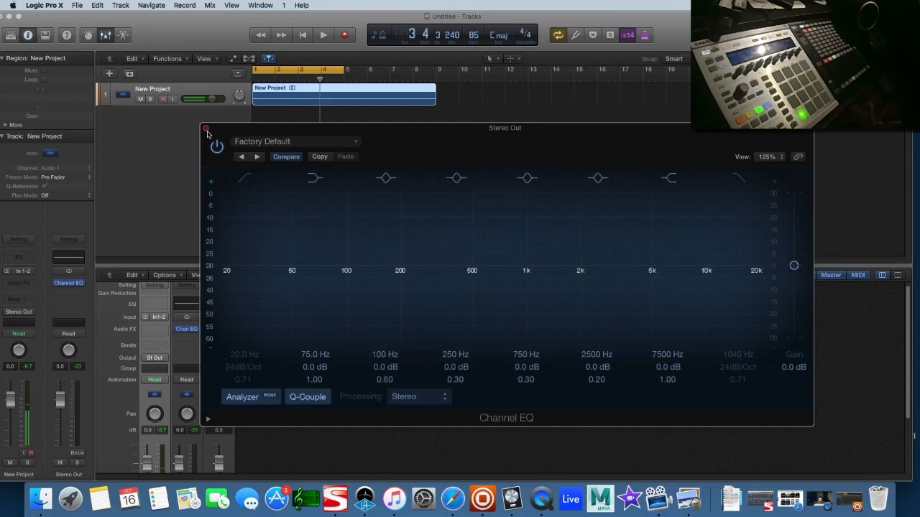
Close the EQ and set the project bounce to 16-bit resolution at 11025 Hz.
left_click(207, 129)
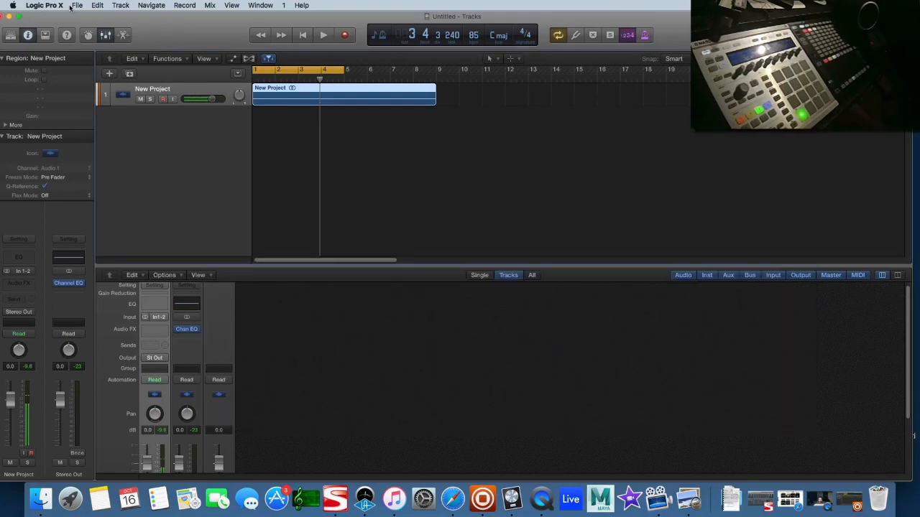
left_click(76, 5)
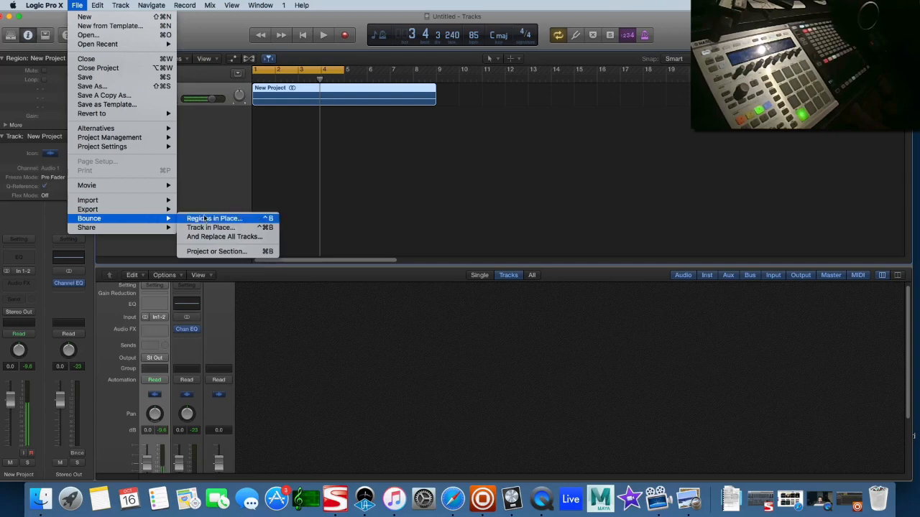
left_click(216, 251)
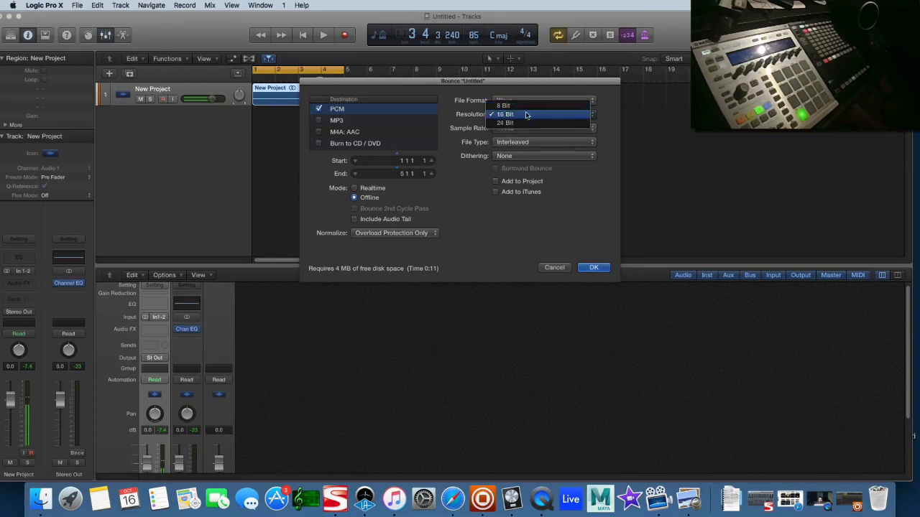
left_click(503, 114)
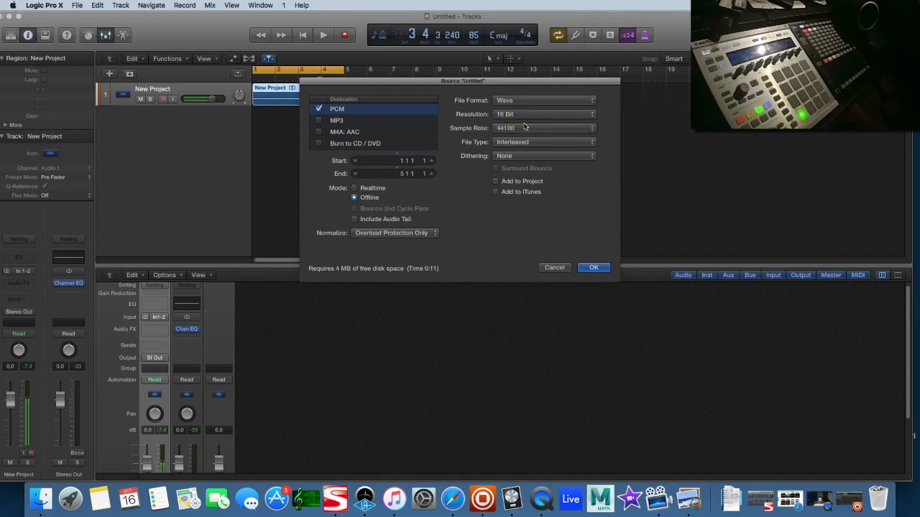
left_click(544, 127)
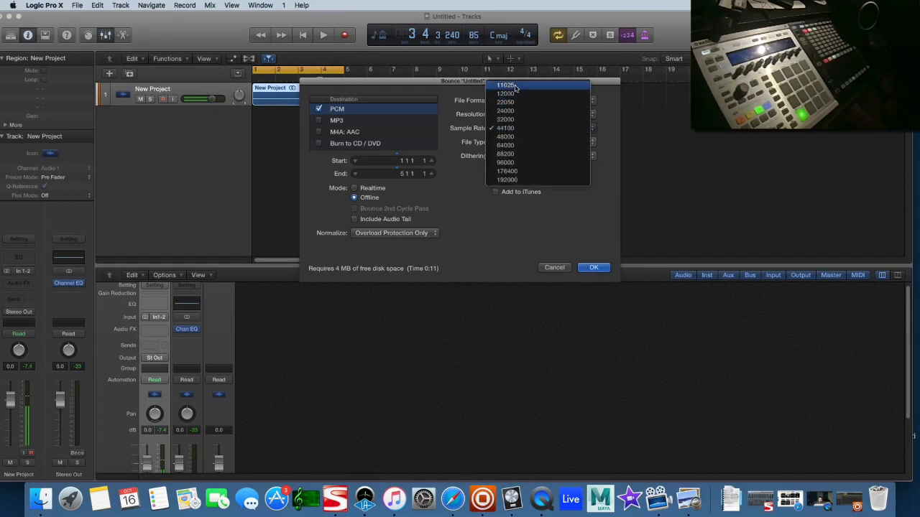
left_click(505, 85)
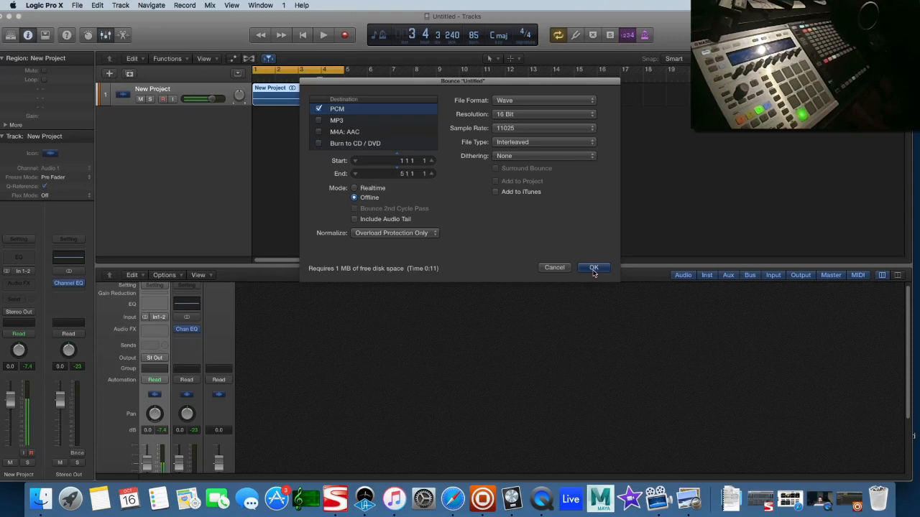
left_click(593, 267)
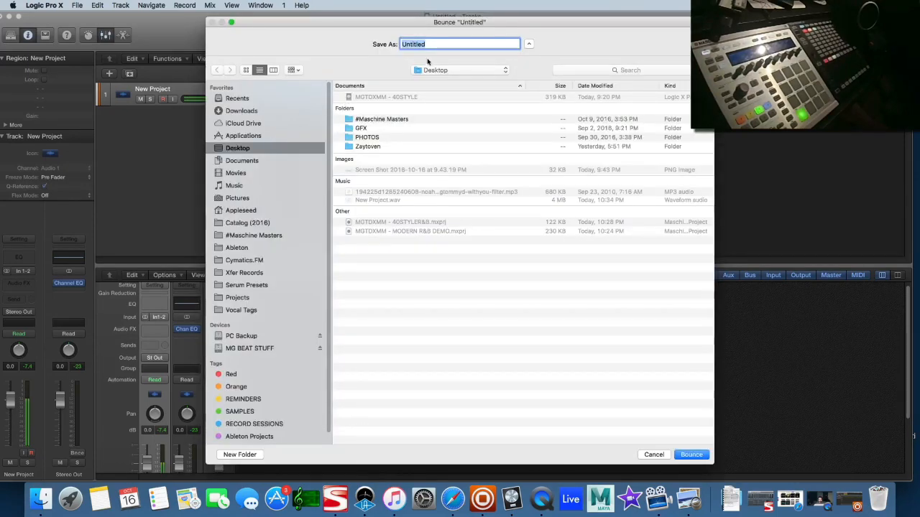
left_click(690, 454)
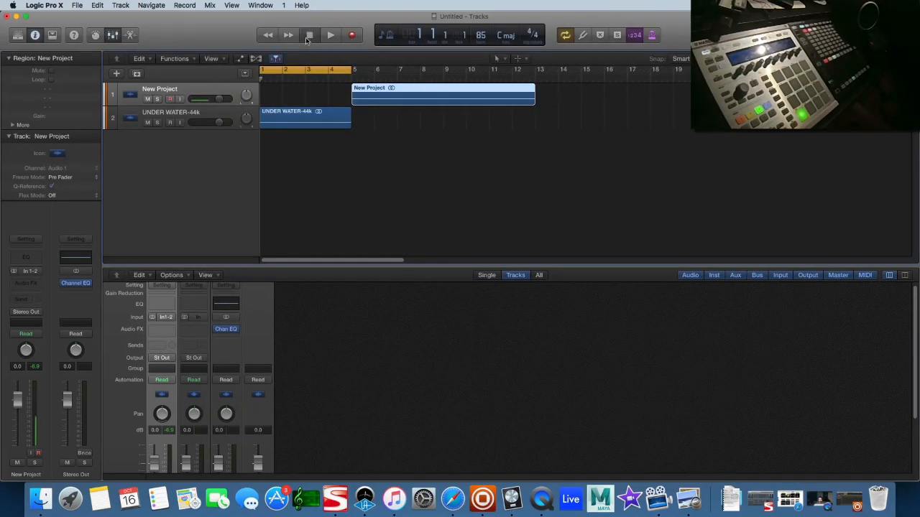
left_click(330, 34)
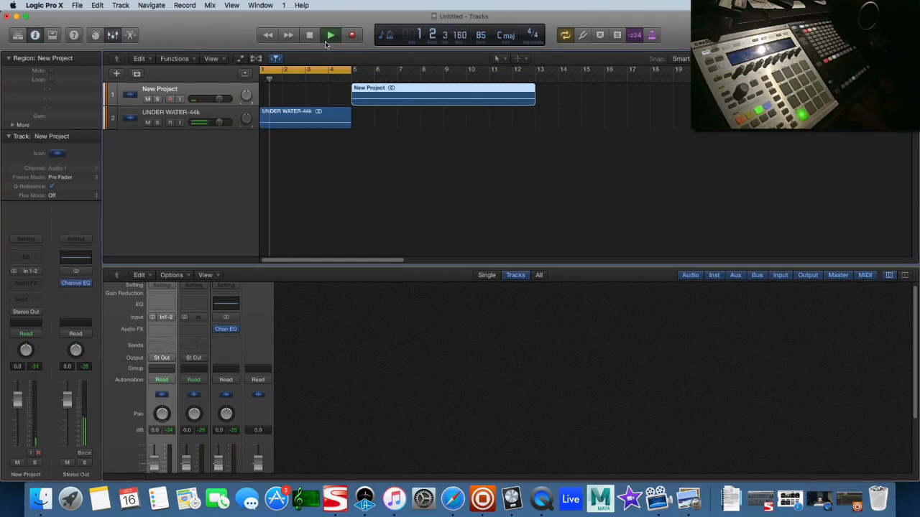
left_click(330, 35)
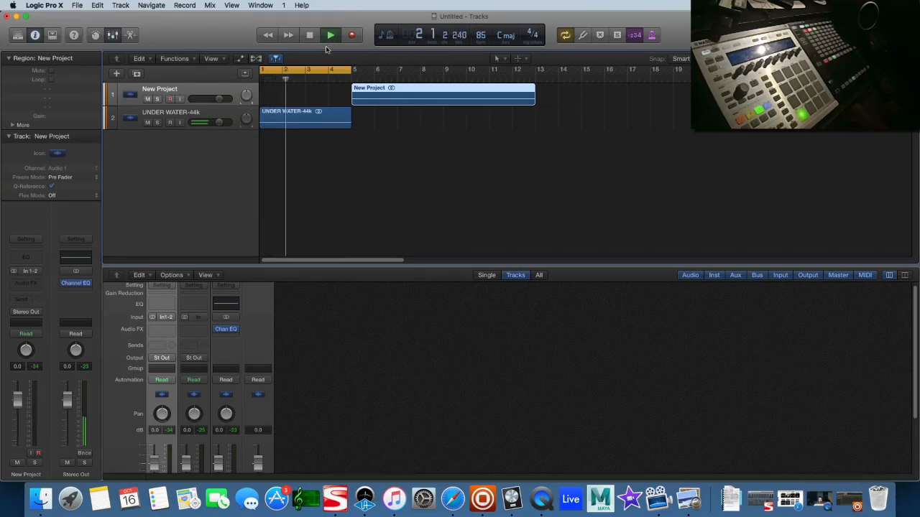
left_click(331, 34)
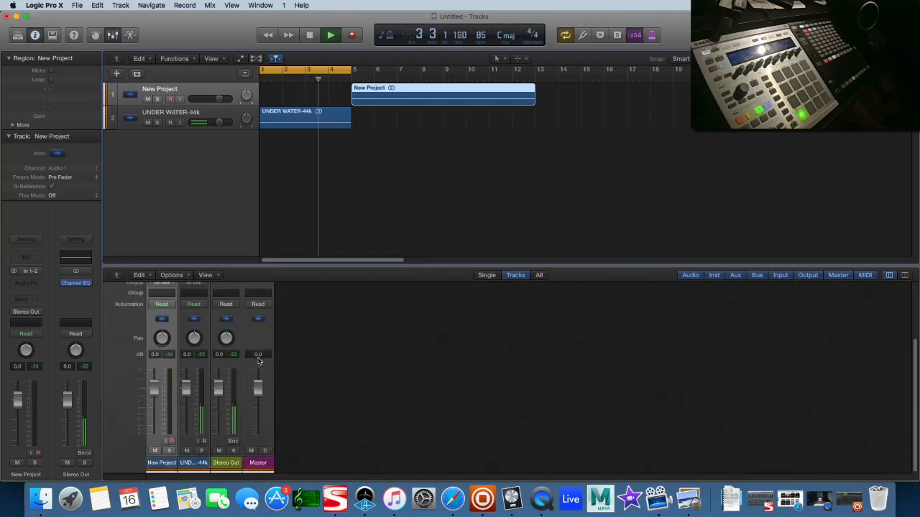
left_click(330, 34)
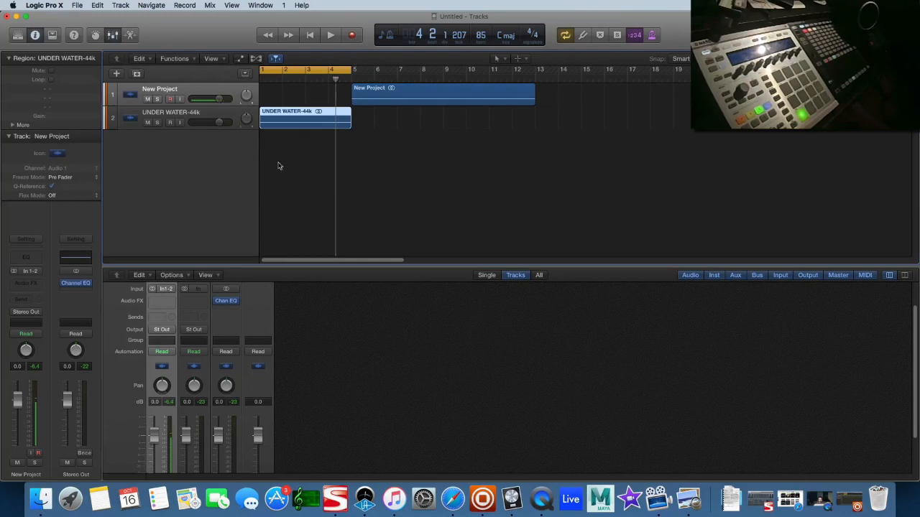
mouse_move(322, 149)
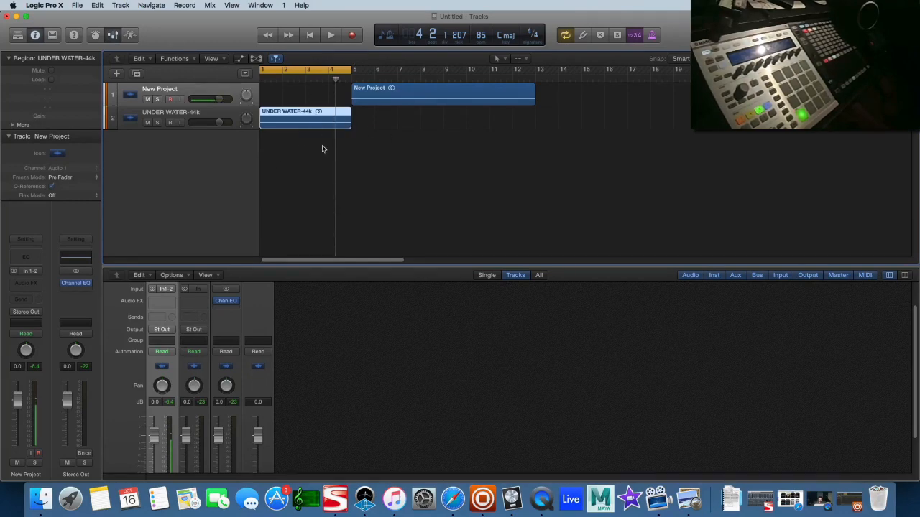
mouse_move(296, 98)
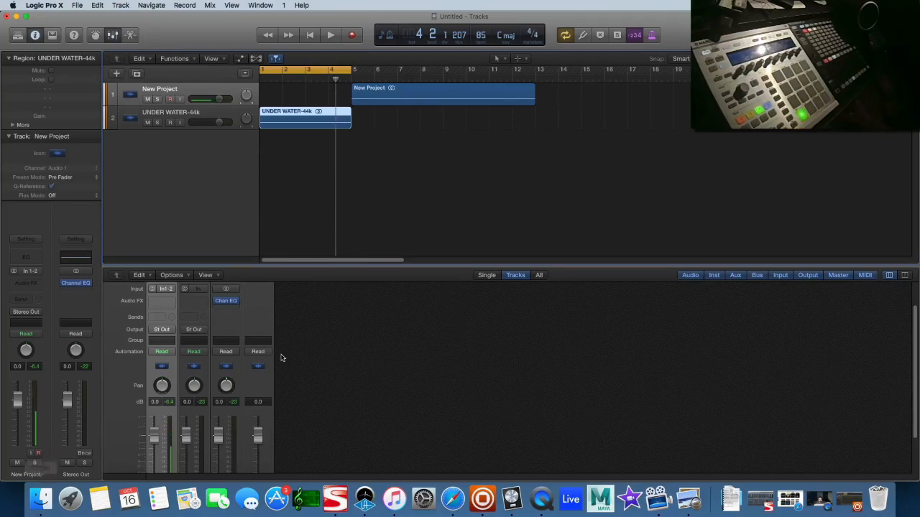
Clear both UNDER WATER files from MediaHuman and drag UNDER WATER.wav into Logic's arrangement.
left_click(70, 498)
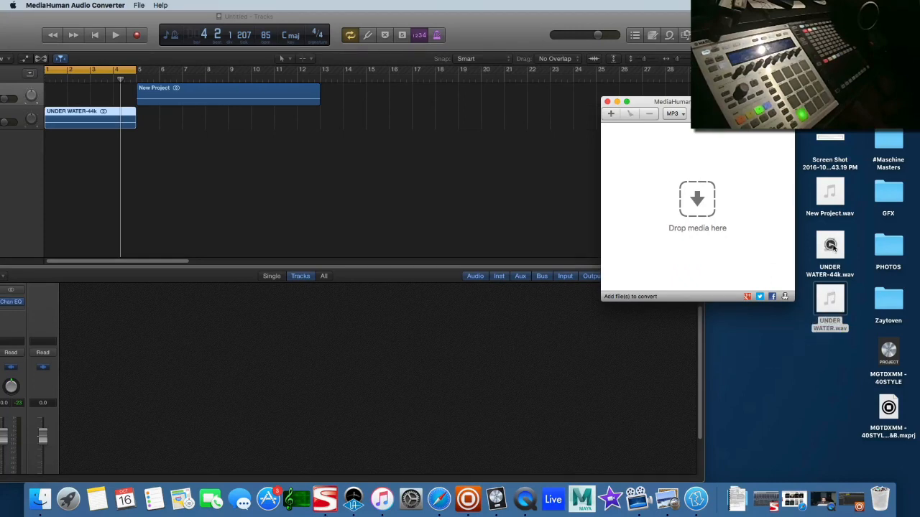
left_click(830, 248)
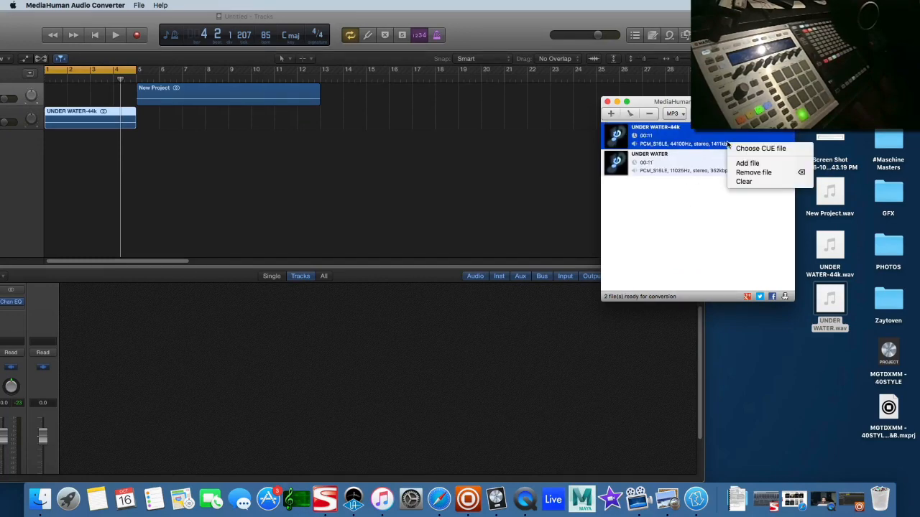
left_click(744, 181)
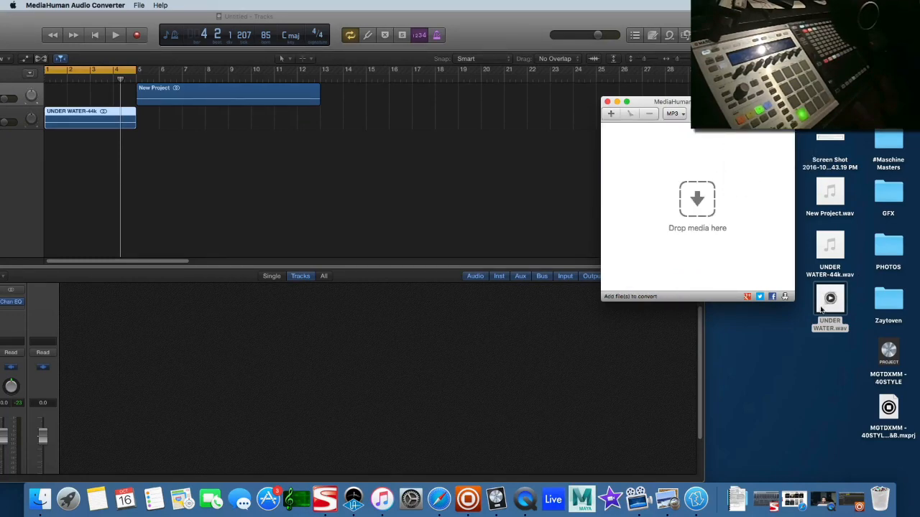
left_click(829, 302)
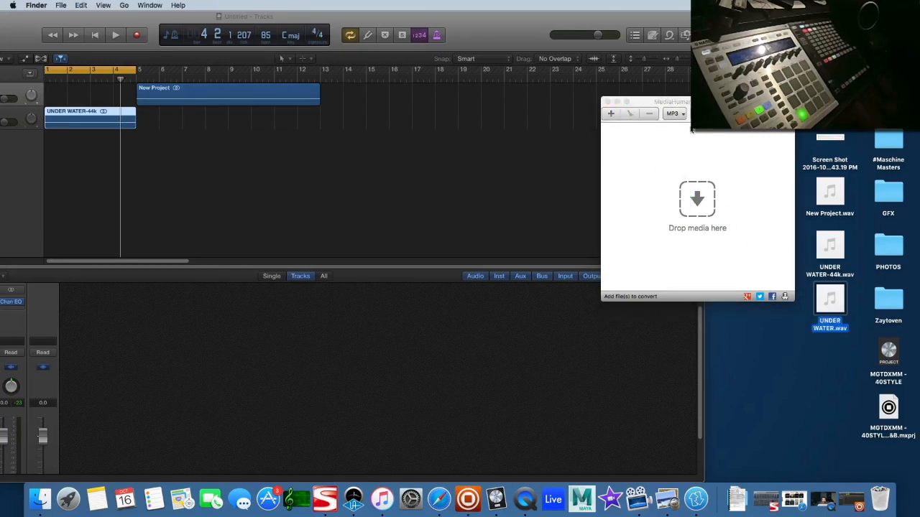
left_click_drag(829, 306, 697, 208)
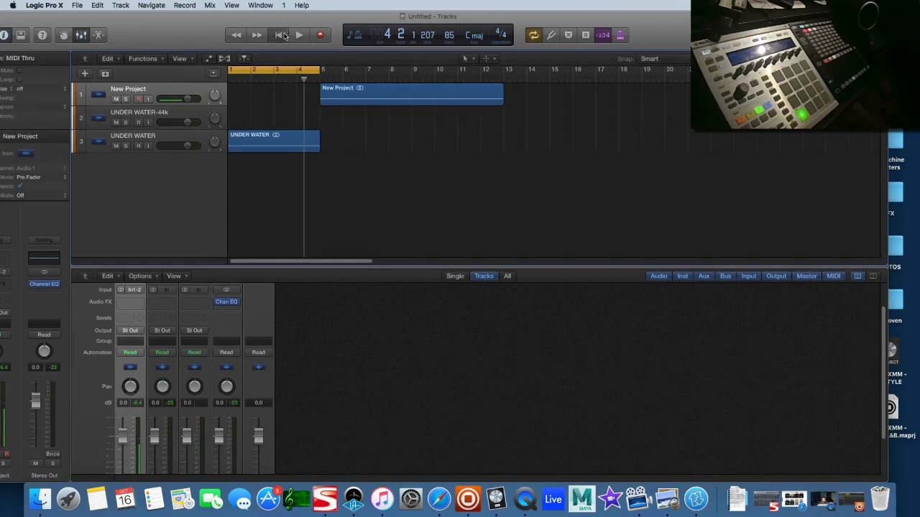
Rewind Logic to the project start and play the three-track arrangement.
left_click(299, 34)
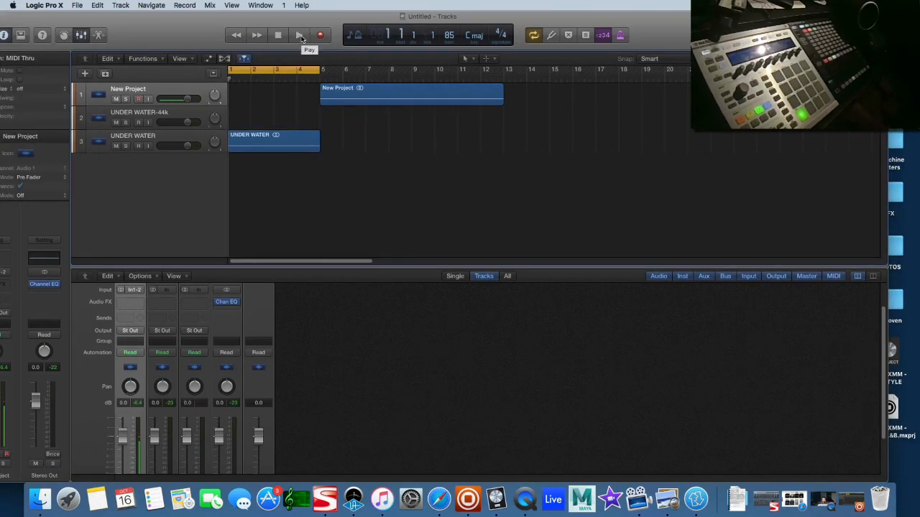
left_click(298, 35)
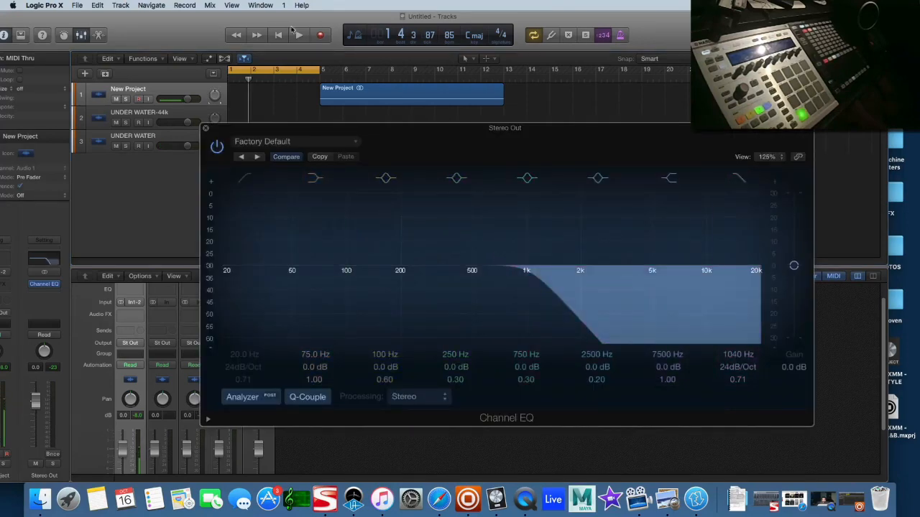
Switch off the 1040 Hz high-cut band, try the 7500 Hz band, then rewind.
left_click(299, 35)
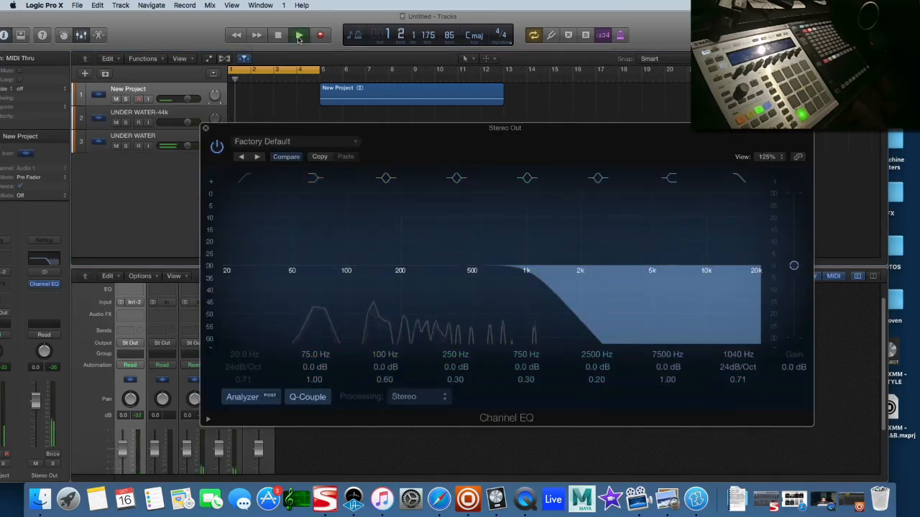
left_click(298, 35)
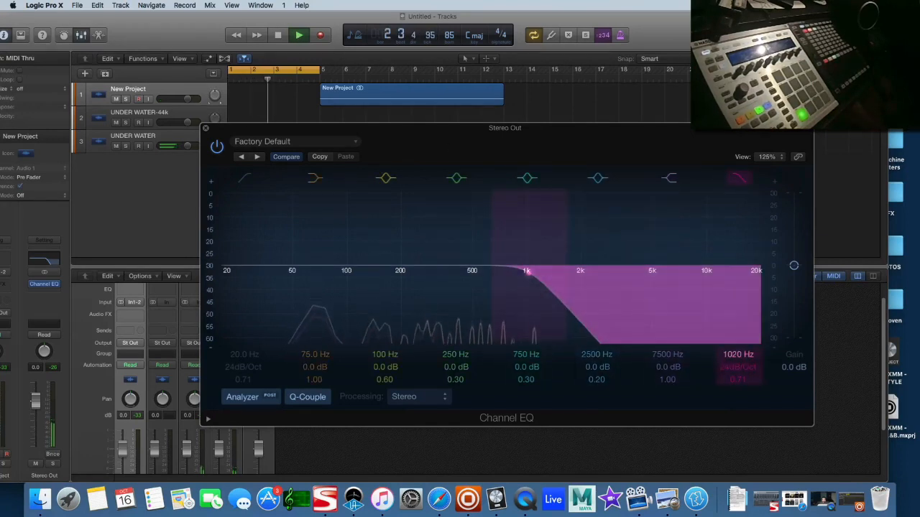
left_click(739, 178)
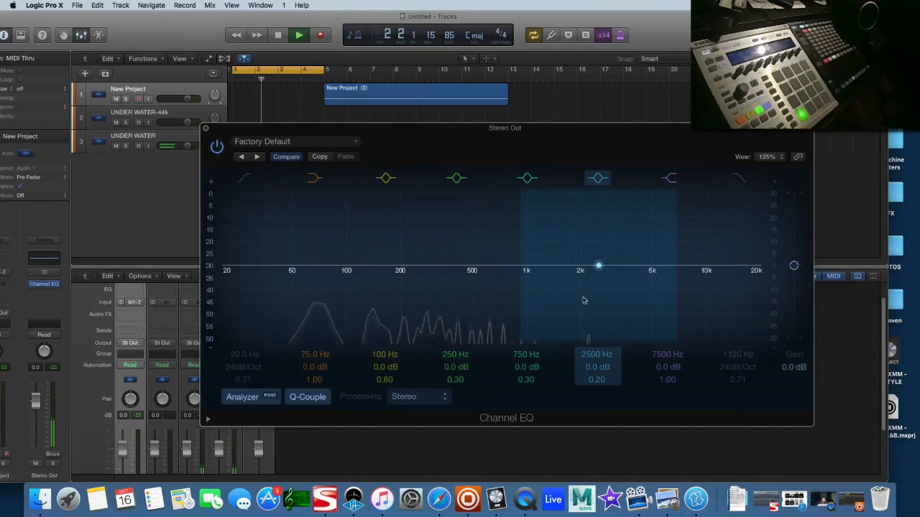
left_click(277, 35)
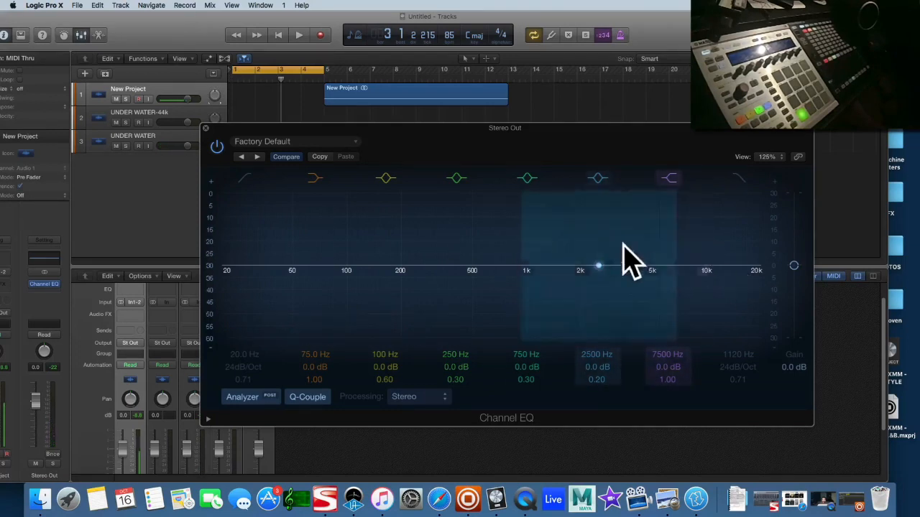
left_click_drag(599, 268, 683, 267)
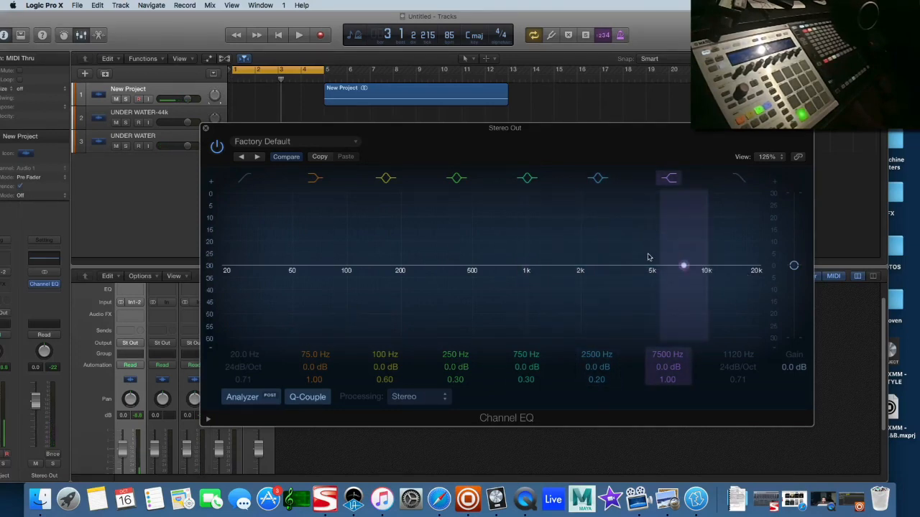
left_click_drag(683, 265, 598, 266)
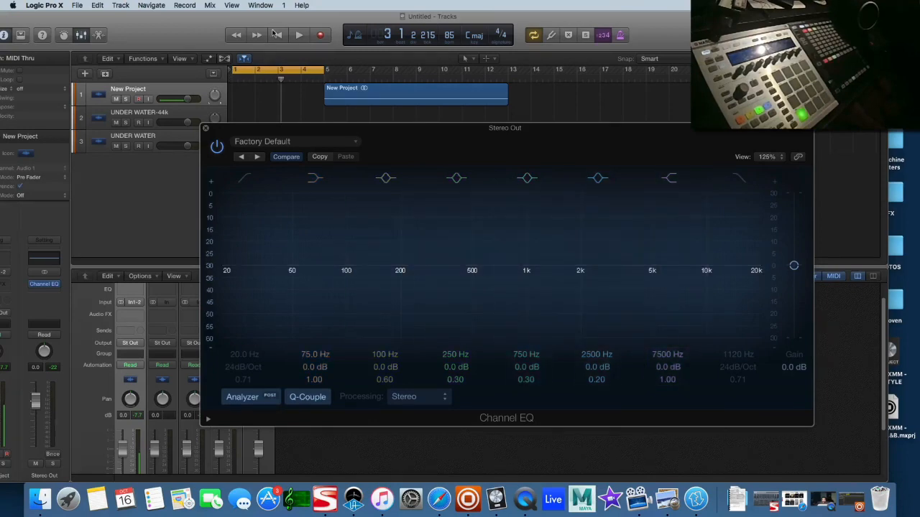
left_click(600, 498)
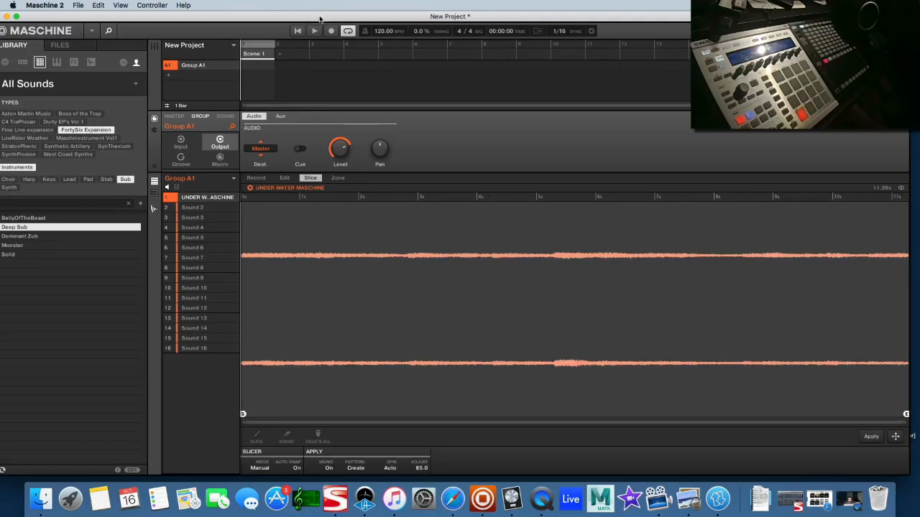
Audition the UNDER WATER MASCHINE sample and set the Slice tab's Mode to Detect.
left_click(314, 31)
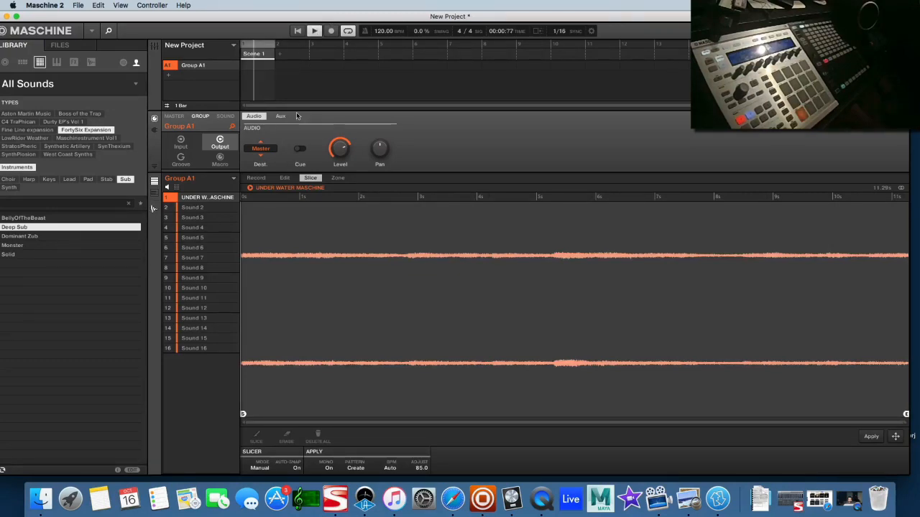
left_click(314, 30)
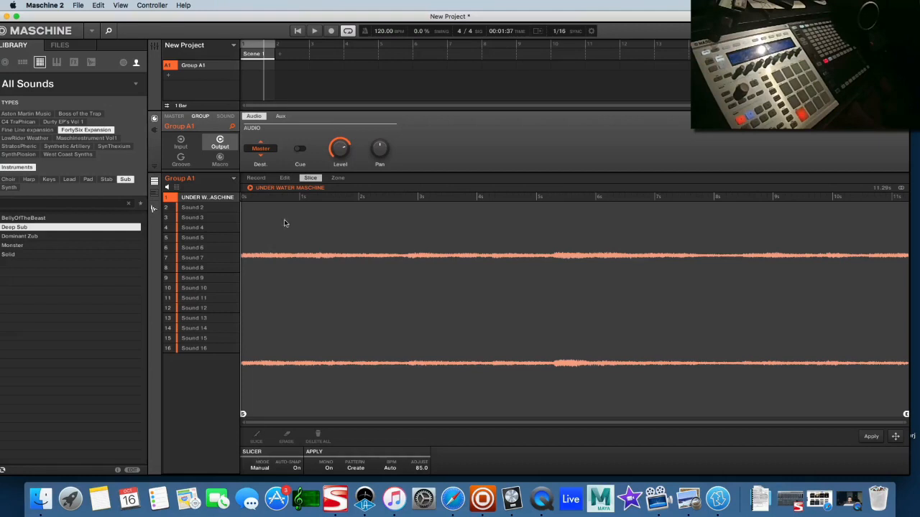
left_click(284, 178)
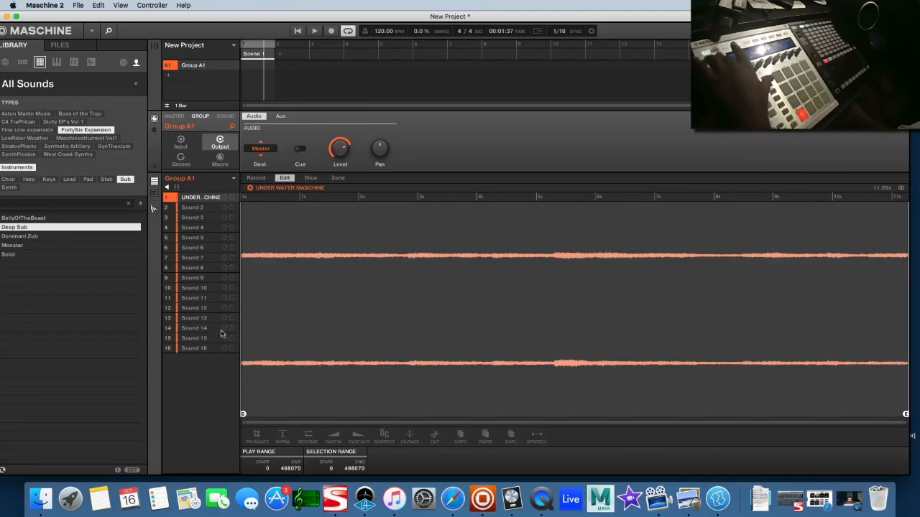
left_click(310, 178)
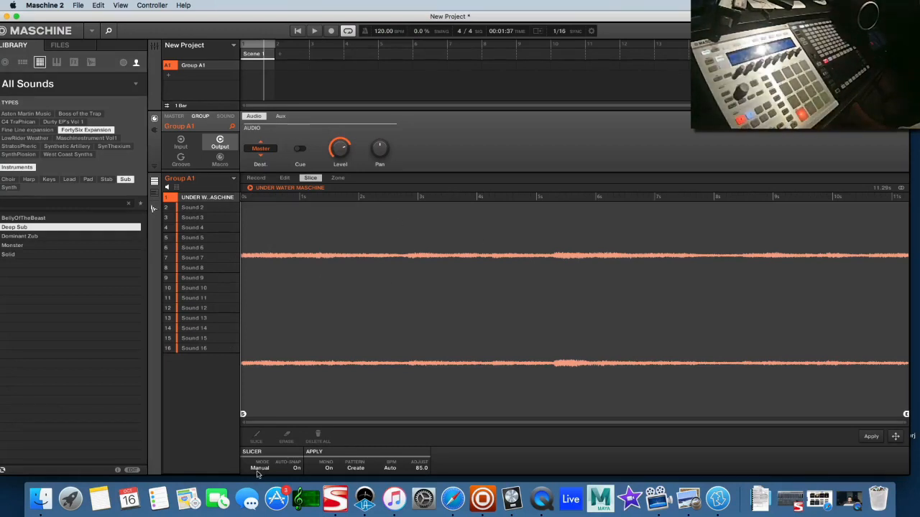
left_click(259, 468)
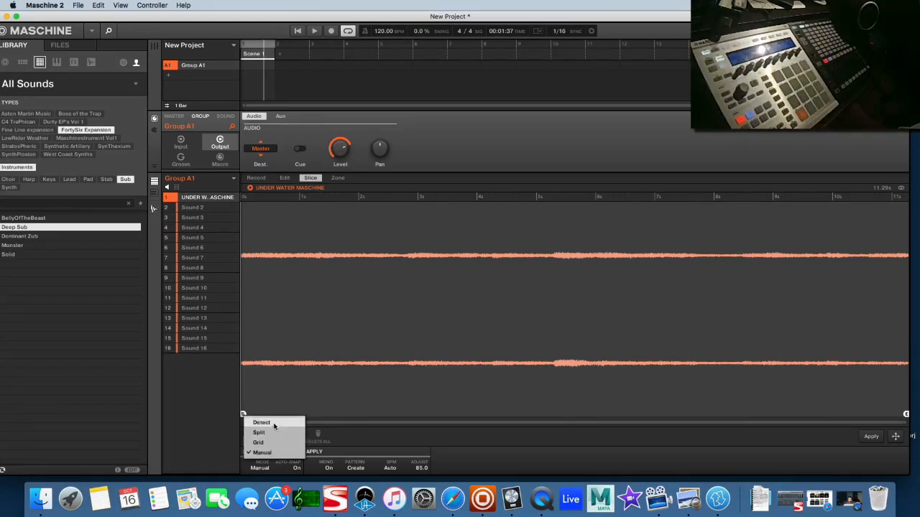
left_click(261, 422)
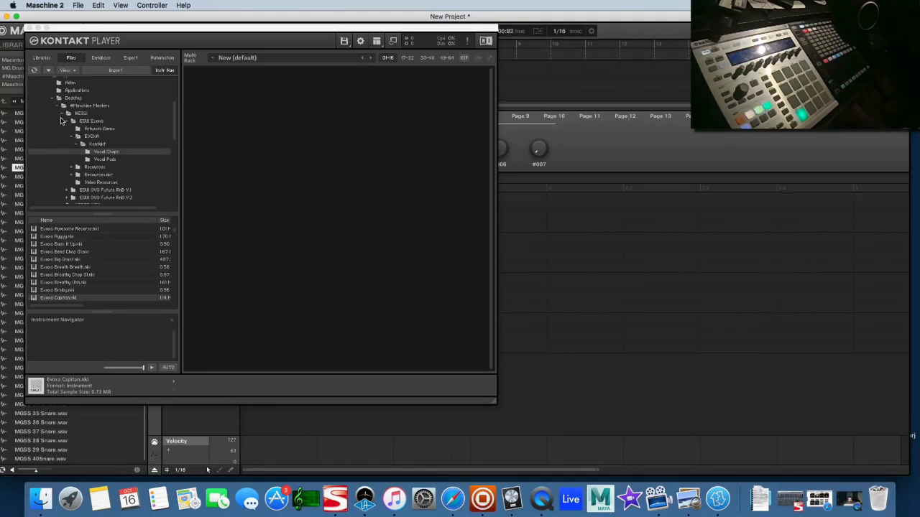
Load LE Hits 'Lead Rnb - Long Bell' from 3 Leads into Kontakt and play it.
left_click(61, 113)
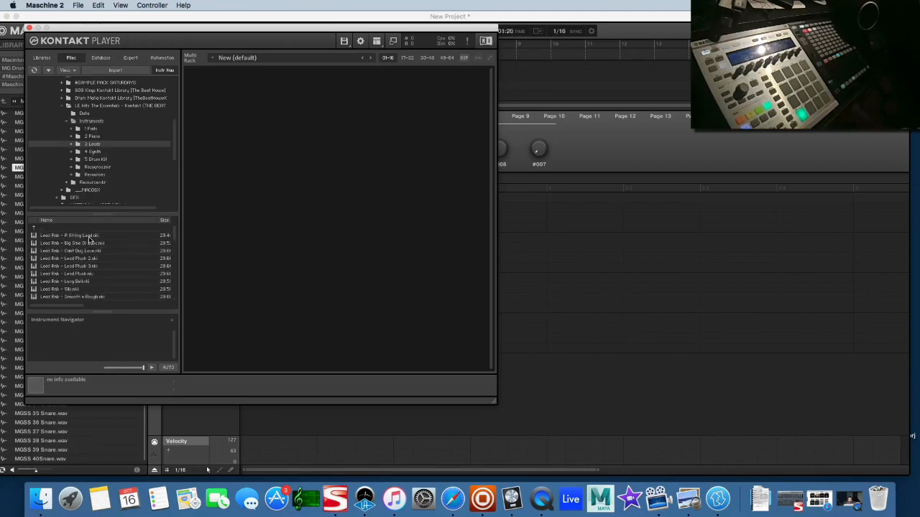
double_click(69, 235)
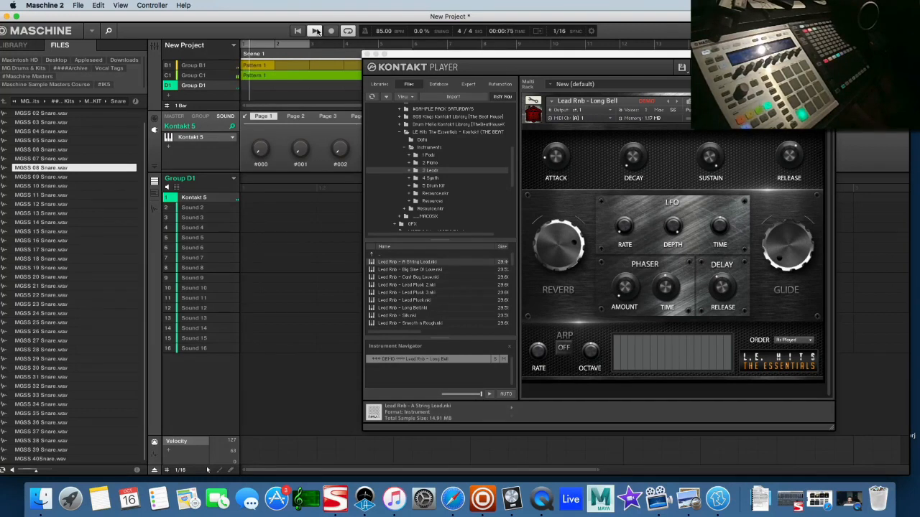
left_click(314, 31)
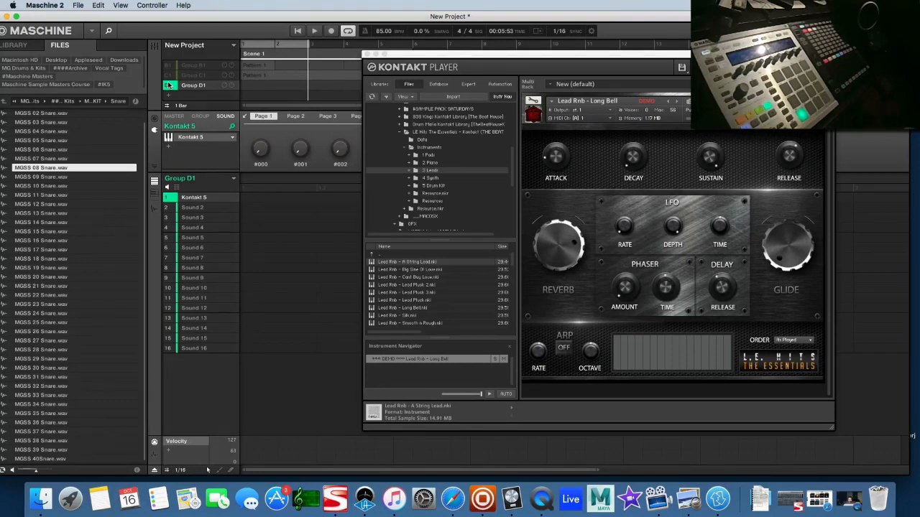
mouse_move(511, 497)
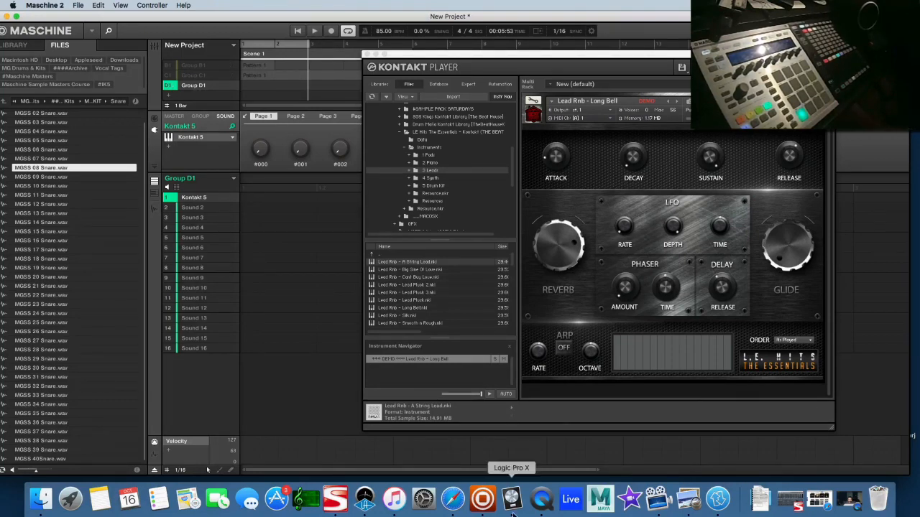
mouse_move(541, 498)
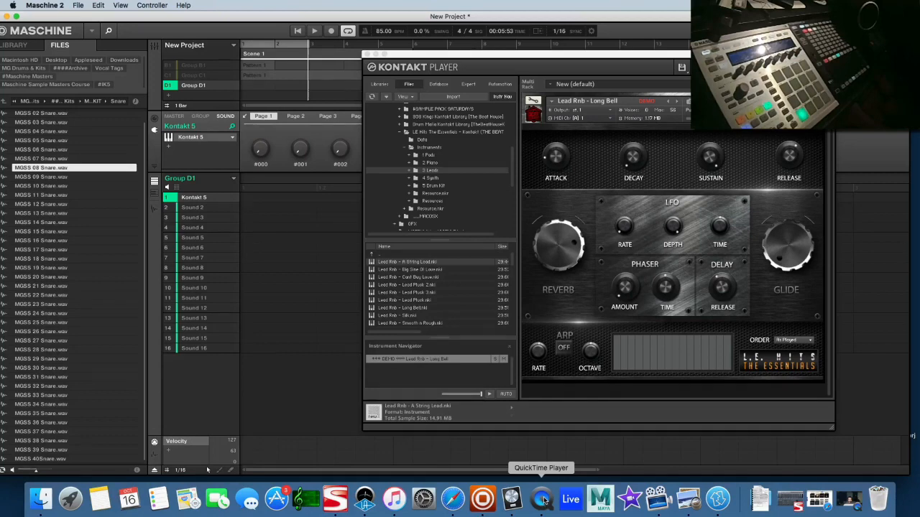
left_click(541, 498)
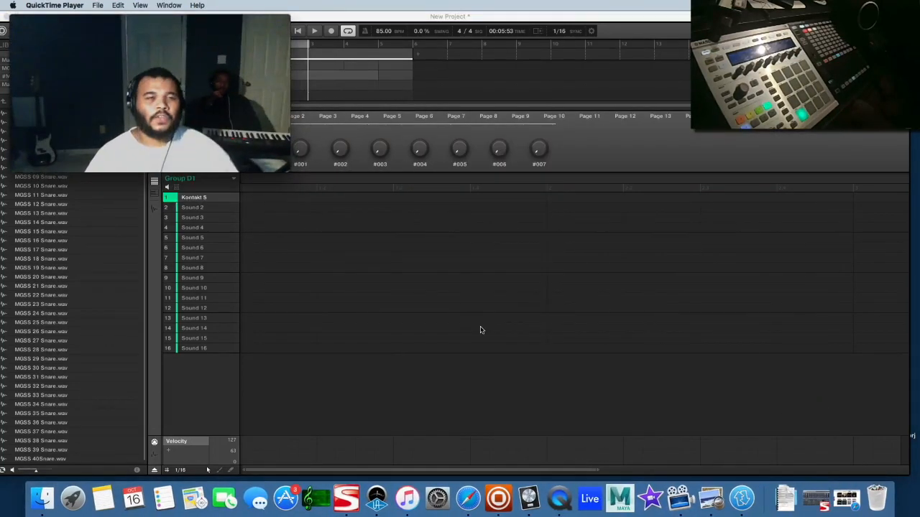